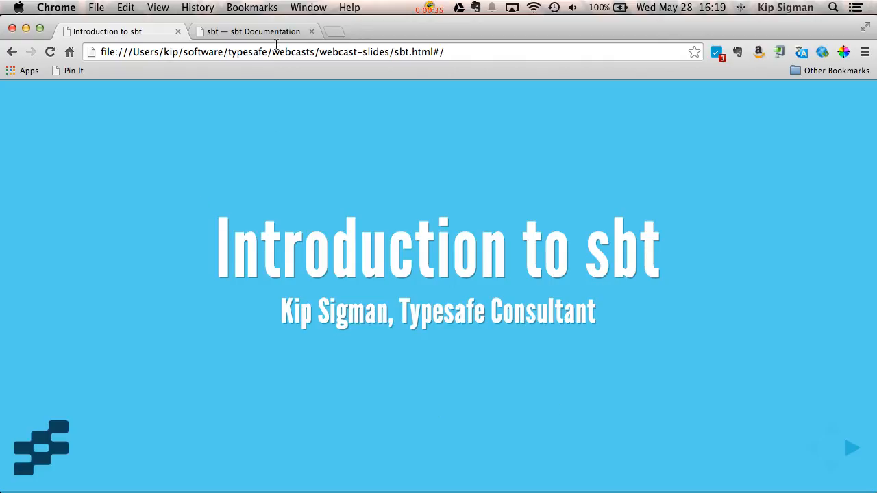
- Bring up the sbt documentation's Setup page and scroll to the Installing sbt section
{"action": "left_click", "coordinate": [254, 30]}
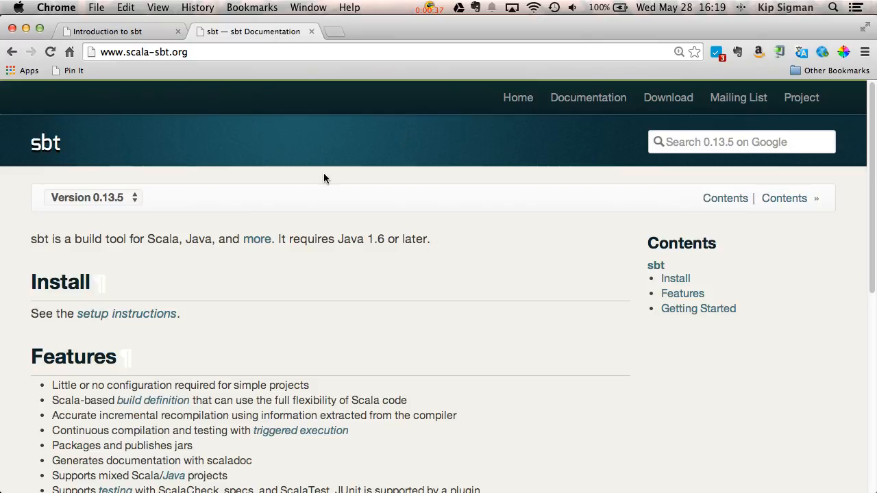
{"action": "mouse_move", "coordinate": [341, 216]}
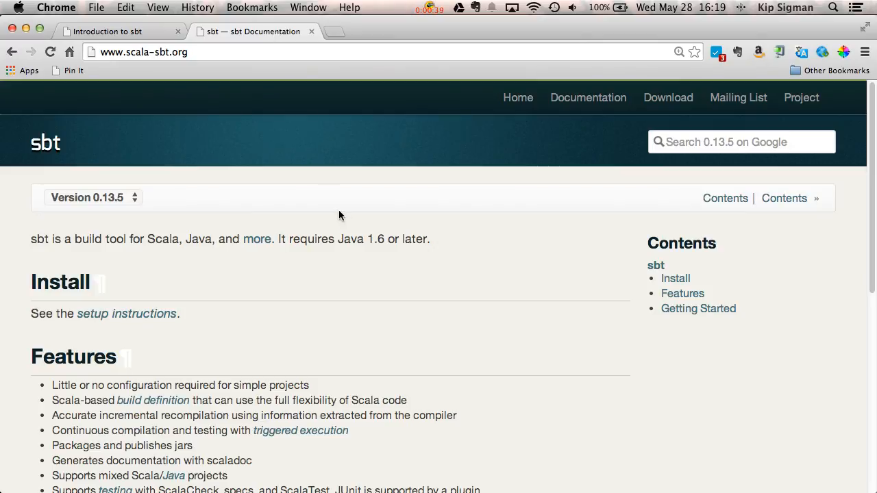
{"action": "mouse_move", "coordinate": [669, 97]}
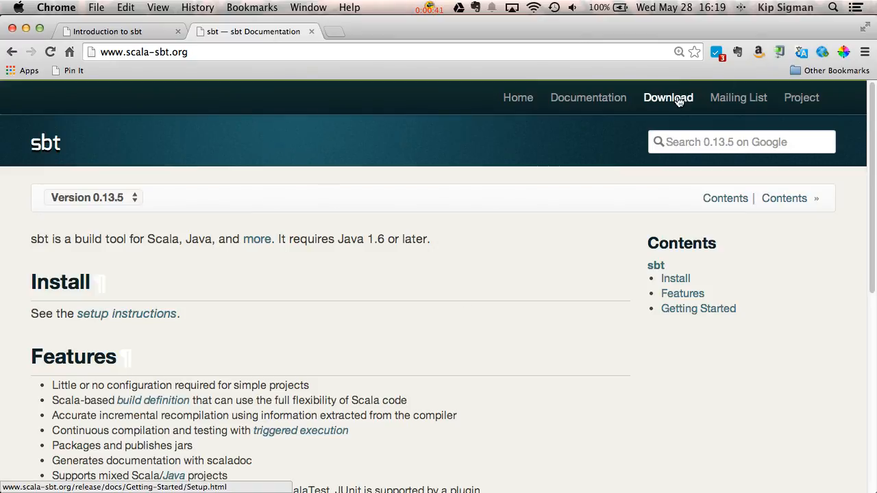
{"action": "left_click", "coordinate": [126, 314]}
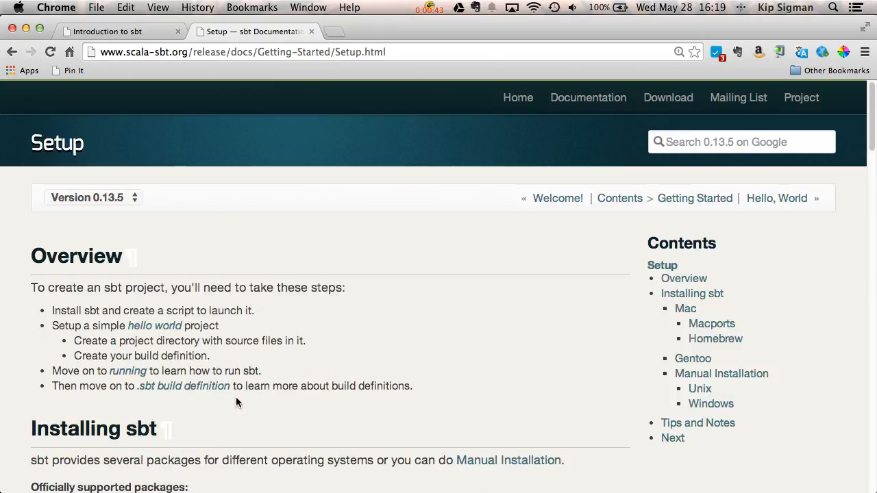
{"action": "mouse_move", "coordinate": [362, 373]}
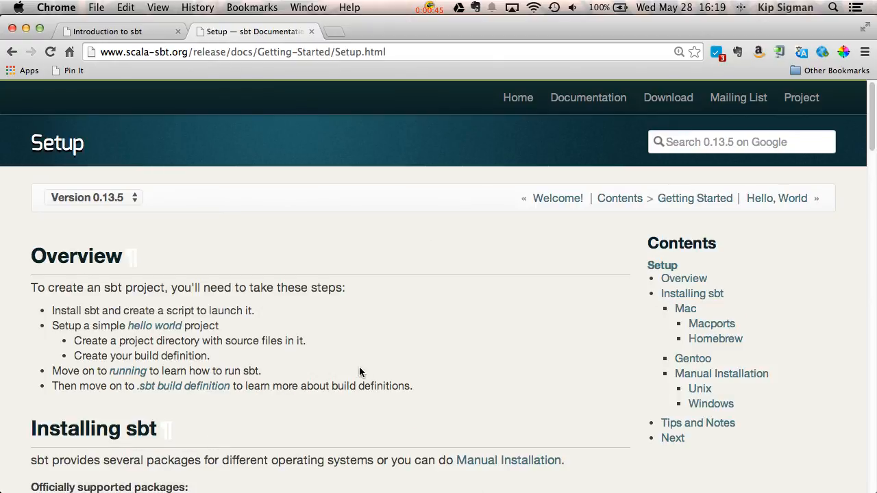
{"action": "scroll", "scroll_direction": "down", "scroll_amount": 3}
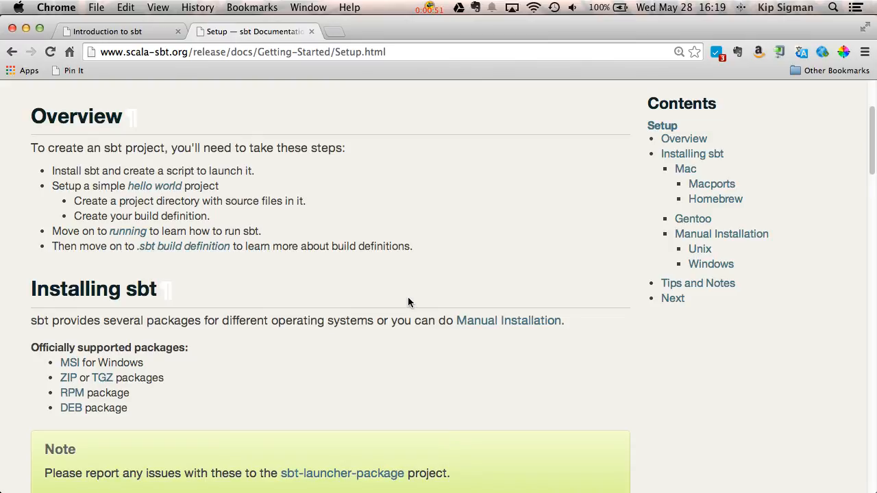
{"action": "mouse_move", "coordinate": [422, 301]}
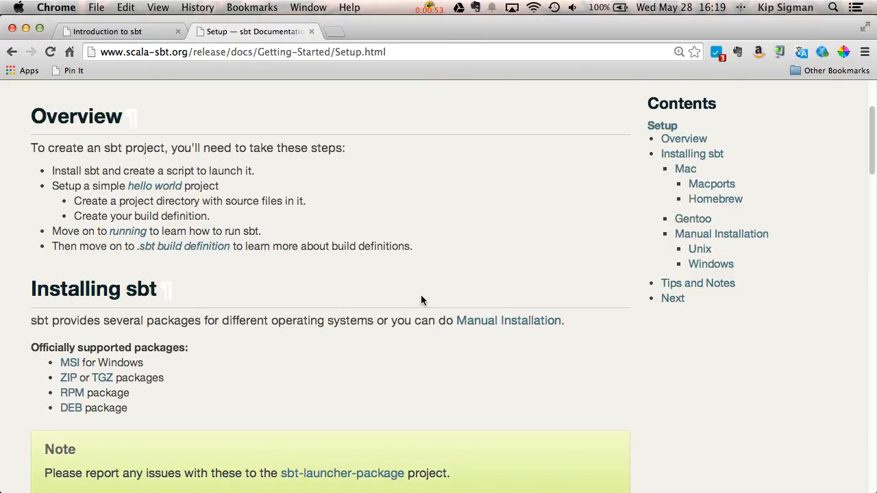
{"action": "mouse_move", "coordinate": [377, 296]}
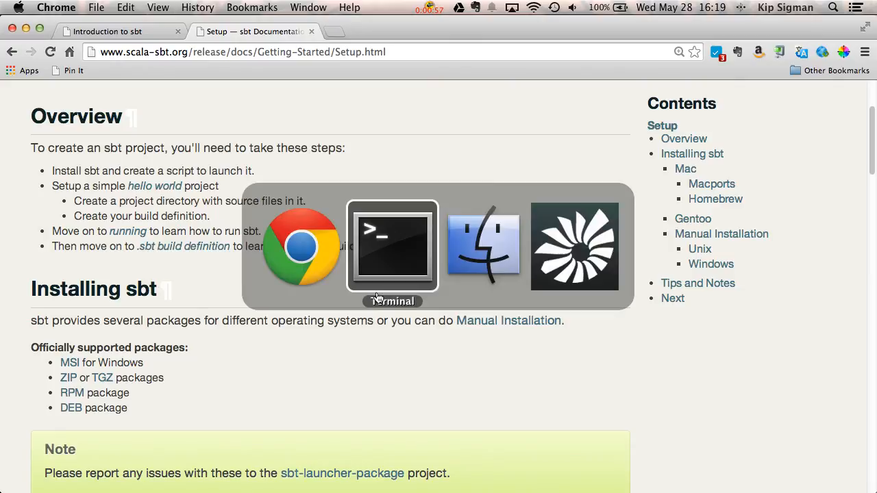
- Move into the new hello folder and enter the command vi build.sbt
{"action": "left_click", "coordinate": [392, 246]}
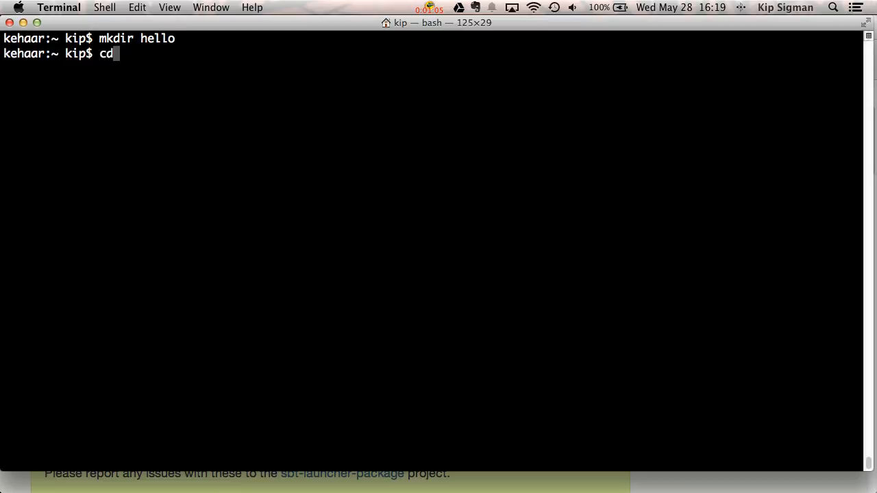
{"action": "type", "text": " hello/"}
{"action": "key", "text": "Return"}
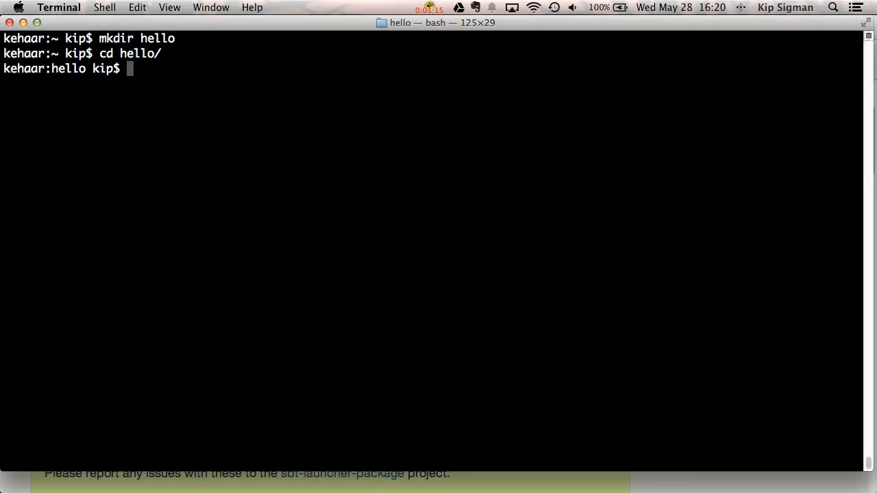
{"action": "type", "text": "vi"}
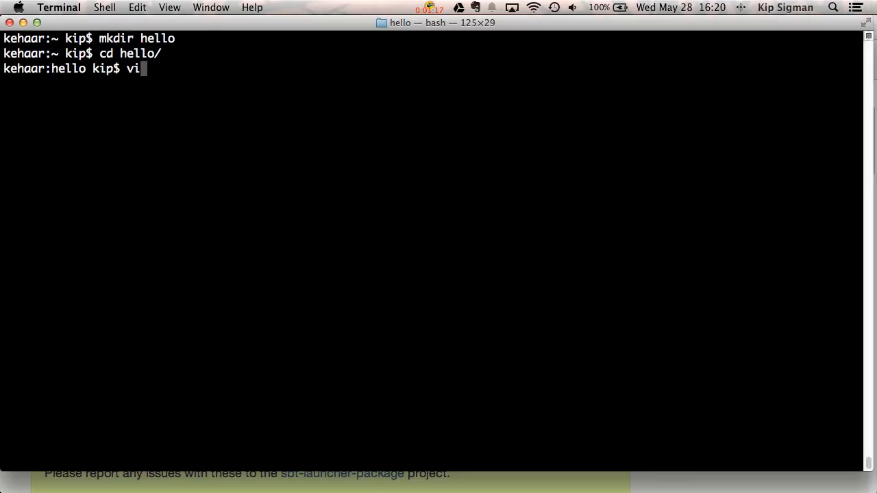
{"action": "type", "text": "build.sb"}
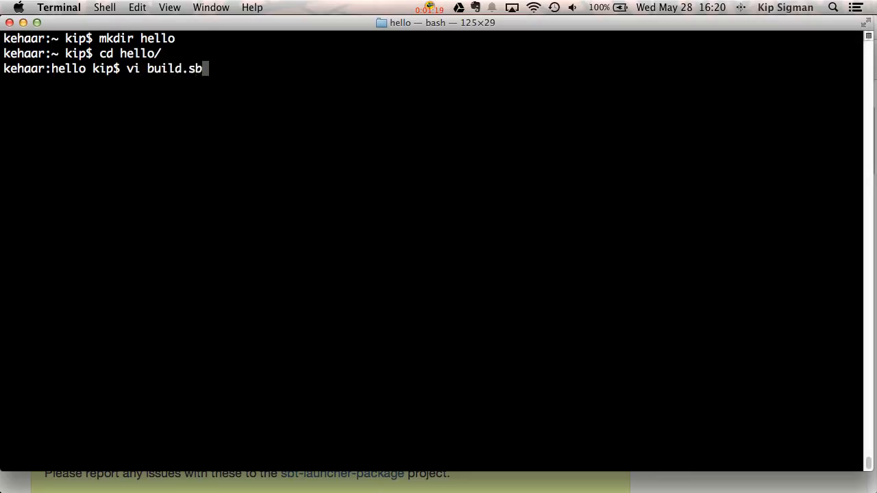
{"action": "type", "text": "t"}
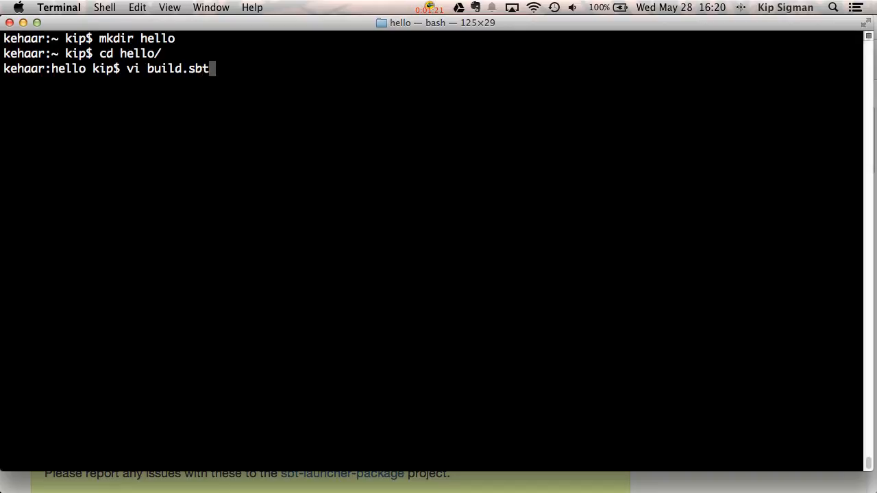
- Write name := "hello" and version := "0.0.1-SNAPSHOT" into build.sbt
{"action": "type", "text": "name := \"h"}
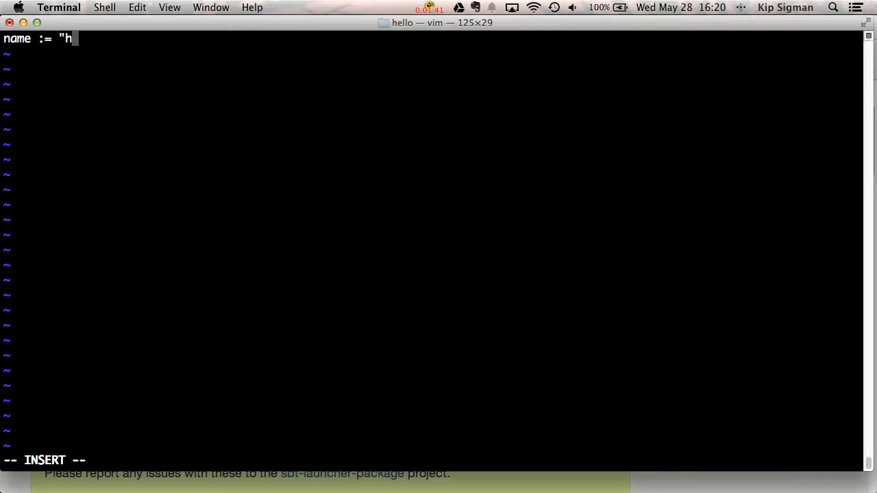
{"action": "type", "text": "ello\""}
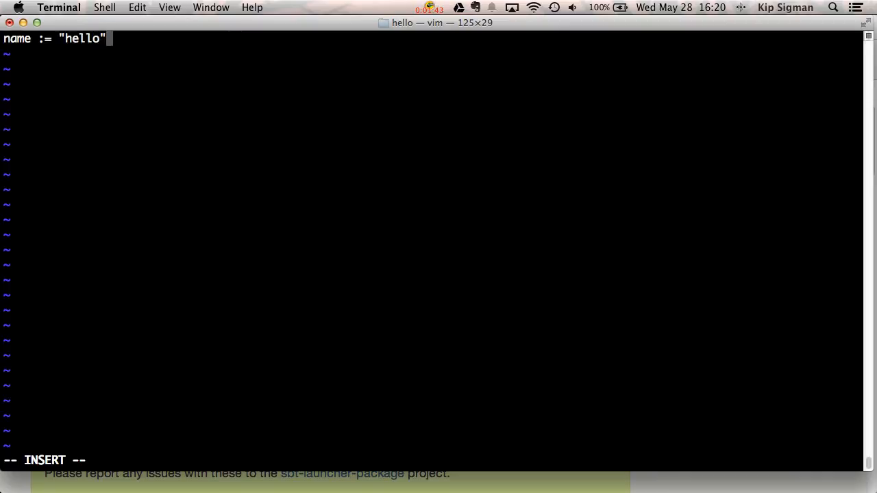
{"action": "type", "text": "ver"}
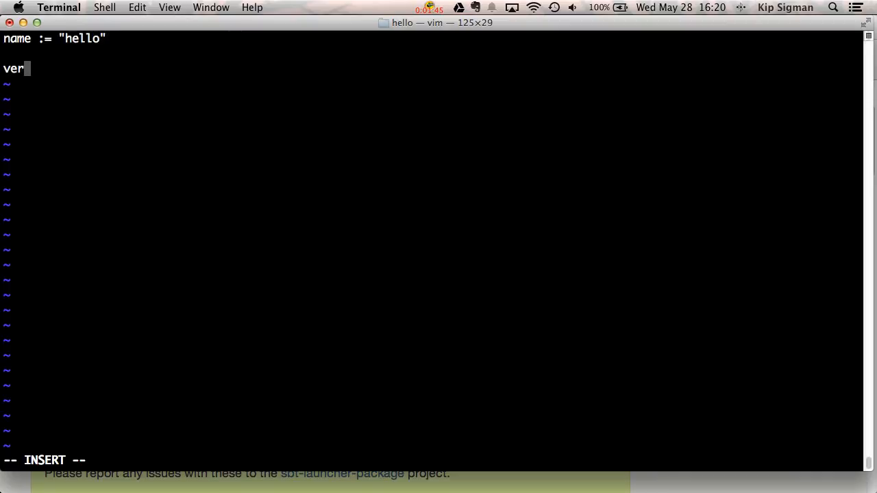
{"action": "type", "text": "sion := \""}
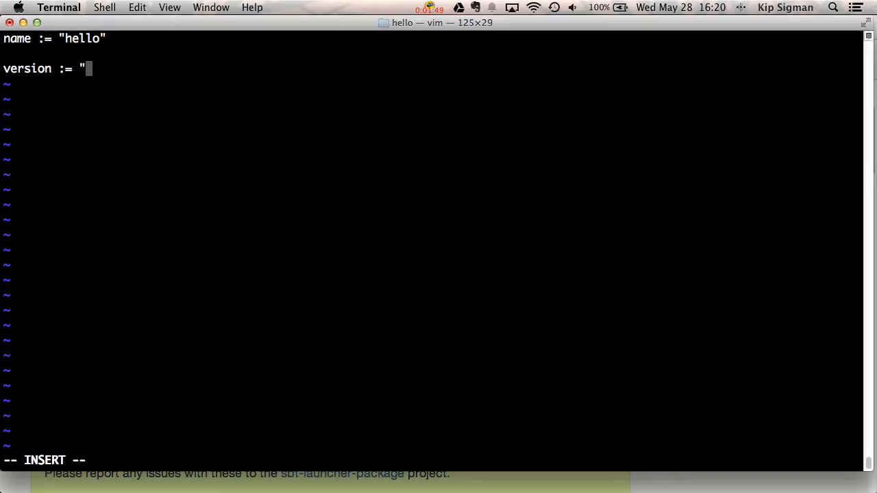
{"action": "type", "text": "0."}
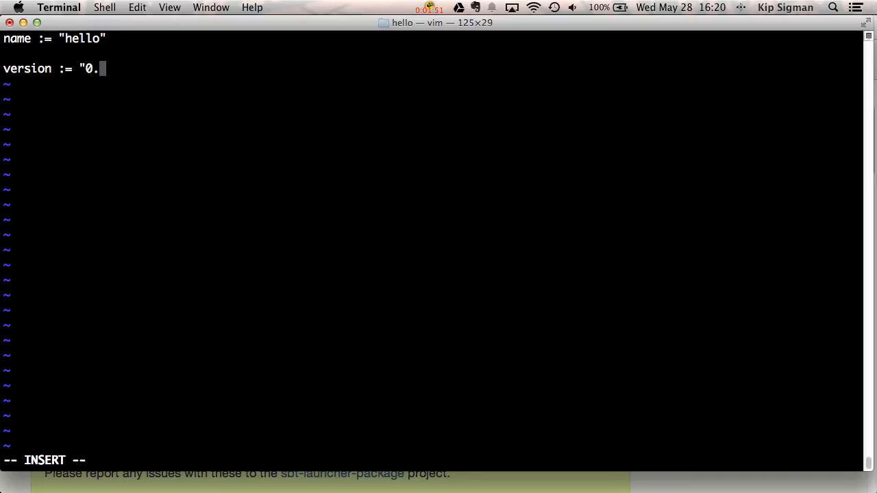
{"action": "type", "text": "0.1"}
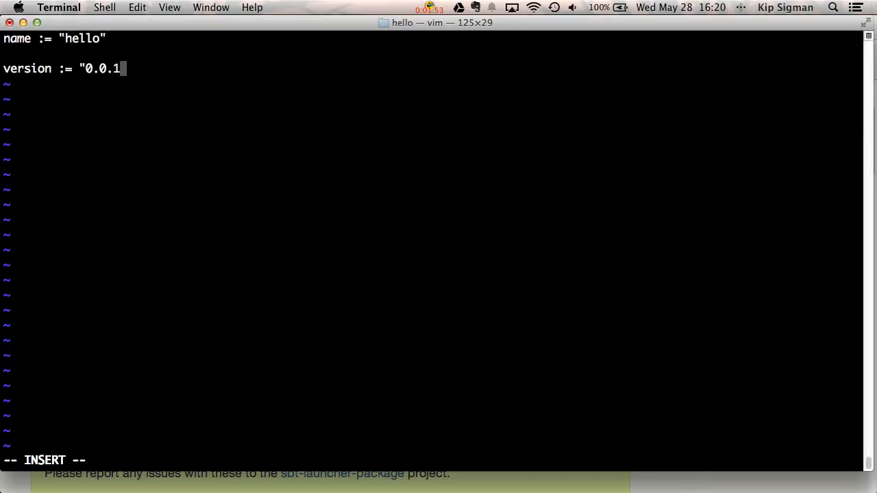
{"action": "type", "text": "-"}
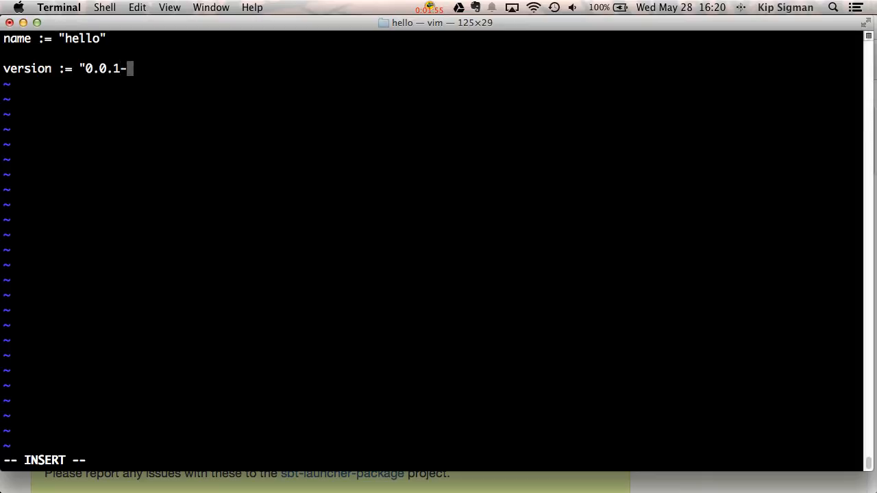
{"action": "type", "text": "SNA"}
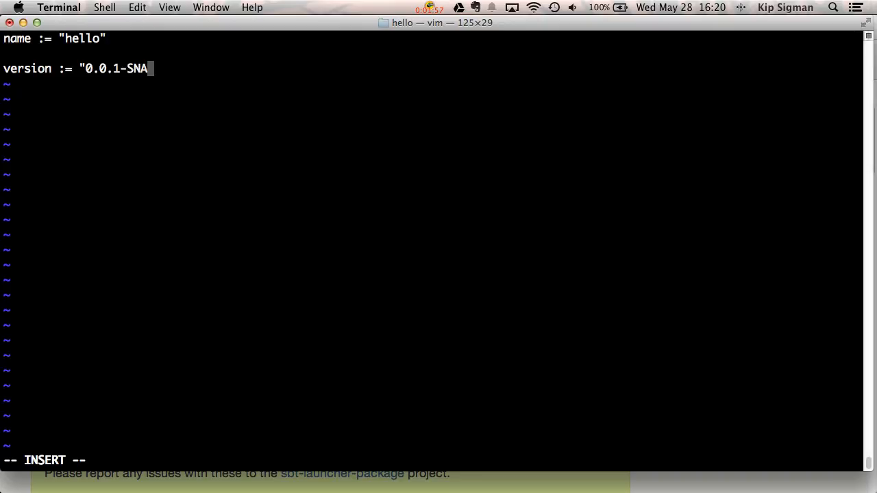
{"action": "type", "text": "PSHOT\""}
{"action": "type", "text": "sca"}
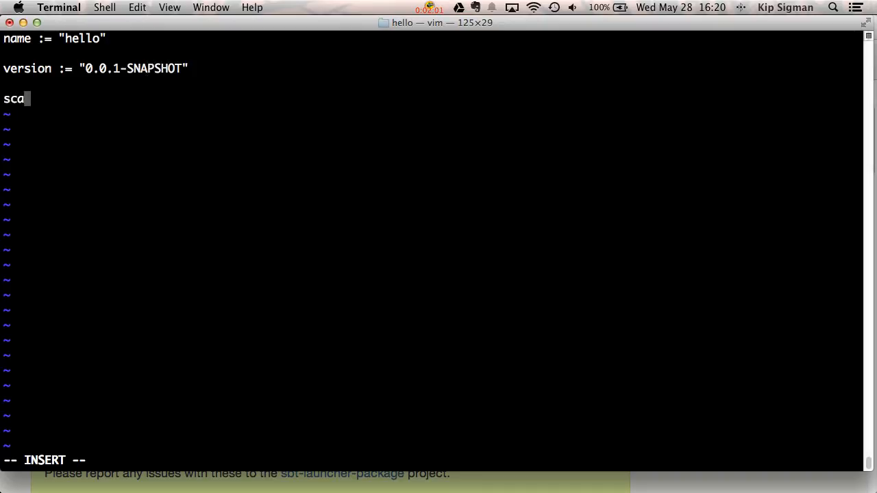
- Add scalaVersion := "2.11.1" and leave vim insert mode
{"action": "type", "text": "la"}
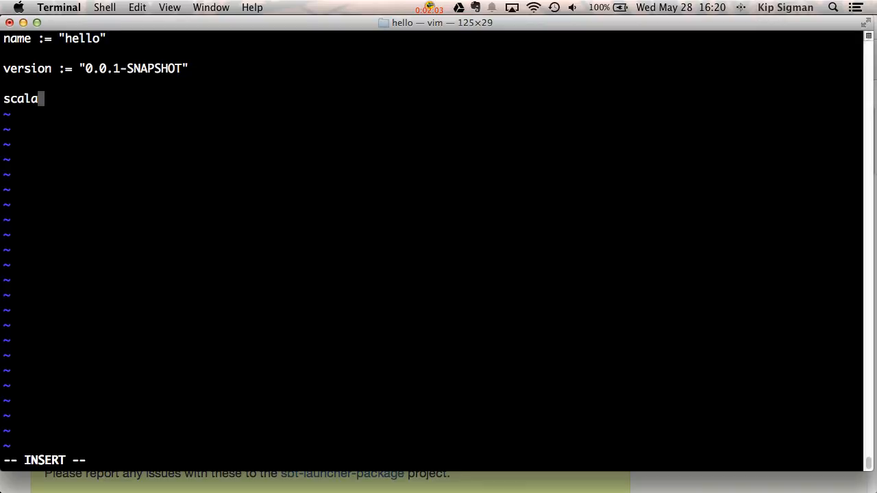
{"action": "type", "text": "Version"}
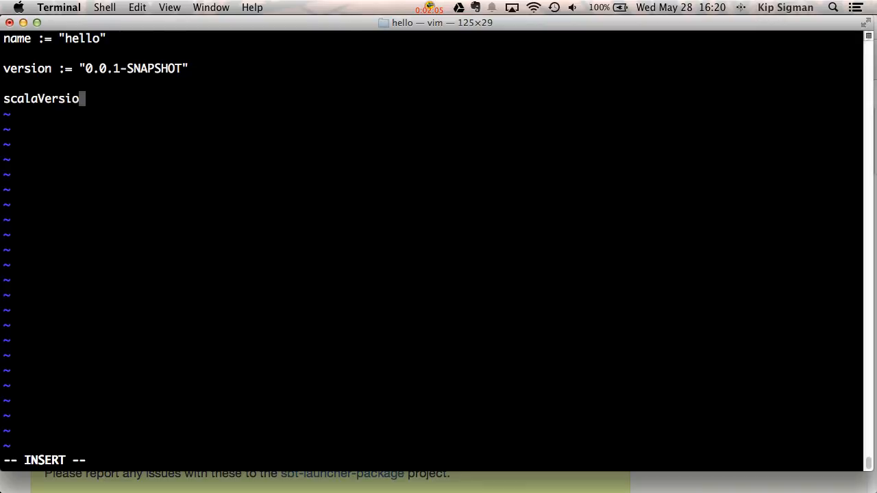
{"action": "type", "text": "n :="}
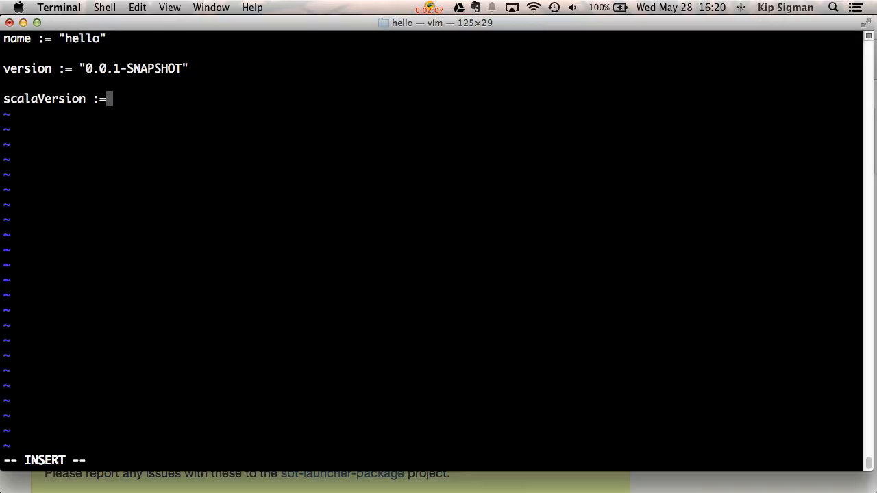
{"action": "type", "text": "\""}
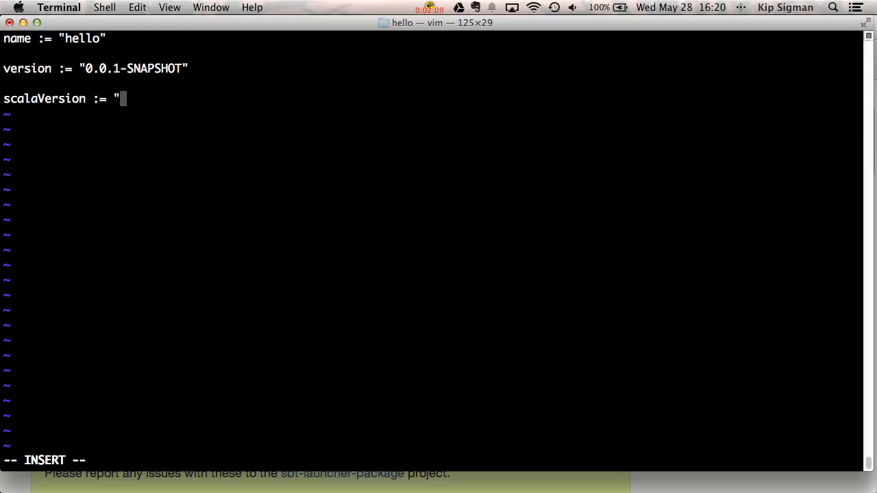
{"action": "type", "text": "2.1"}
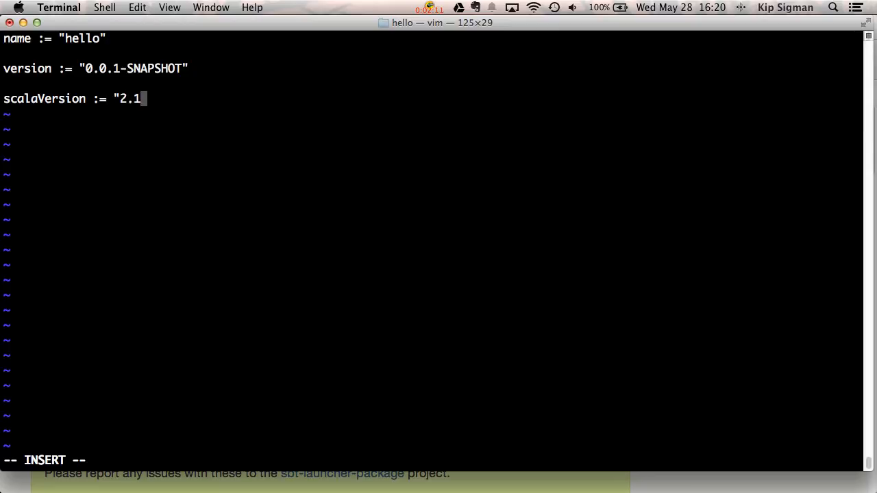
{"action": "type", "text": "1.1\""}
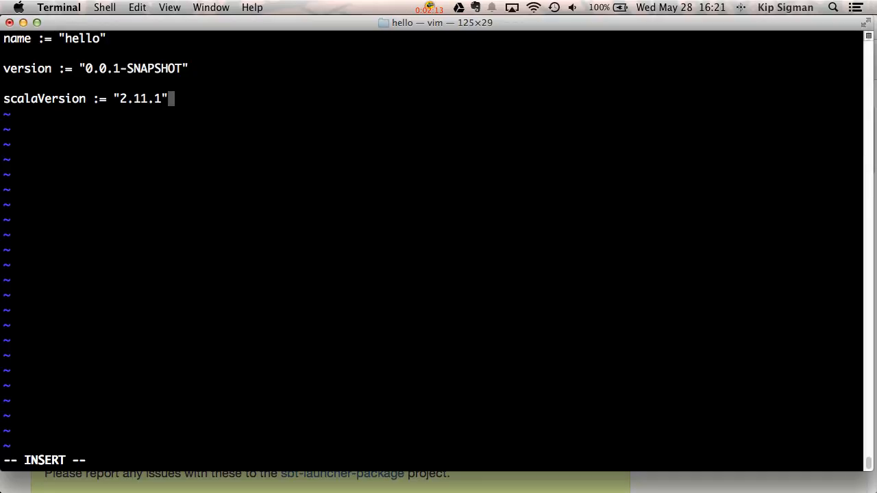
{"action": "key", "text": "Escape"}
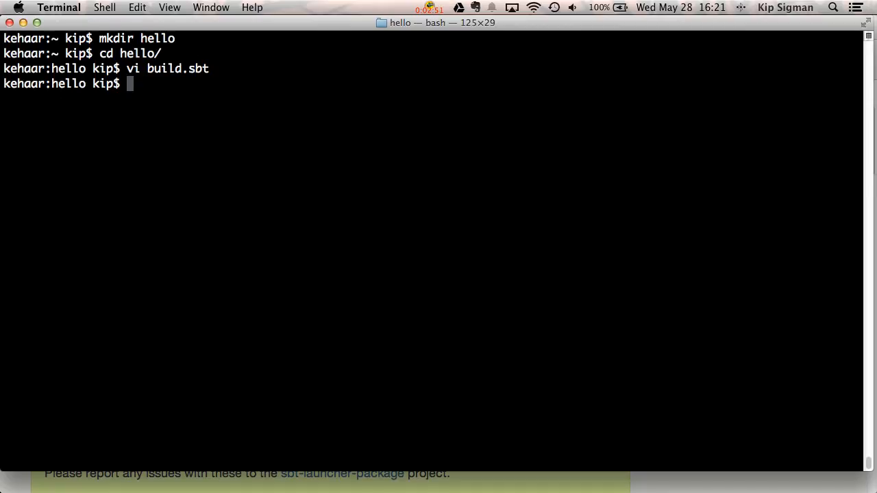
- Create the src/main/scala and src/test/scala directories with mkdir -p
{"action": "type", "text": "mkdir"}
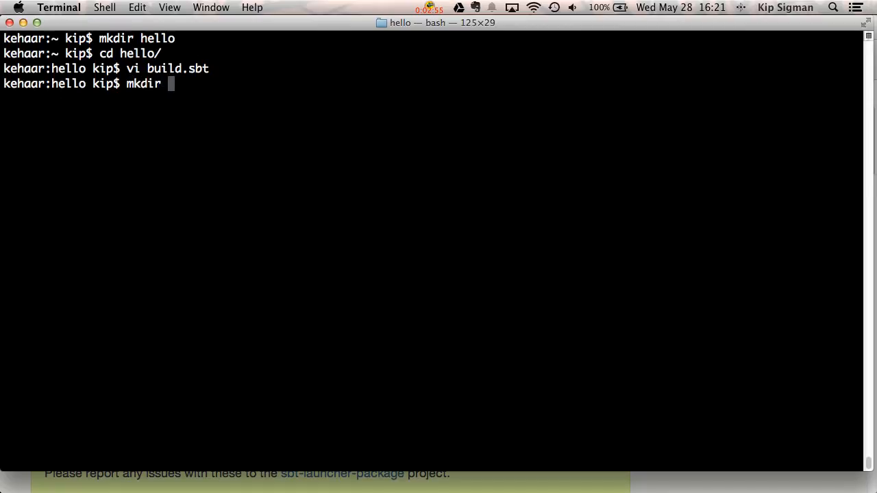
{"action": "type", "text": "-p src/m"}
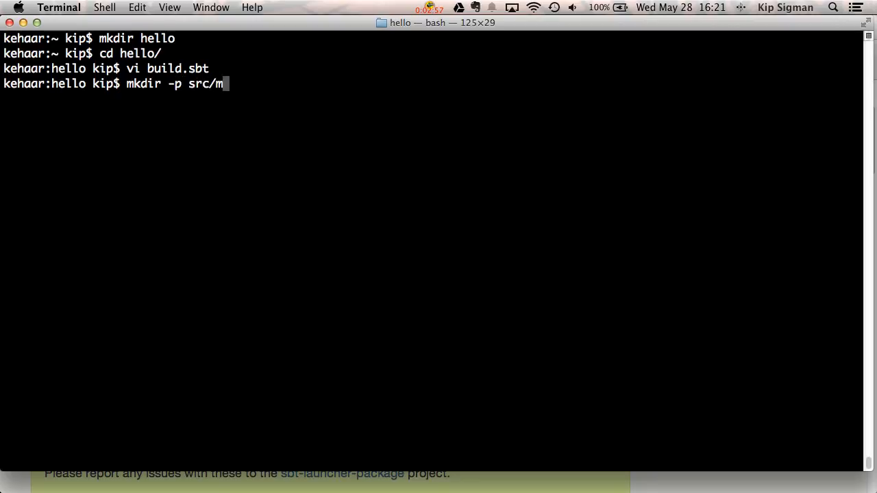
{"action": "type", "text": "ain/scala"}
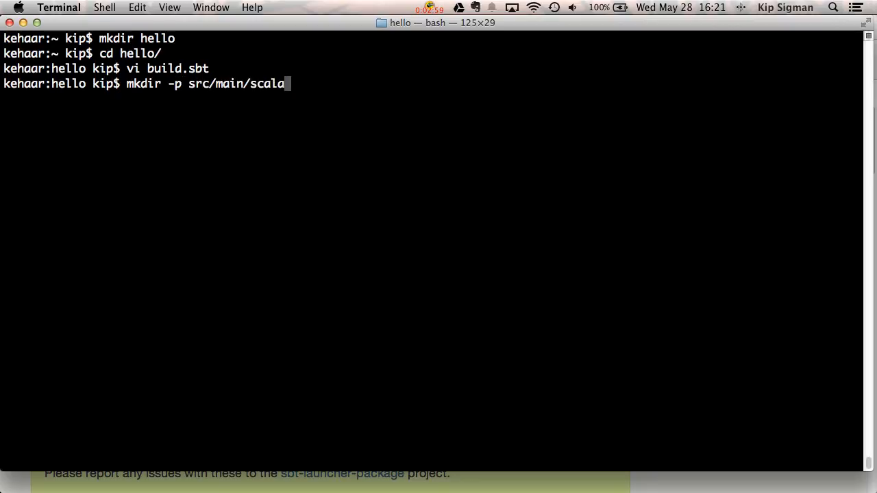
{"action": "key", "text": "Return"}
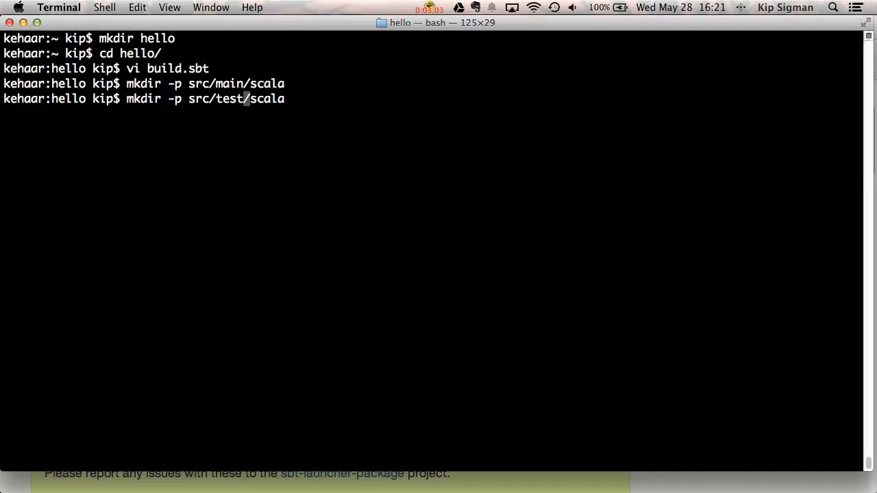
{"action": "key", "text": "Return"}
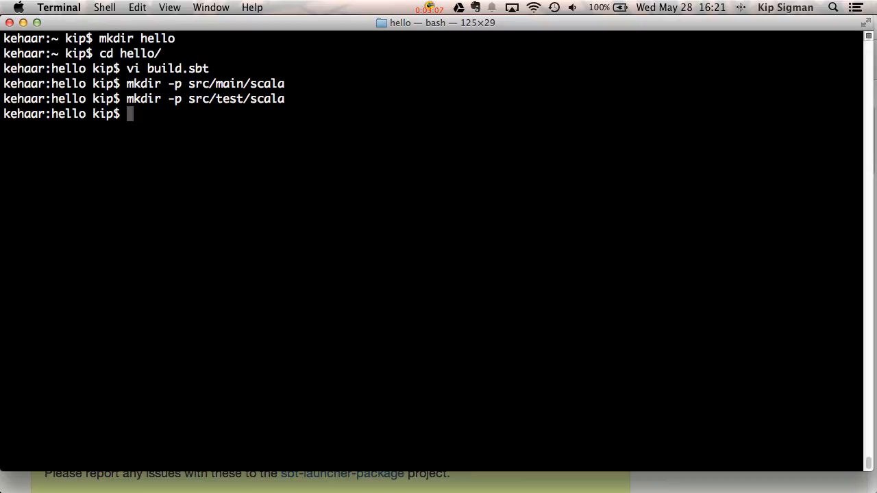
- Enter the command vi src/main/scala/Hello.scala to start the new source file
{"action": "type", "text": "vi"}
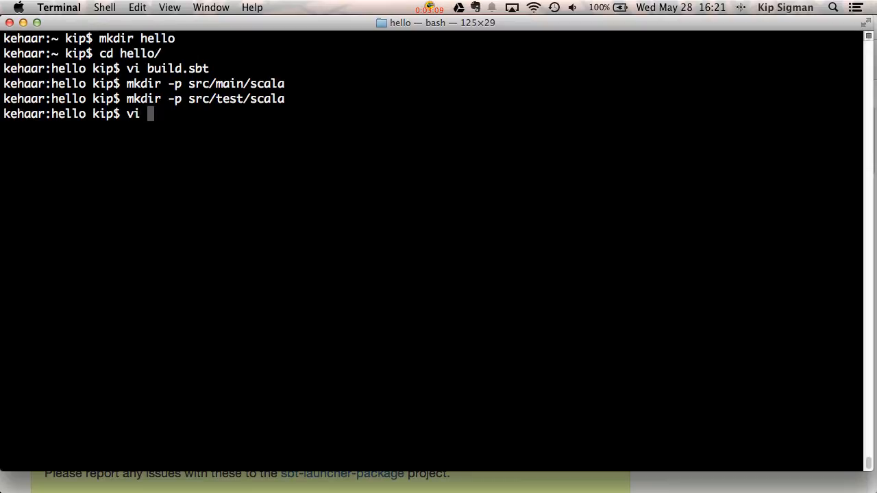
{"action": "type", "text": "src/main/"}
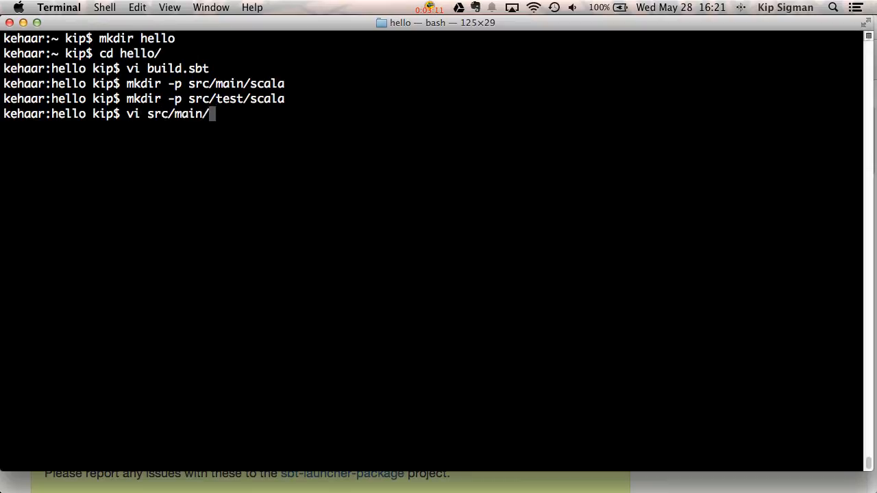
{"action": "type", "text": "scala/"}
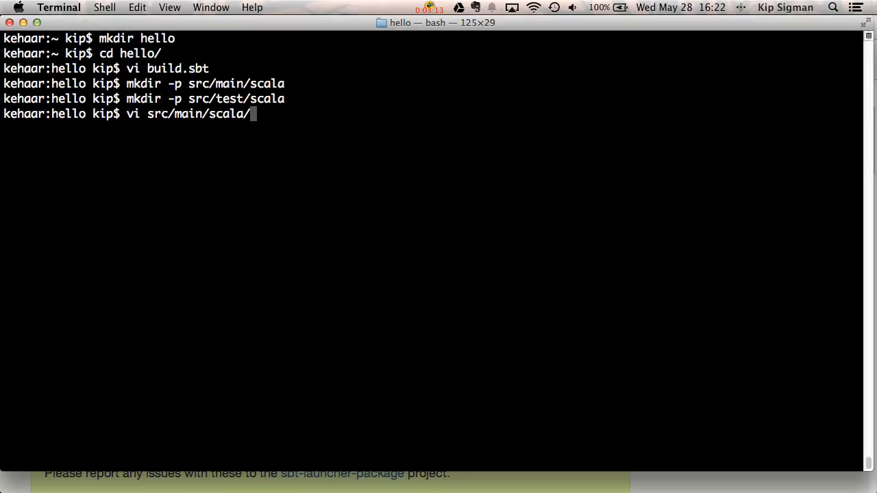
{"action": "type", "text": "Hello.sc"}
{"action": "type", "text": "object Hello"}
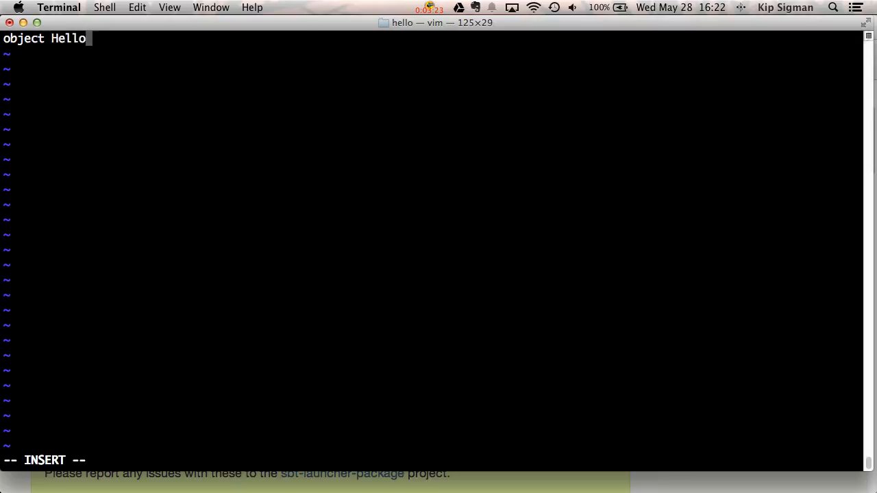
- Write object Hello extends App { println("Hello") } in Hello.scala
{"action": "type", "text": "App"}
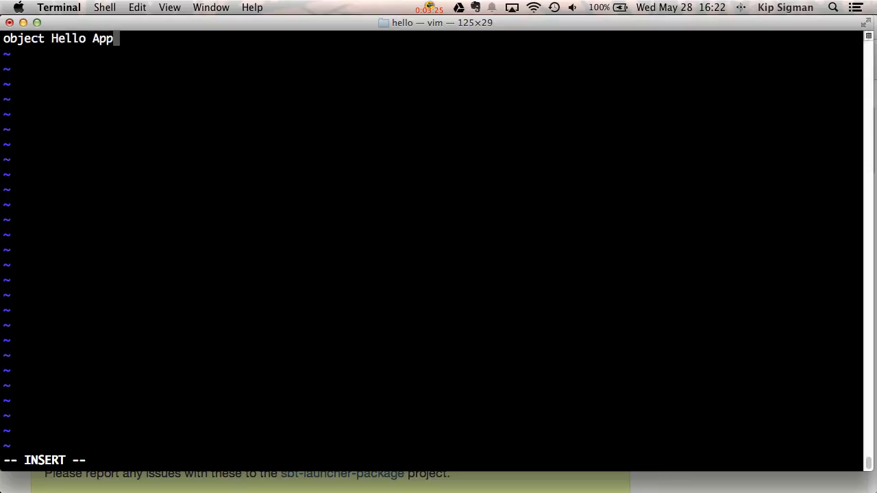
{"action": "type", "text": "extends"}
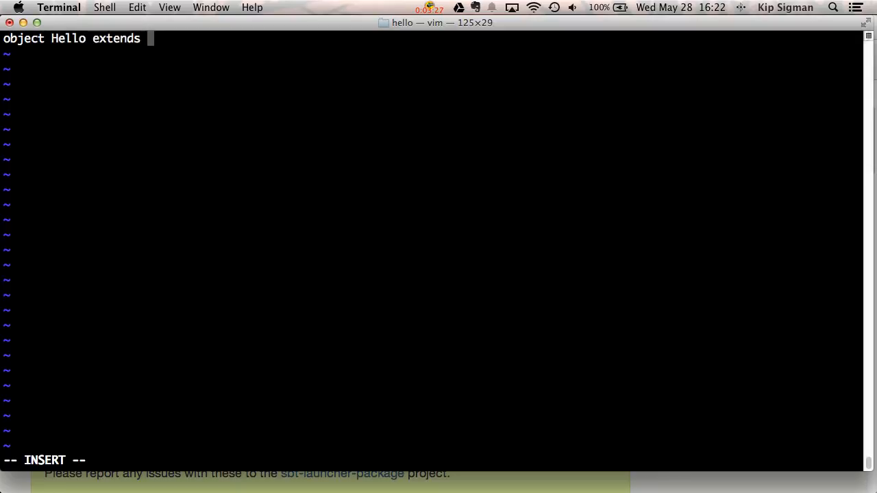
{"action": "type", "text": "App {"}
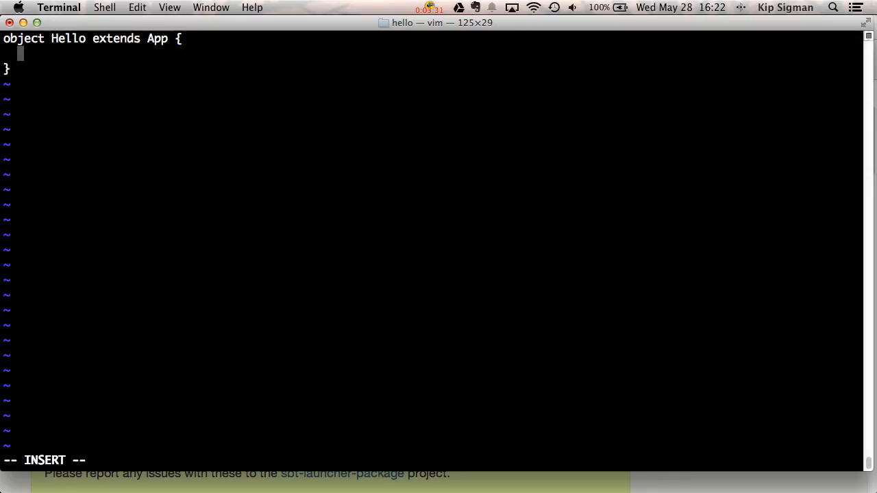
{"action": "type", "text": "println("}
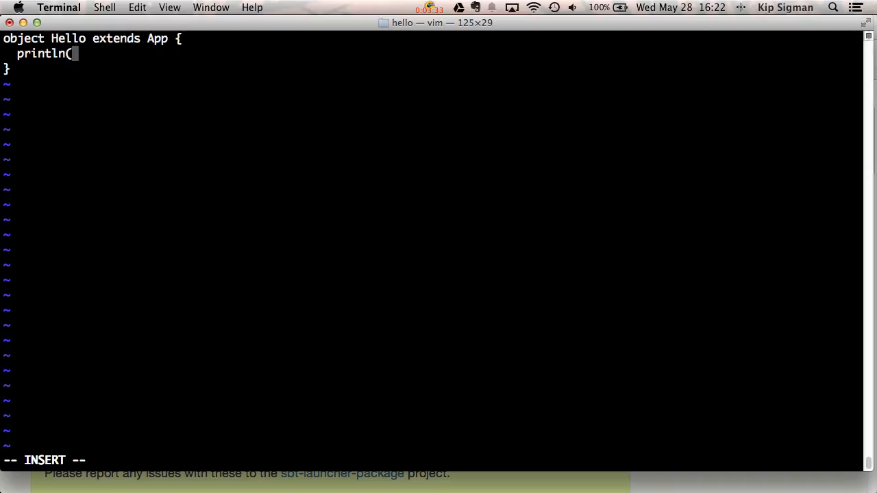
{"action": "type", "text": "\"Hello\""}
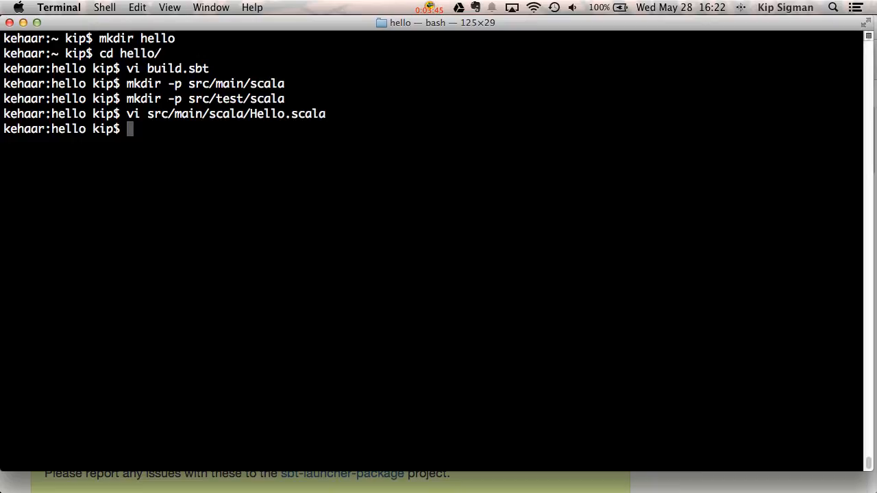
- Launch sbt in the hello project so it loads and waits at its prompt
{"action": "type", "text": "sb"}
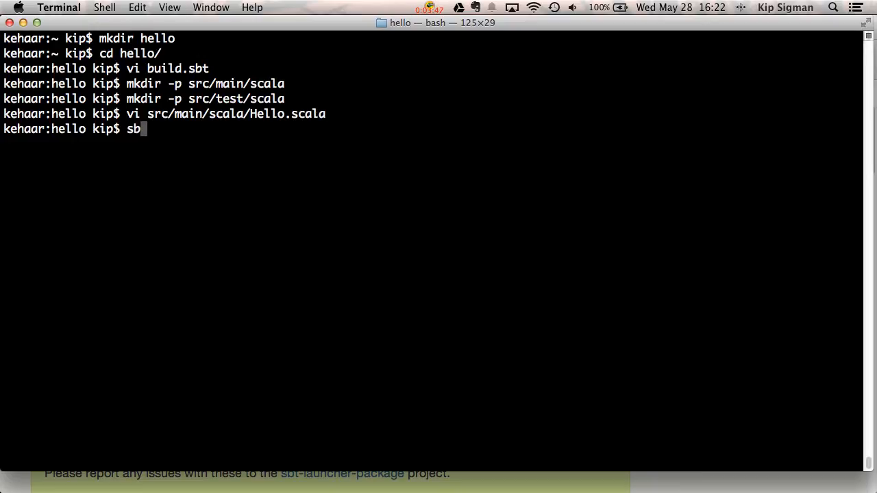
{"action": "type", "text": "t"}
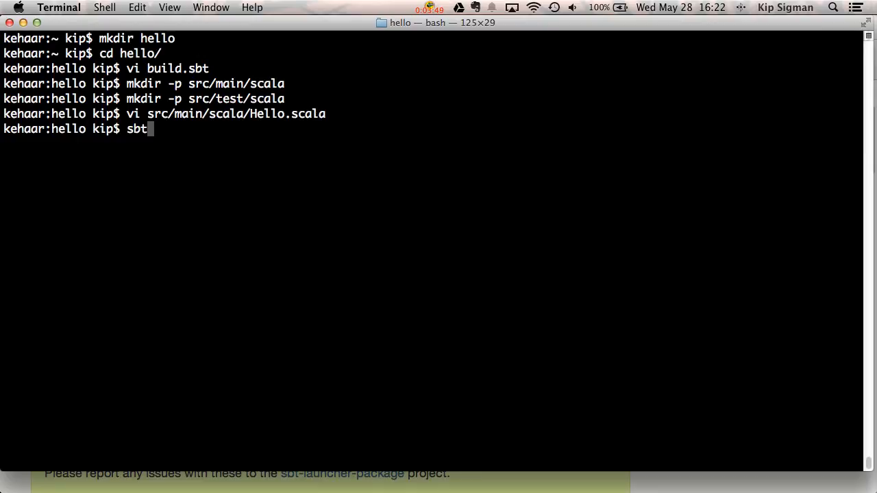
{"action": "key", "text": "Return"}
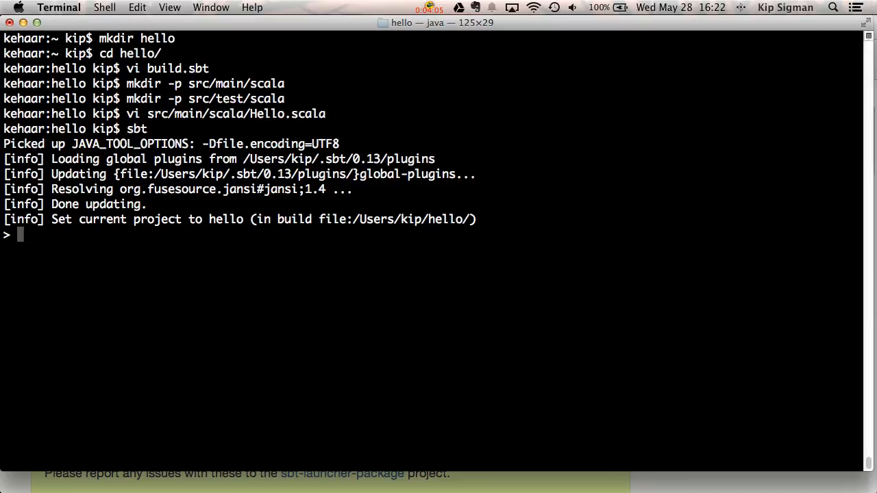
- Run help at the sbt prompt and scroll through the listed commands
{"action": "type", "text": "help"}
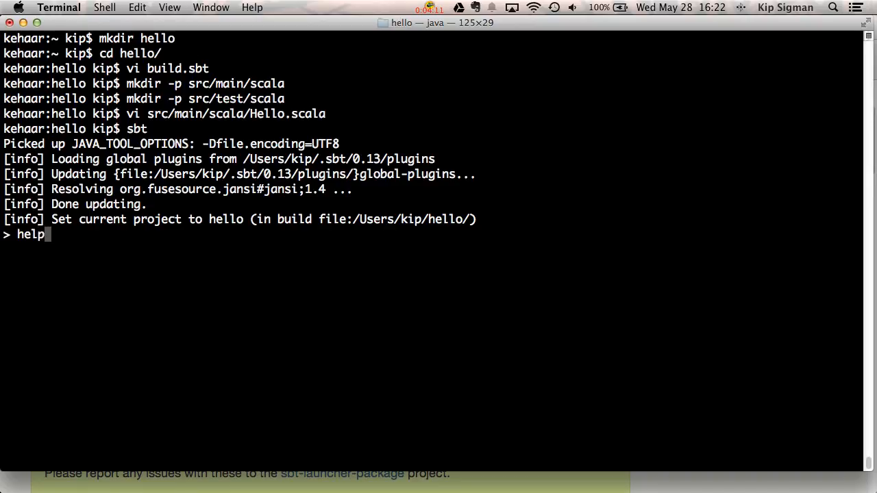
{"action": "key", "text": "Return"}
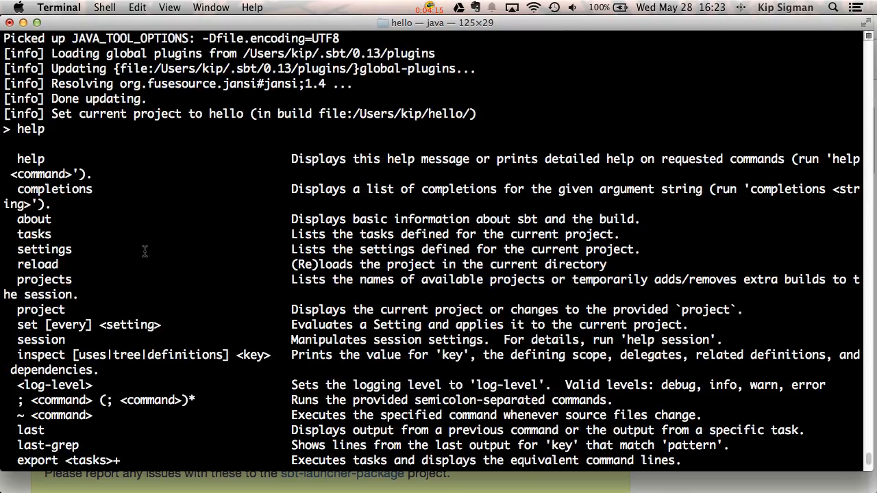
{"action": "scroll", "scroll_direction": "down", "scroll_amount": 3}
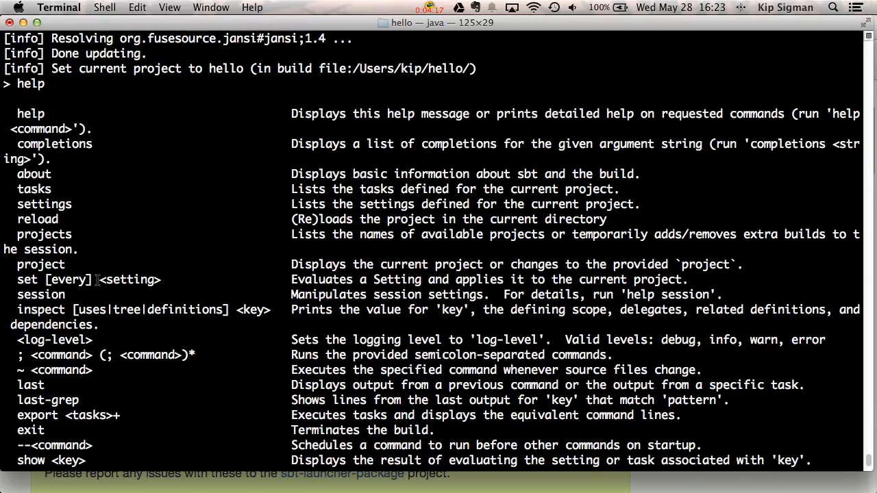
{"action": "scroll", "scroll_direction": "down", "scroll_amount": 3}
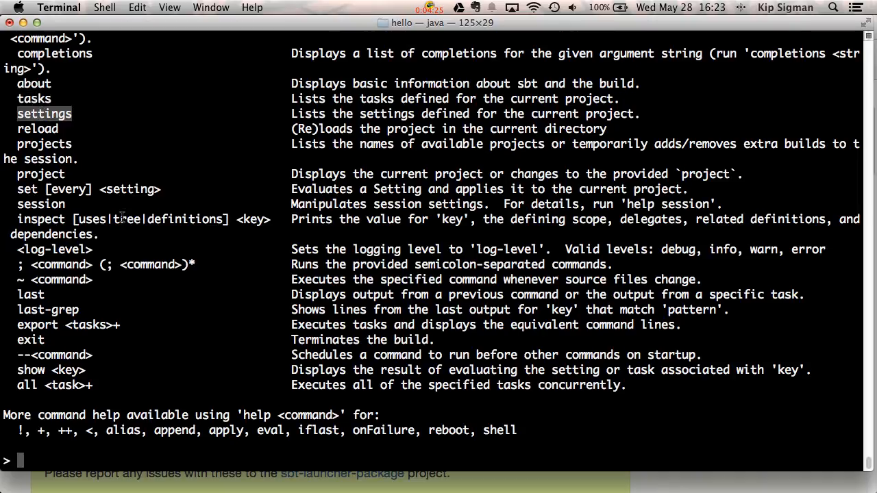
{"action": "mouse_move", "coordinate": [156, 336]}
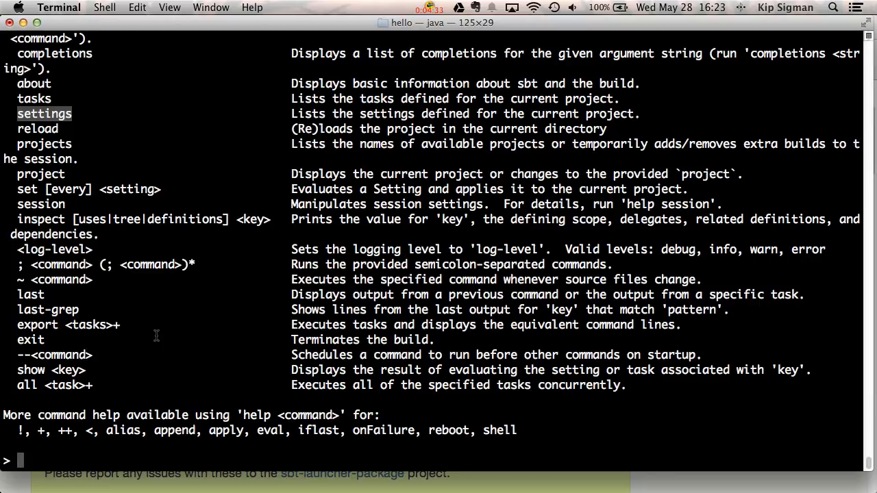
- Run settings at the sbt prompt and scroll through the project's settings listing
{"action": "type", "text": "setting"}
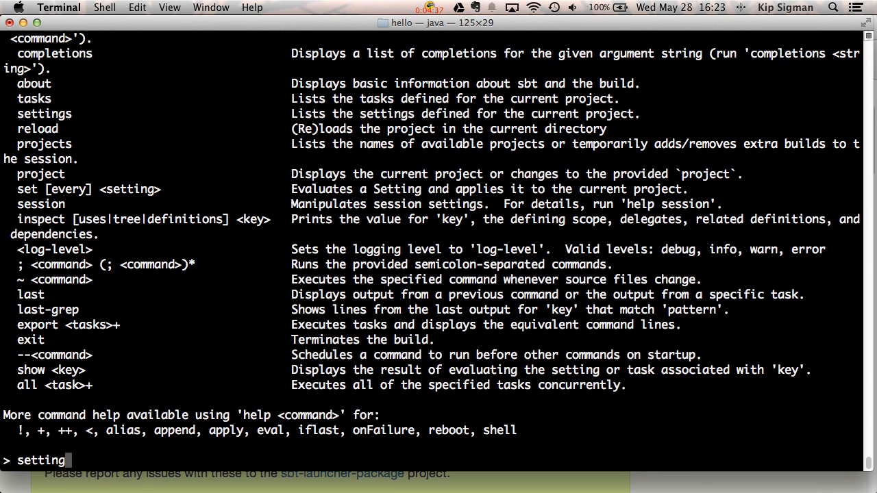
{"action": "key", "text": "Return"}
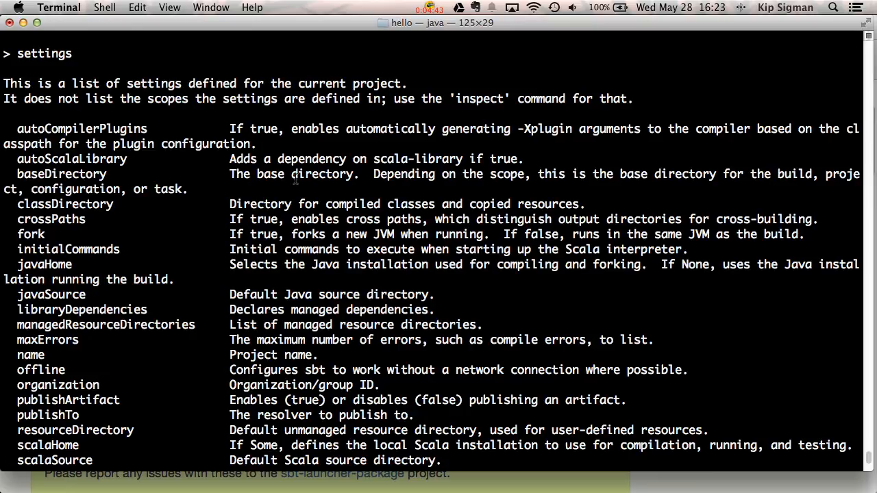
{"action": "scroll", "scroll_direction": "down", "scroll_amount": 3}
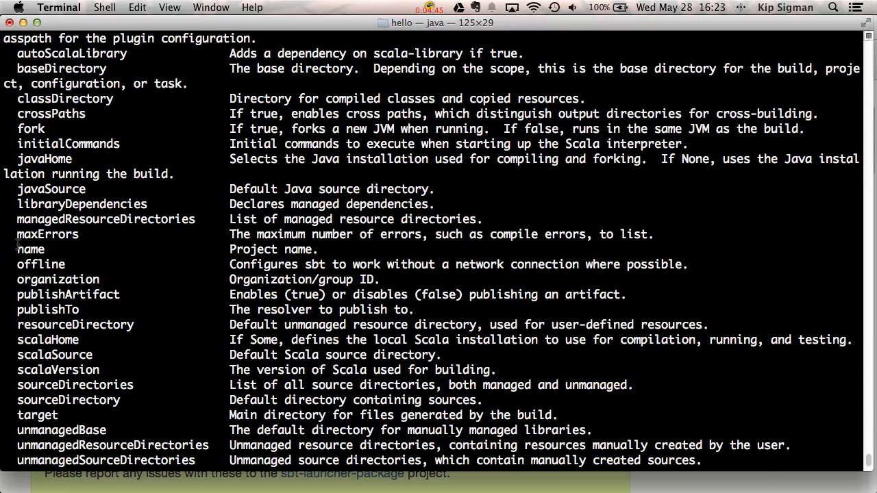
{"action": "scroll", "scroll_direction": "down", "scroll_amount": 3}
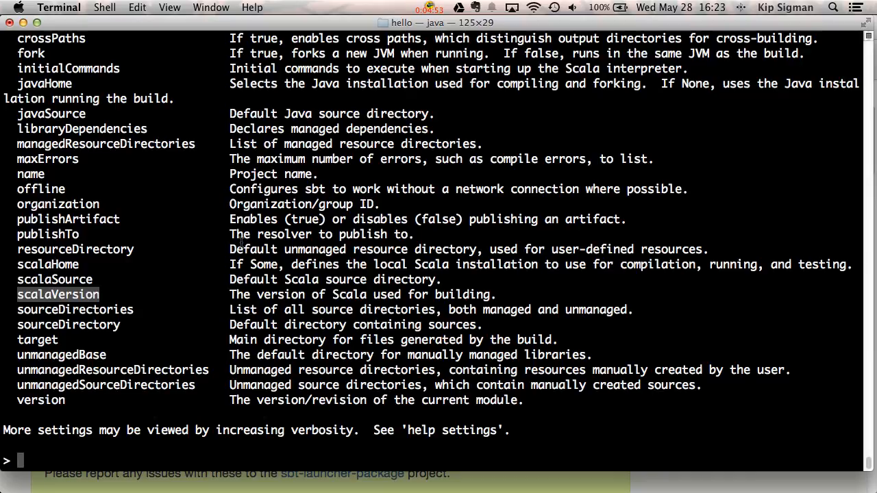
- Run tasks to list the project's tasks, then enter compile at the prompt
{"action": "type", "text": "tasks"}
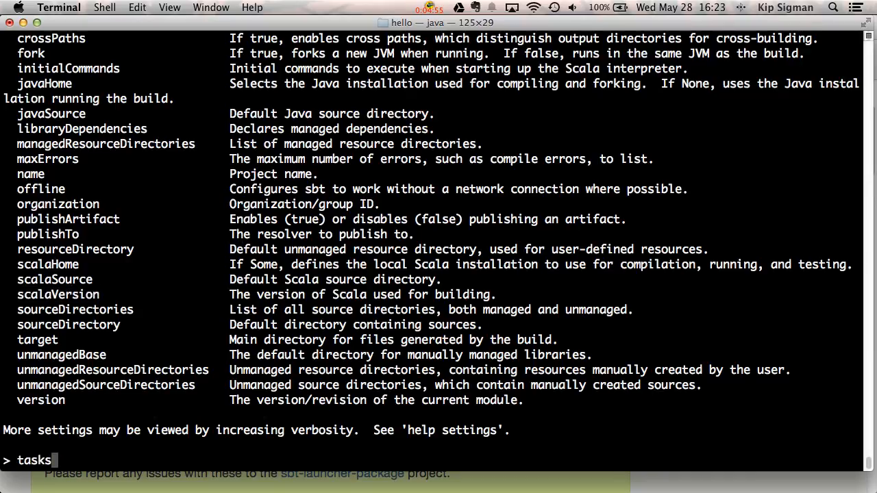
{"action": "key", "text": "Return"}
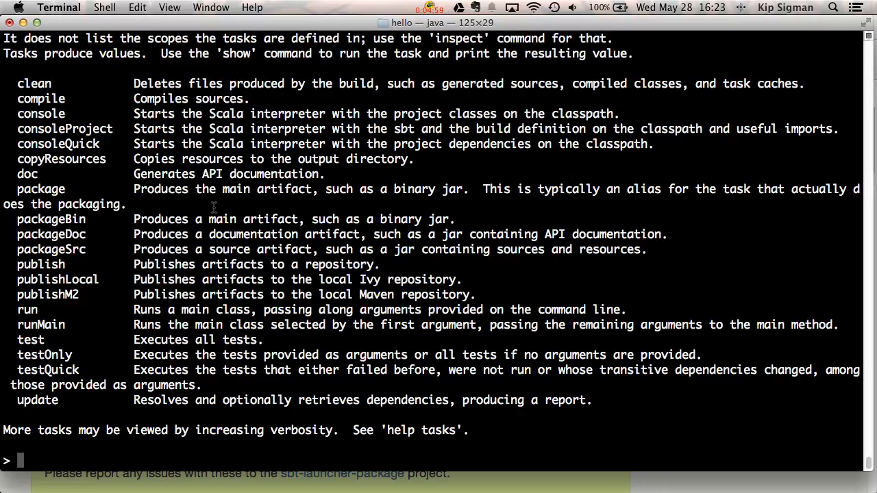
{"action": "mouse_move", "coordinate": [189, 199]}
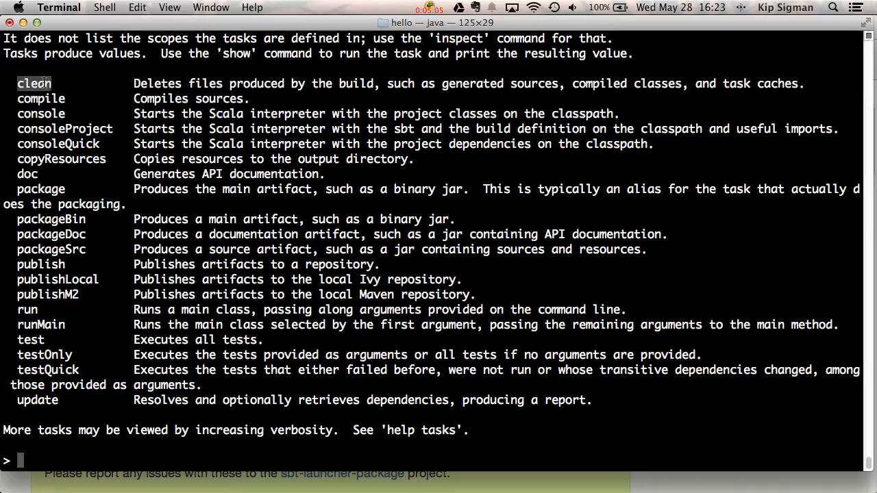
{"action": "mouse_move", "coordinate": [49, 315]}
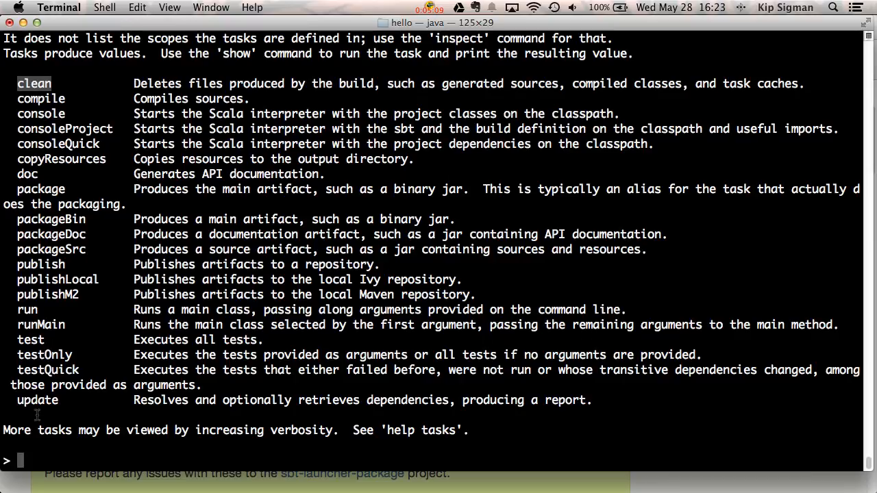
{"action": "mouse_move", "coordinate": [340, 77]}
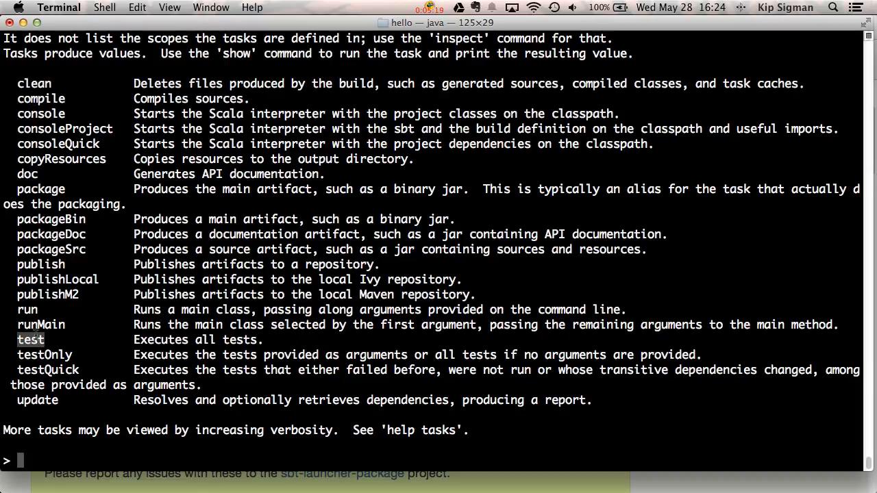
{"action": "mouse_move", "coordinate": [89, 271]}
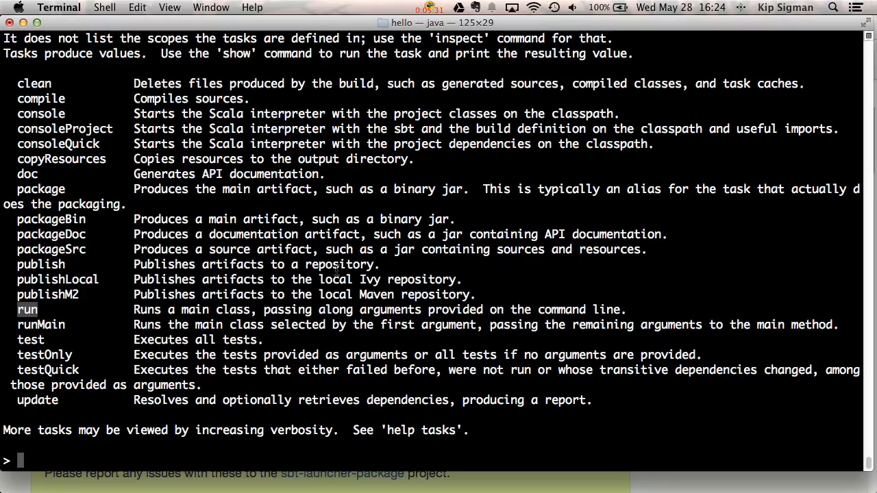
{"action": "type", "text": "compile"}
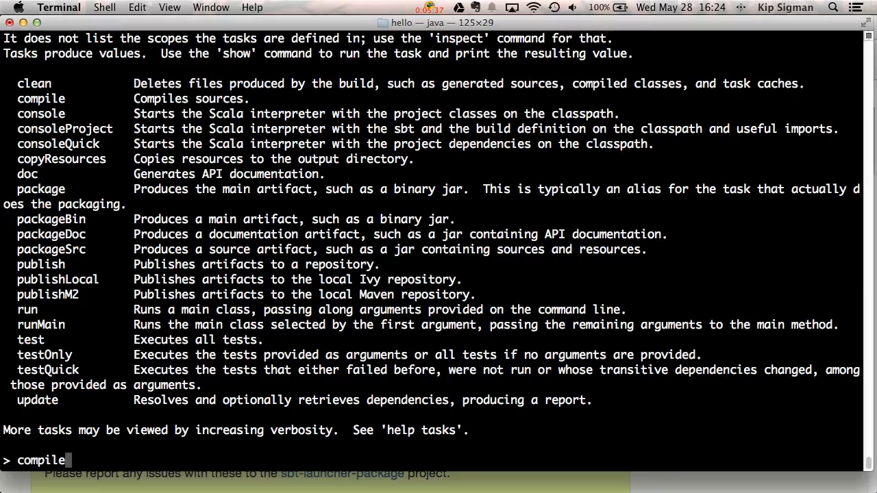
- Run the compile task, then run the project so it prints Hello
{"action": "key", "text": "Return"}
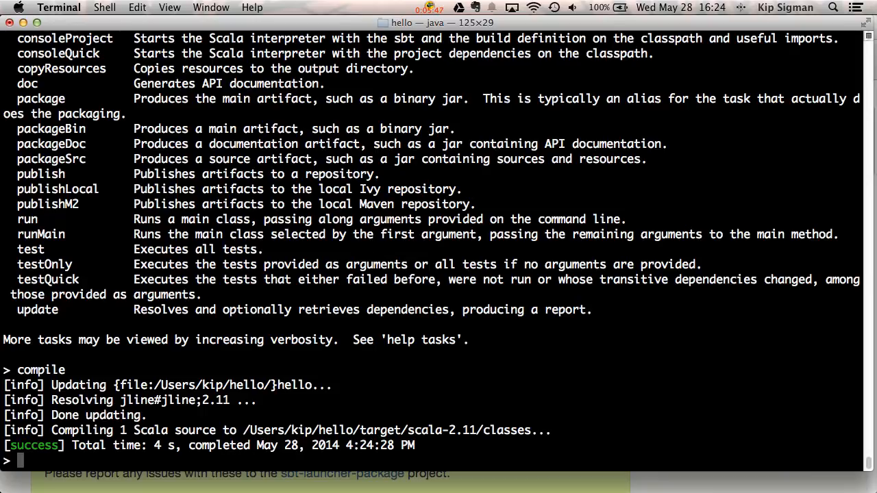
{"action": "type", "text": "run"}
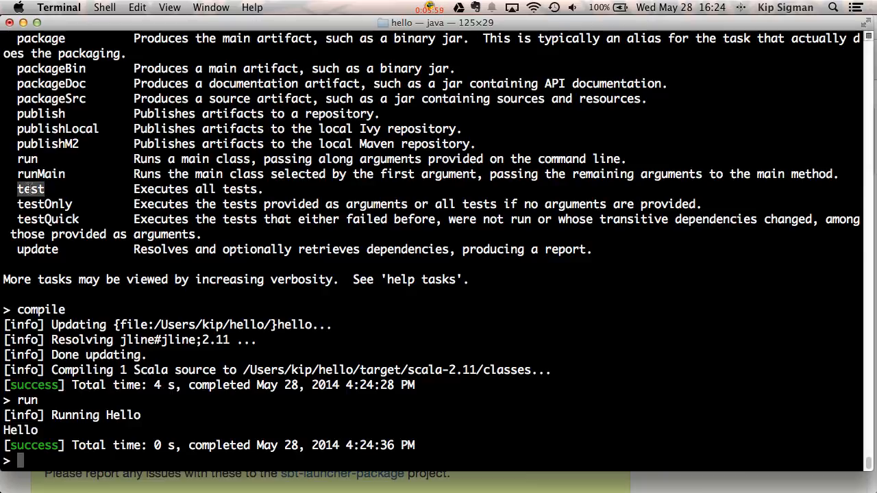
{"action": "mouse_move", "coordinate": [252, 300]}
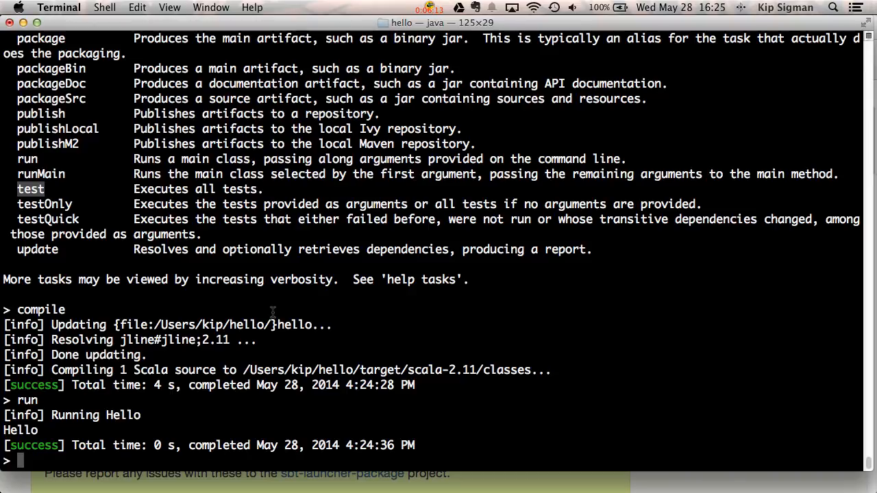
- In a new Terminal tab, open build.sbt in vi and start a new line below the settings
{"action": "left_click", "coordinate": [258, 39]}
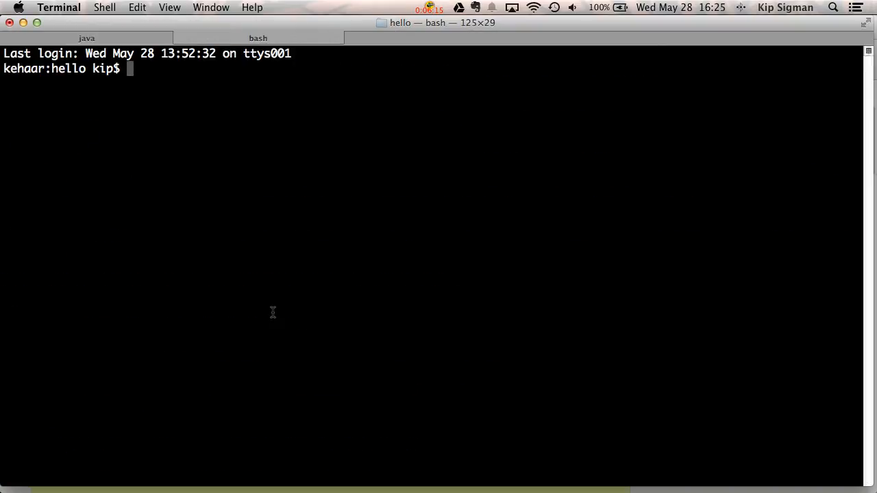
{"action": "type", "text": "vi bui"}
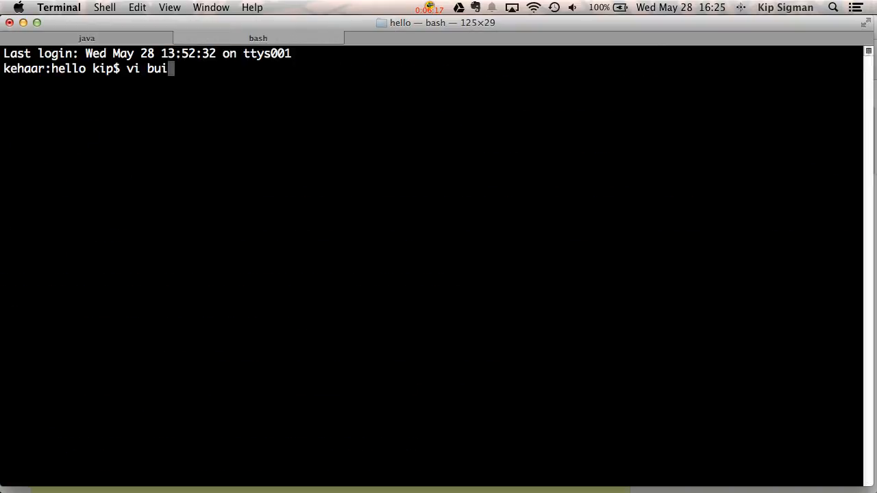
{"action": "type", "text": "ld.sbt"}
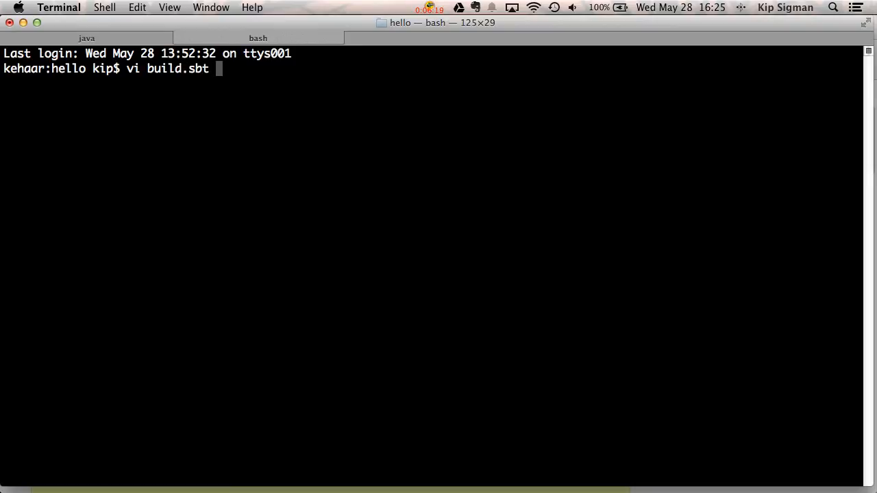
{"action": "key", "text": "Return"}
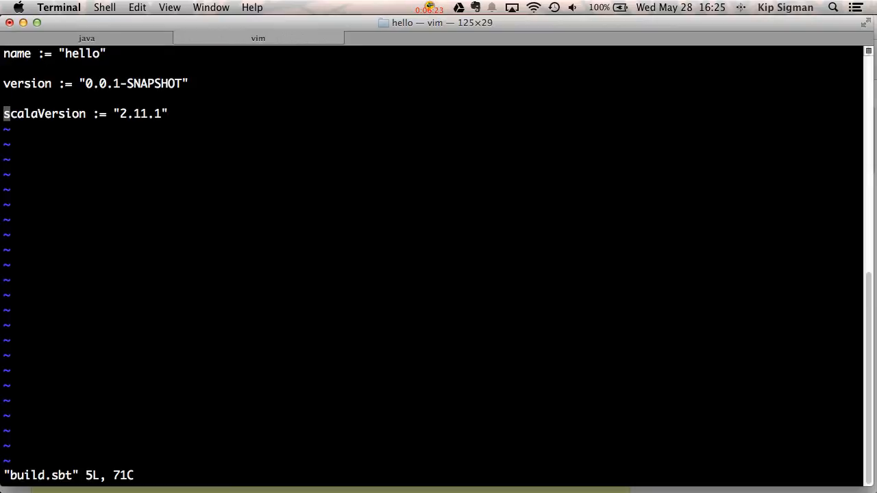
{"action": "key", "text": "o"}
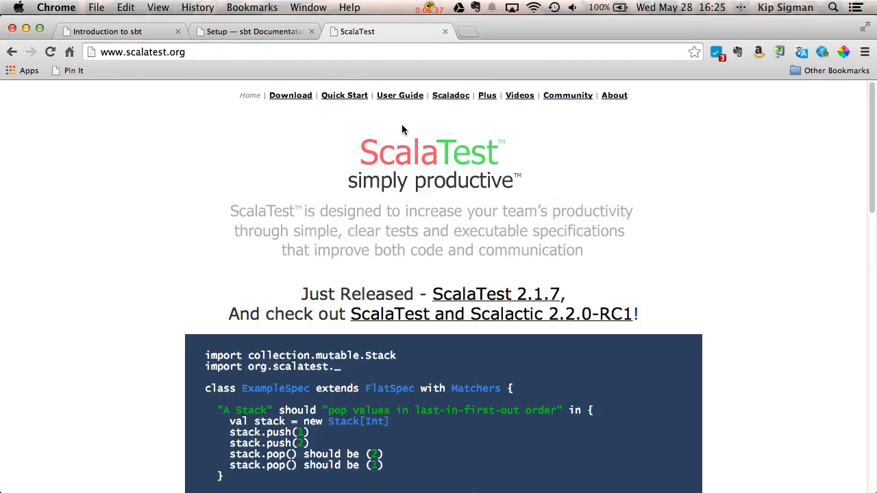
{"action": "mouse_move", "coordinate": [400, 96]}
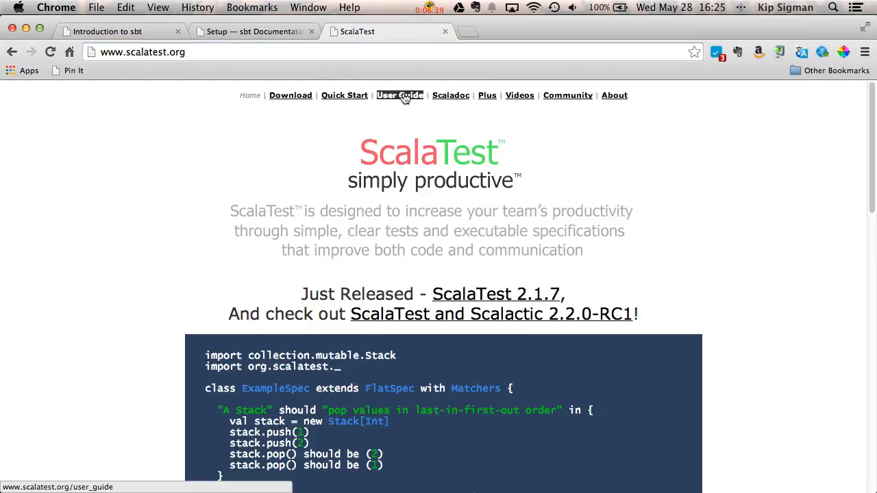
- On the ScalaTest User Guide, select the sbt libraryDependencies line for ScalaTest 2.1.7
{"action": "left_click", "coordinate": [401, 96]}
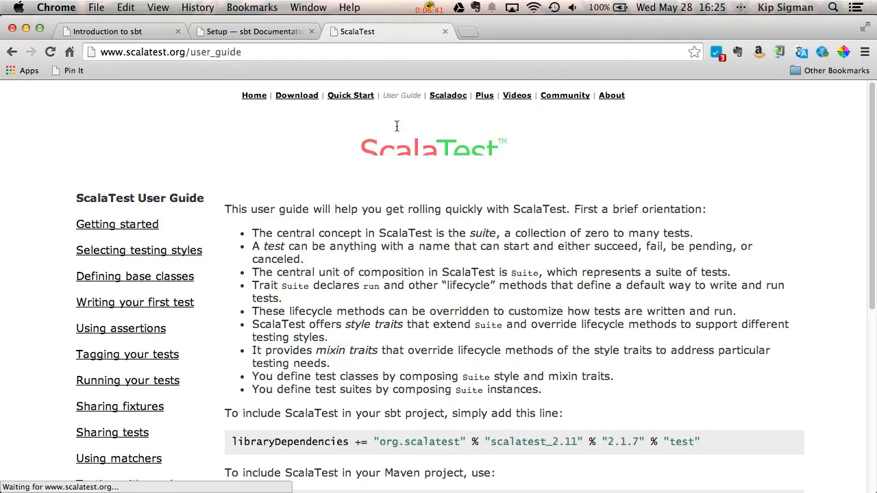
{"action": "scroll", "scroll_direction": "down", "scroll_amount": 3}
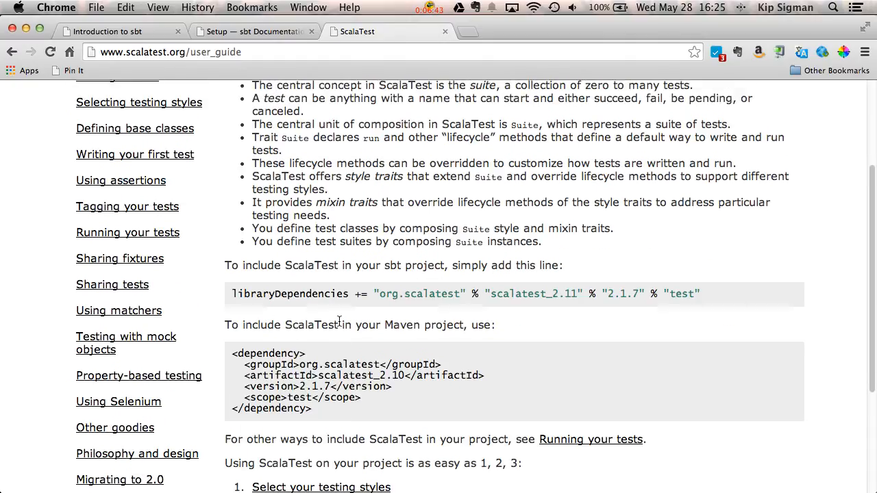
{"action": "scroll", "scroll_direction": "up", "scroll_amount": 3}
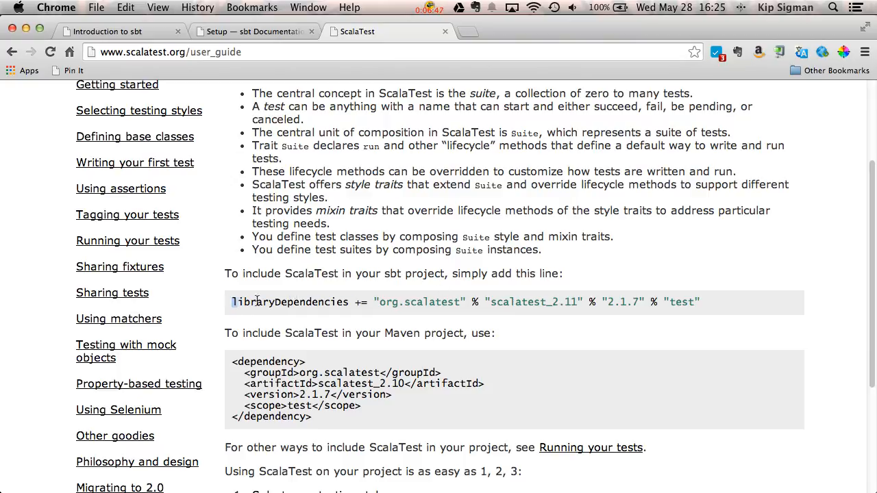
{"action": "triple_click", "coordinate": [466, 301]}
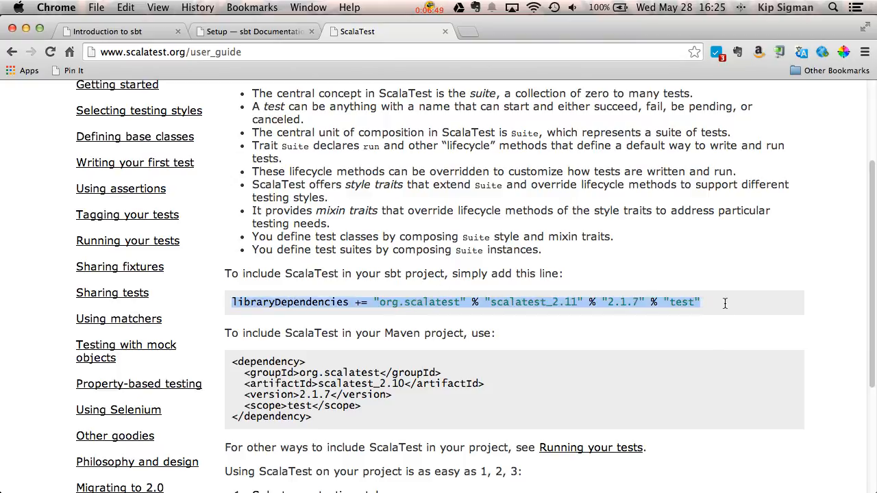
{"action": "mouse_move", "coordinate": [720, 307]}
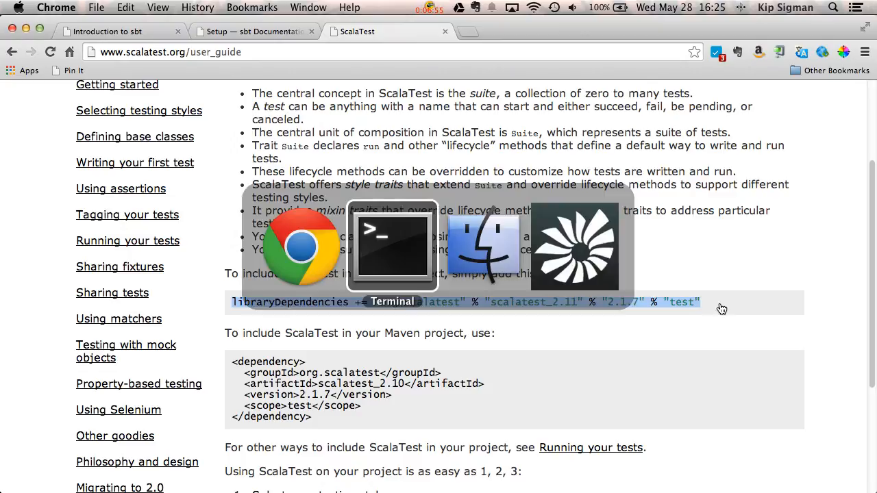
- Paste libraryDependencies += "org.scalatest" % "scalatest_2.11" % "2.1.7" % "test" into build.sbt
{"action": "left_click", "coordinate": [392, 247]}
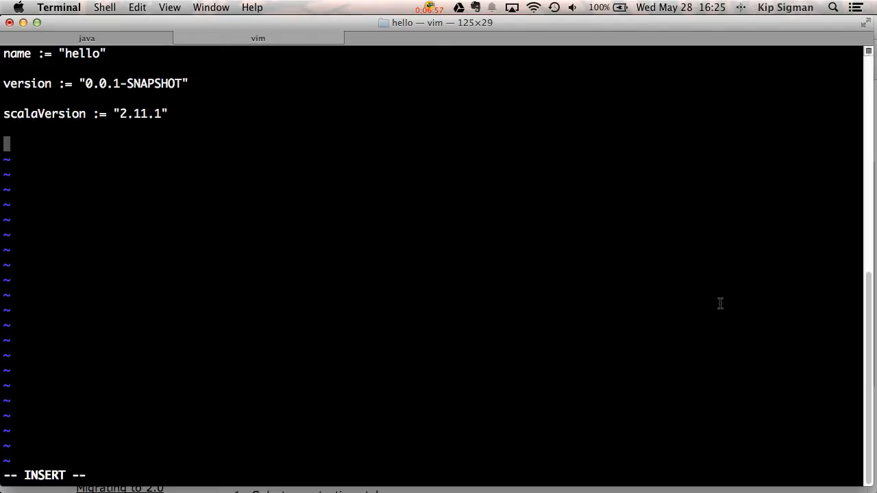
{"action": "type", "text": "libraryDependencies += \"org.scalatest\" % \"scalatest_2.11\" % \"2.1.7\" % \"test\""}
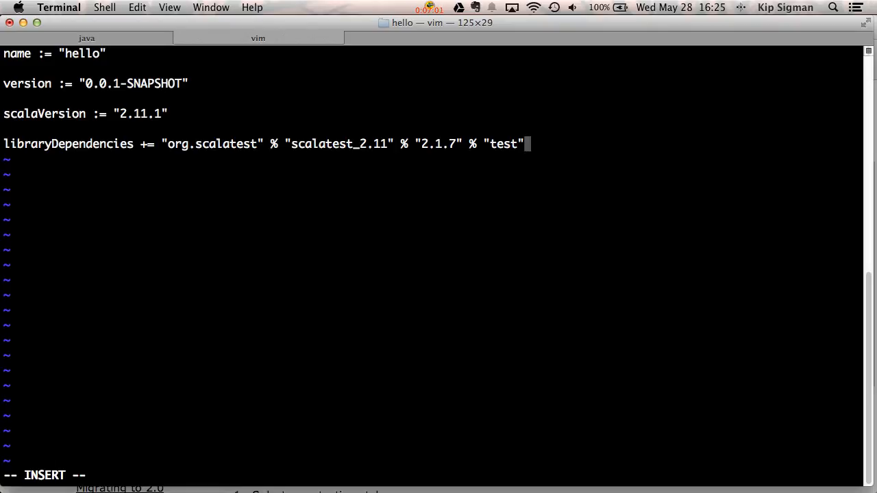
{"action": "key", "text": "Escape"}
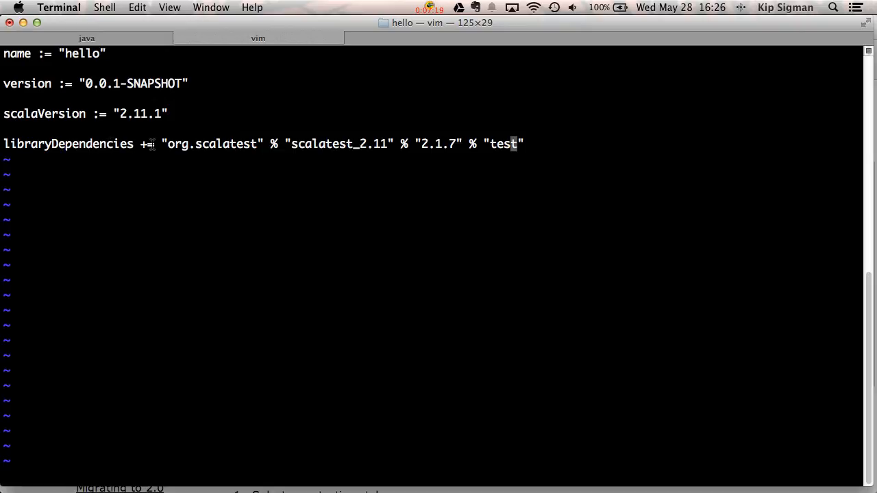
{"action": "mouse_move", "coordinate": [167, 145]}
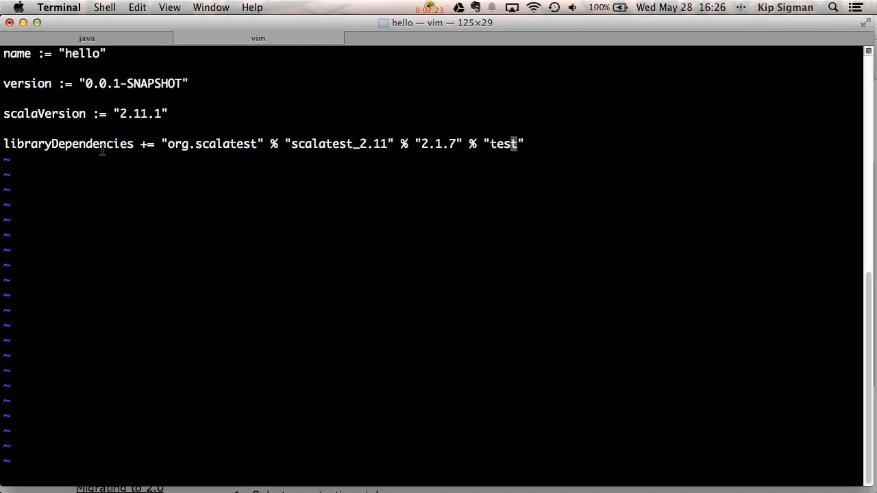
{"action": "mouse_move", "coordinate": [181, 156]}
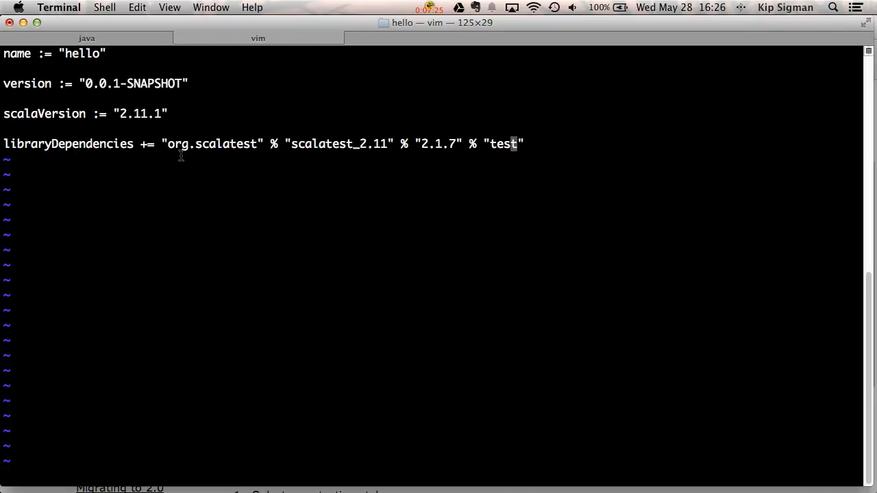
{"action": "mouse_move", "coordinate": [318, 159]}
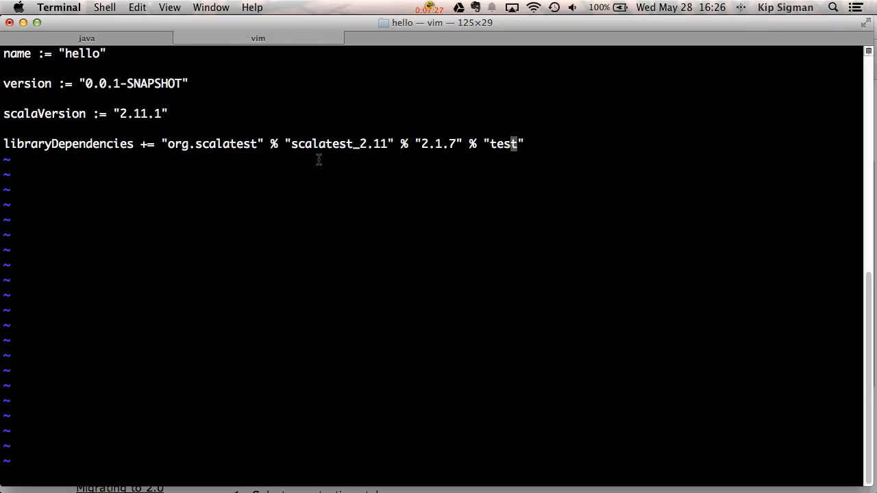
{"action": "mouse_move", "coordinate": [219, 164]}
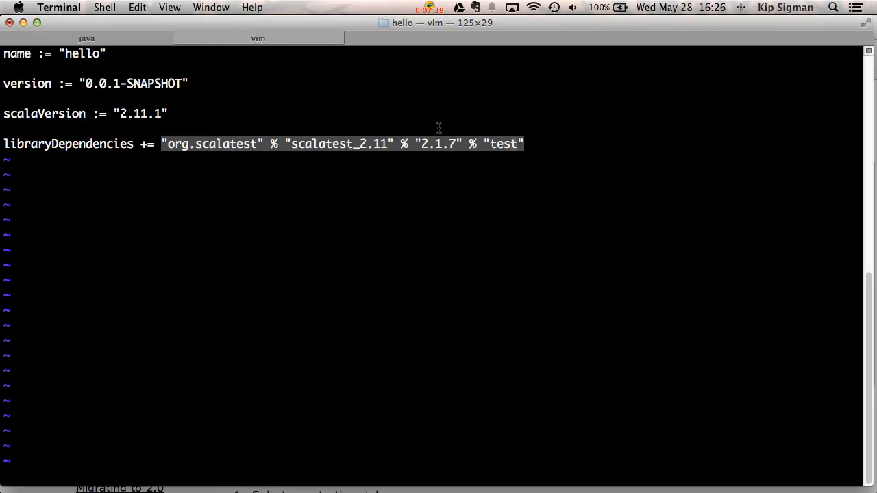
{"action": "mouse_move", "coordinate": [180, 148]}
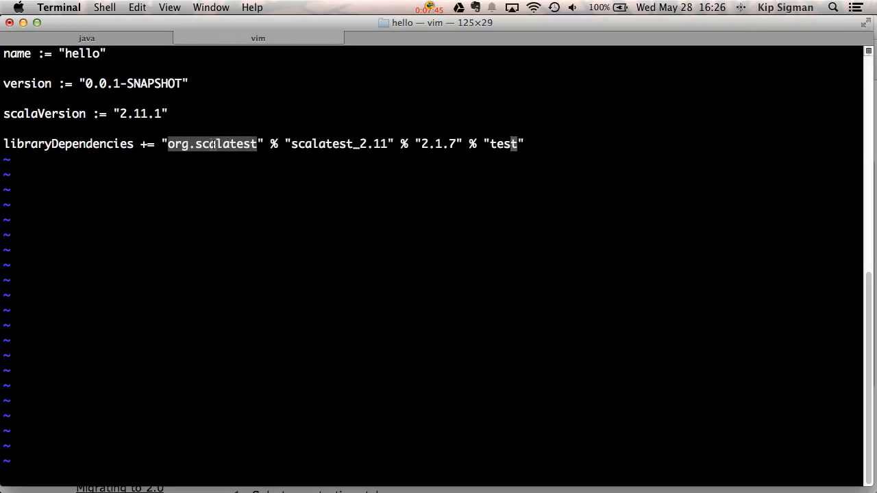
{"action": "mouse_move", "coordinate": [348, 144]}
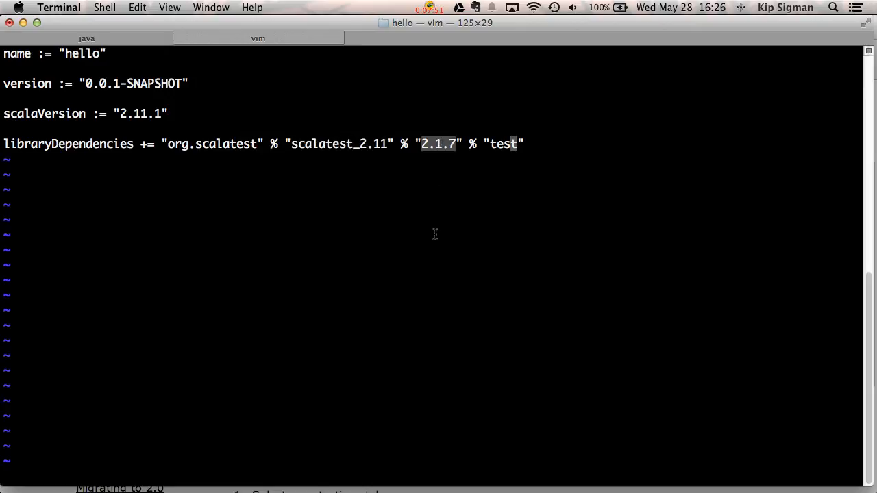
{"action": "mouse_move", "coordinate": [500, 146]}
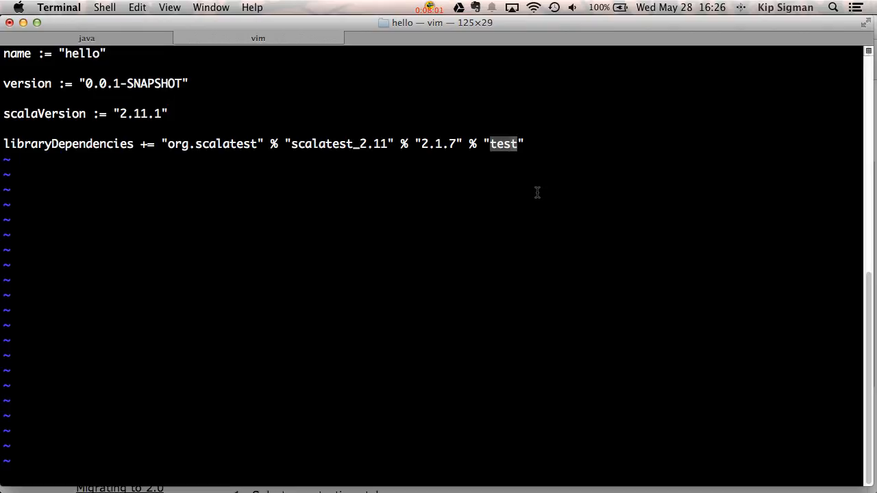
{"action": "mouse_move", "coordinate": [371, 181]}
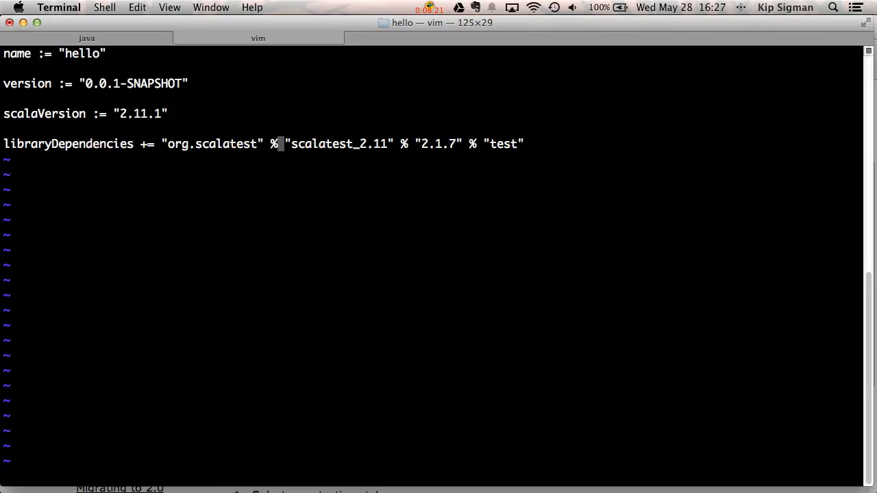
- Change the dependency to use %% with the plain "scalatest" artifact, dropping the _2.11 suffix
{"action": "key", "text": "i"}
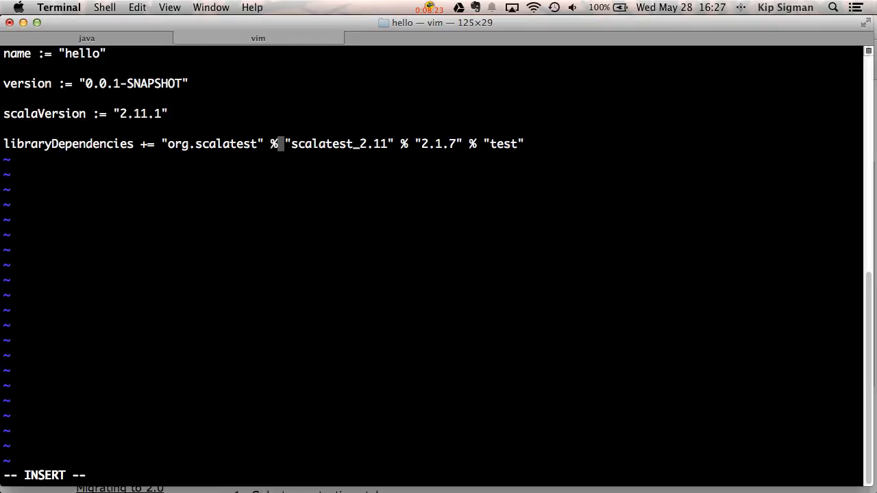
{"action": "type", "text": "%"}
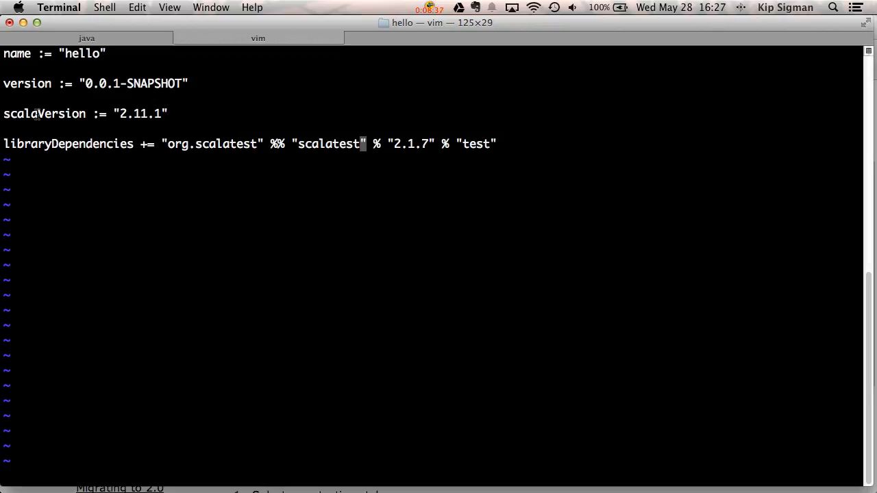
{"action": "double_click", "coordinate": [44, 113]}
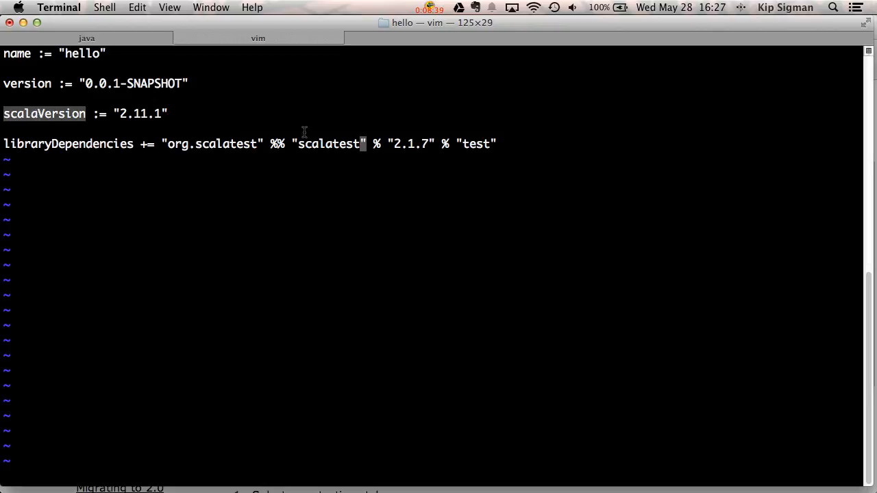
{"action": "mouse_move", "coordinate": [260, 131]}
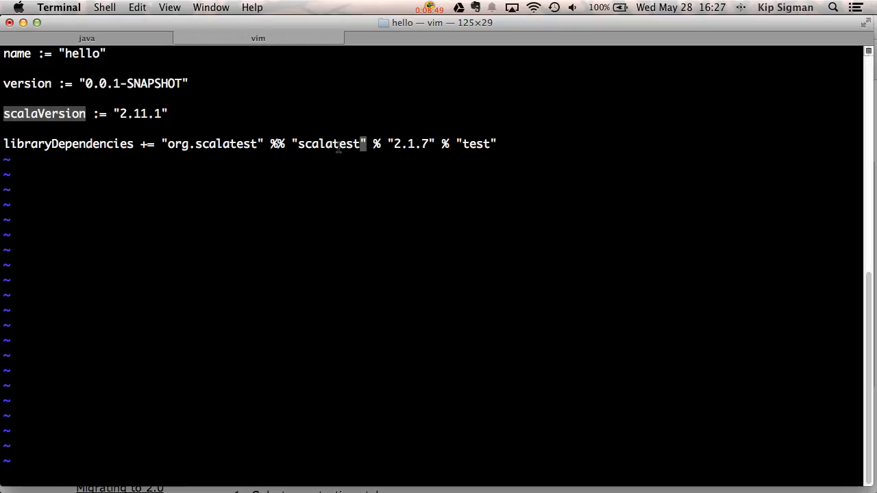
{"action": "mouse_move", "coordinate": [118, 149]}
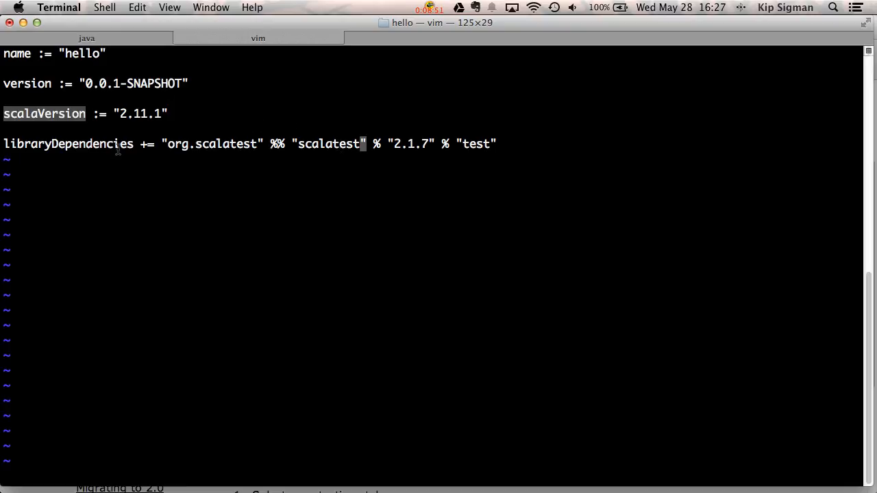
{"action": "mouse_move", "coordinate": [247, 152]}
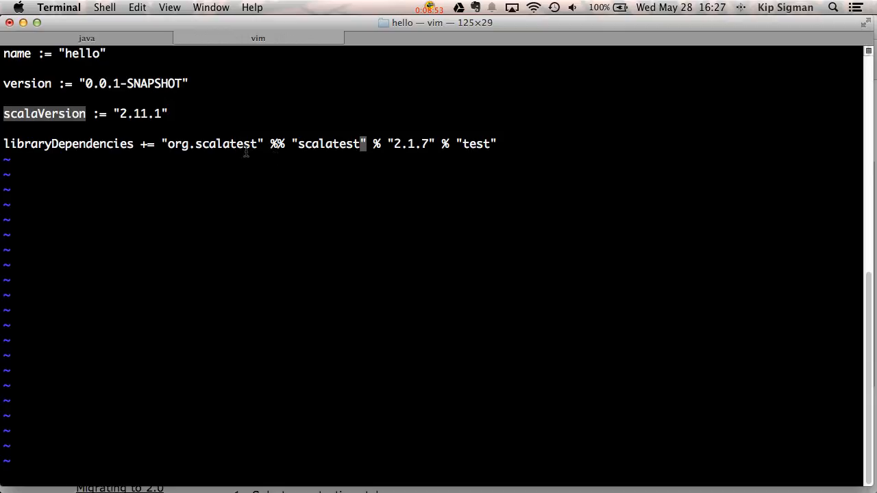
{"action": "mouse_move", "coordinate": [331, 129]}
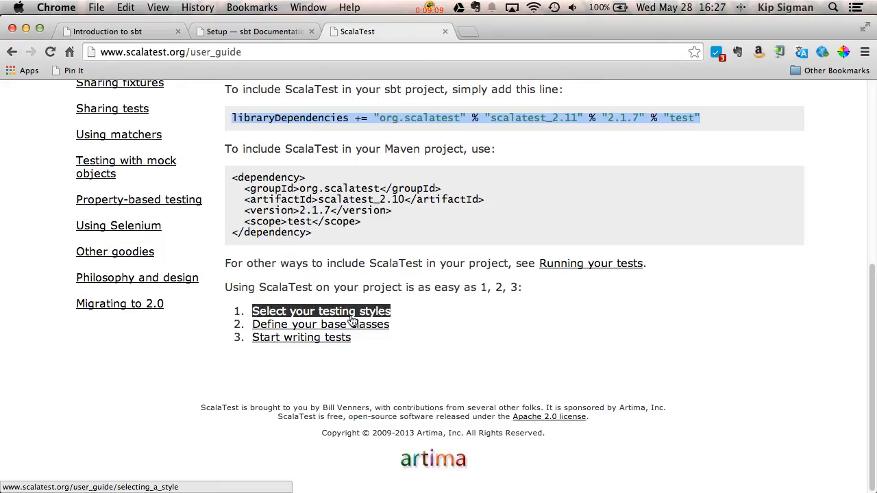
- Select the FunSuite SetSuite example from the testing-styles guide and return to Terminal
{"action": "left_click", "coordinate": [320, 311]}
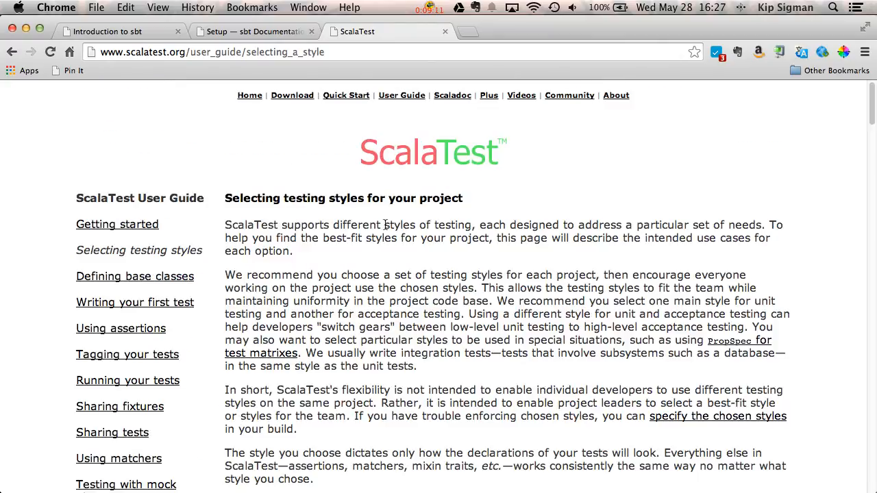
{"action": "scroll", "scroll_direction": "down", "scroll_amount": 3}
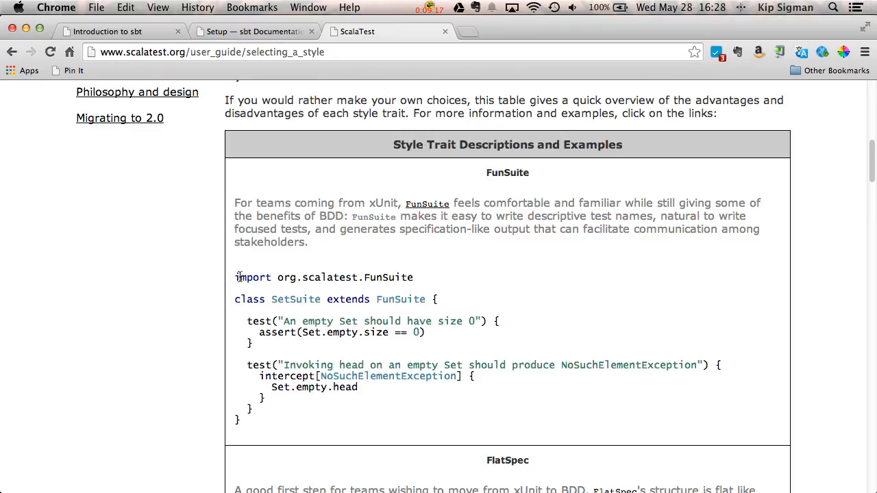
{"action": "left_click_drag", "start_coordinate": [236, 277], "coordinate": [287, 421]}
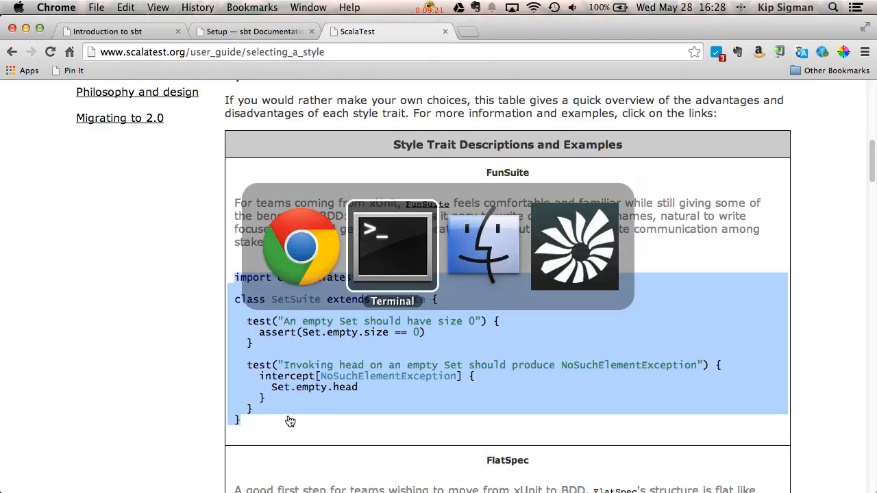
{"action": "left_click", "coordinate": [392, 247]}
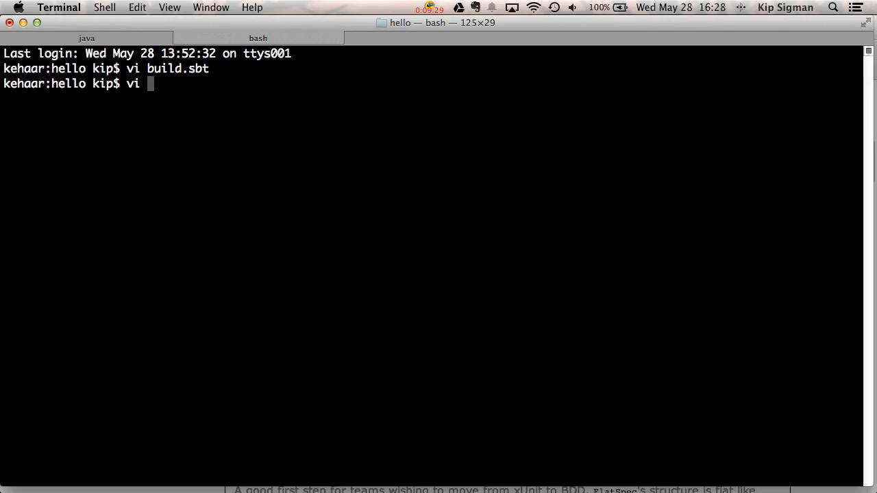
- Create src/test/scala/SetSuite.scala in vi holding the pasted FunSuite example
{"action": "type", "text": "src/te"}
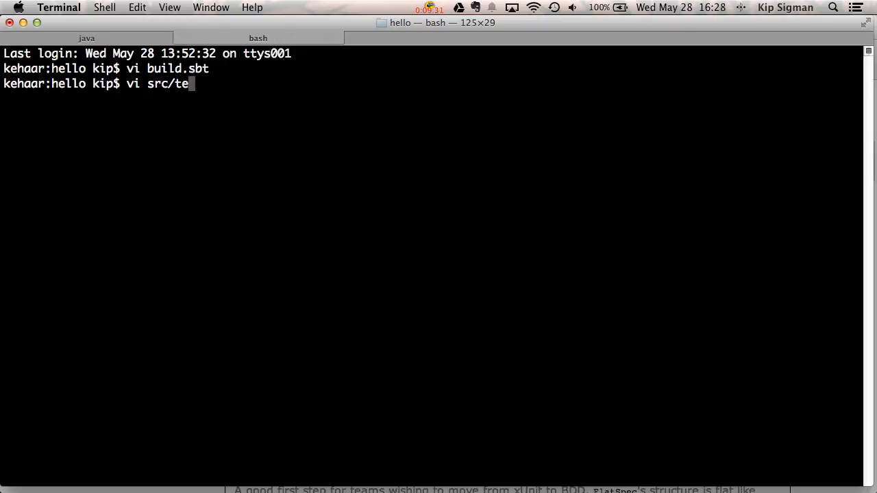
{"action": "type", "text": "st/scala/Se"}
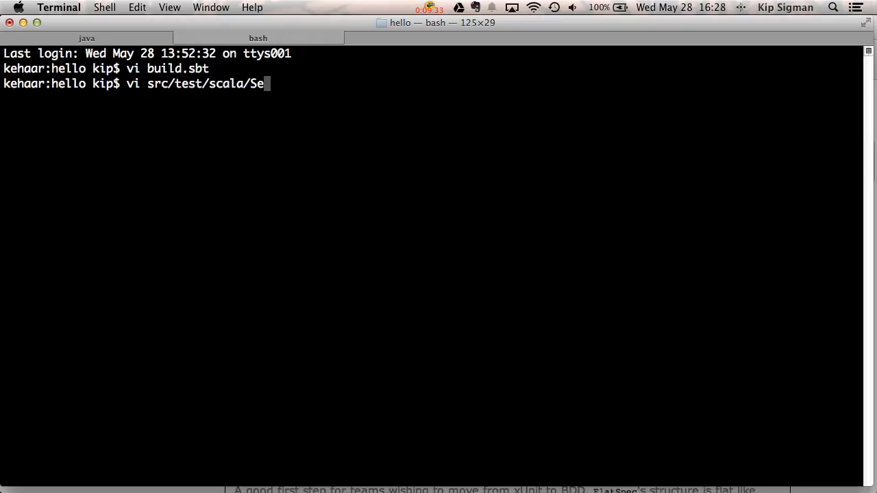
{"action": "type", "text": "tSuite.s"}
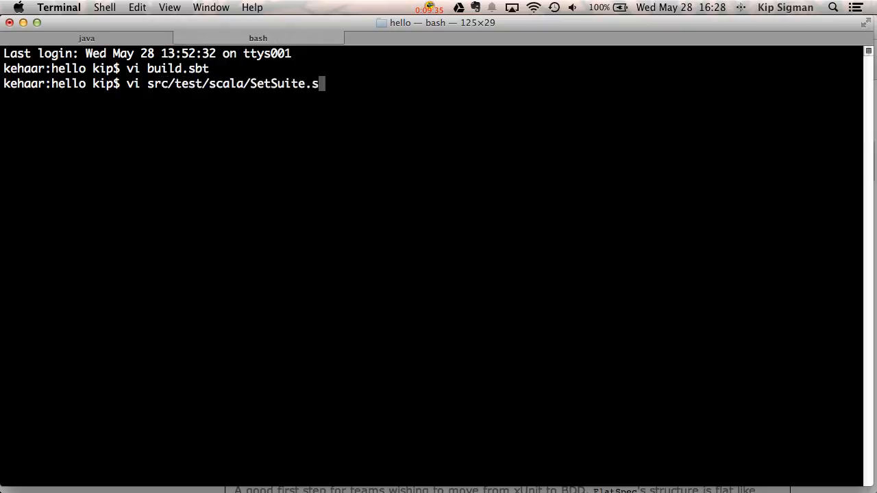
{"action": "key", "text": "Return"}
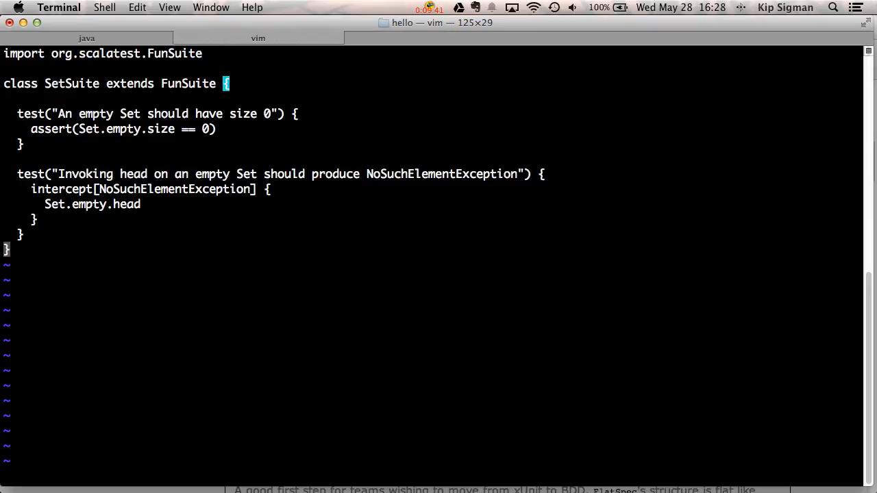
{"action": "left_click", "coordinate": [258, 38]}
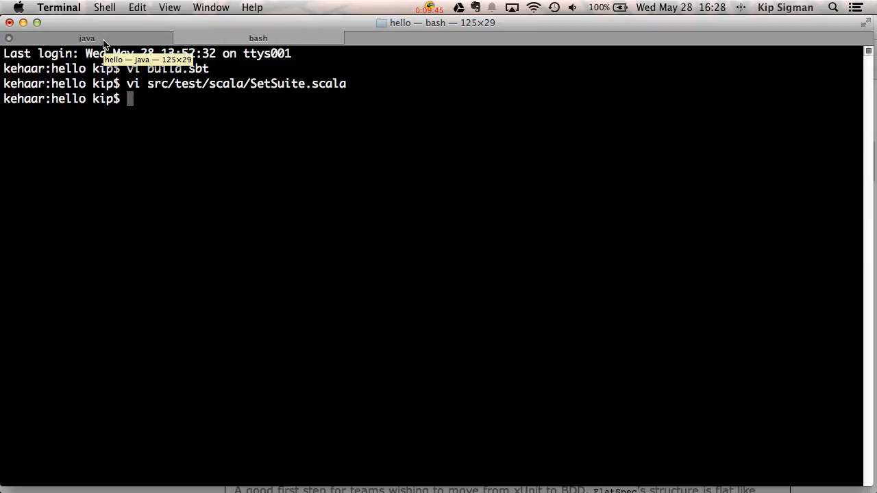
- In the sbt shell, reload the project and run test so both SetSuite tests pass
{"action": "left_click", "coordinate": [87, 38]}
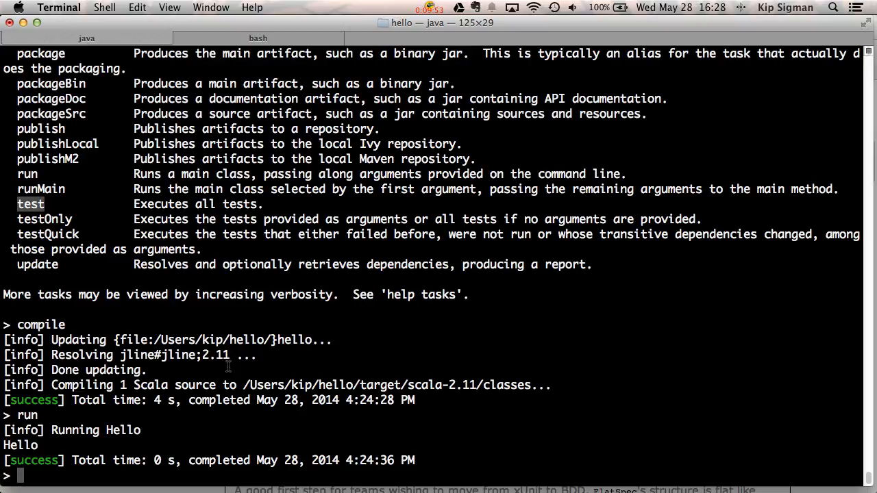
{"action": "type", "text": "rel"}
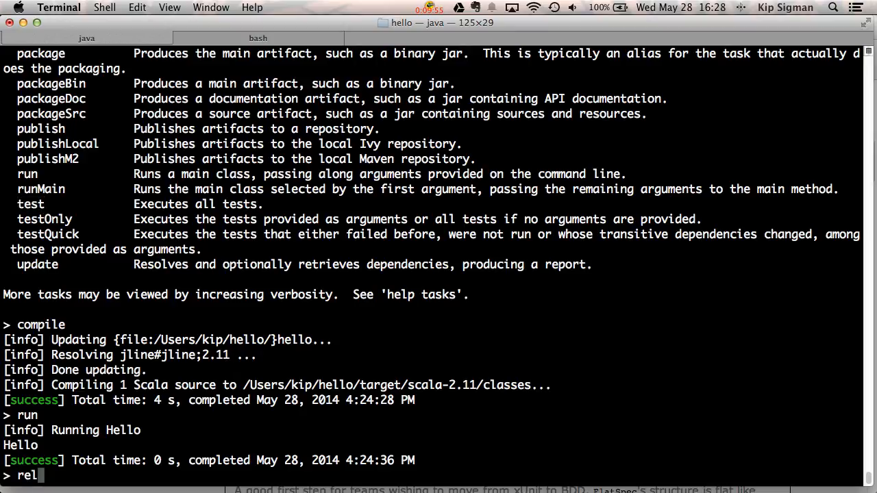
{"action": "type", "text": "oad"}
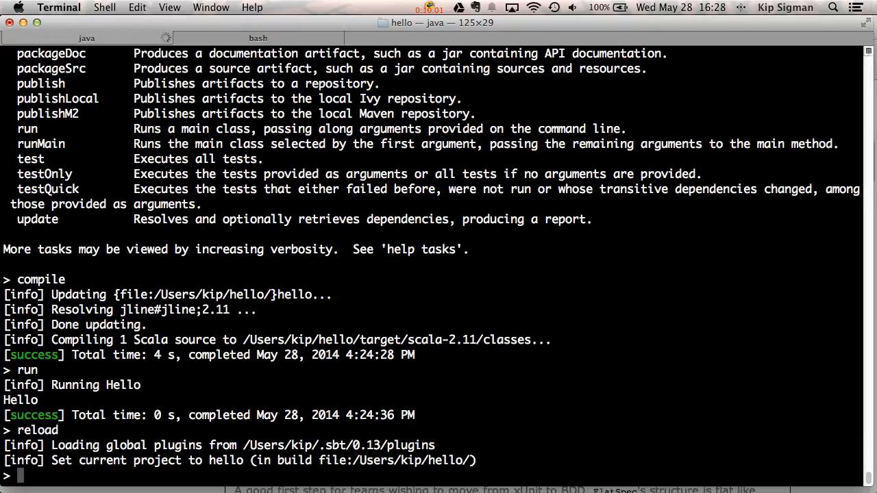
{"action": "type", "text": "test"}
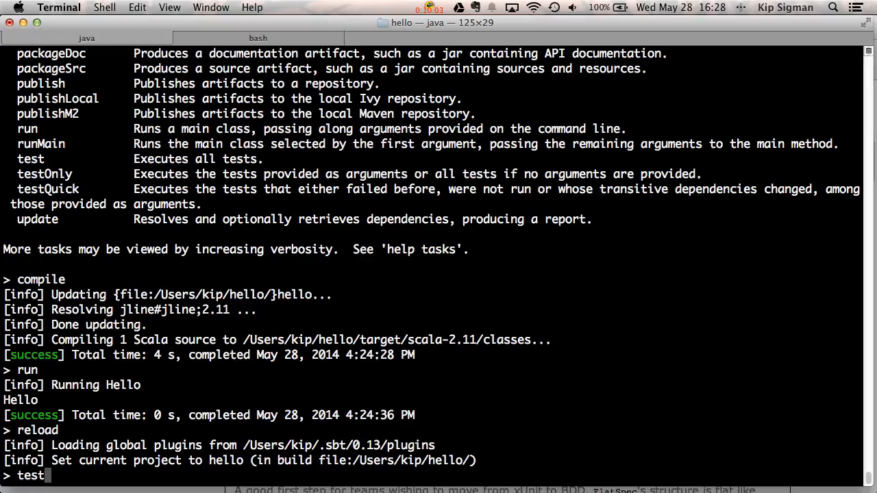
{"action": "key", "text": "Return"}
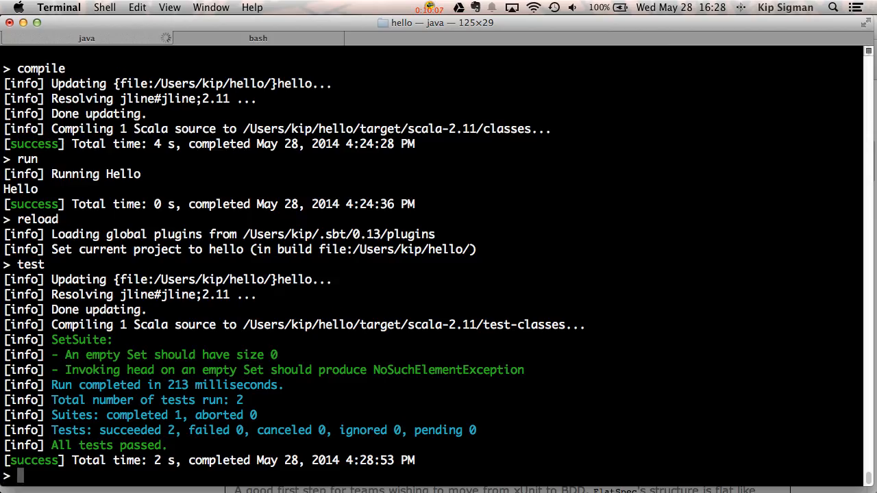
{"action": "mouse_move", "coordinate": [217, 477]}
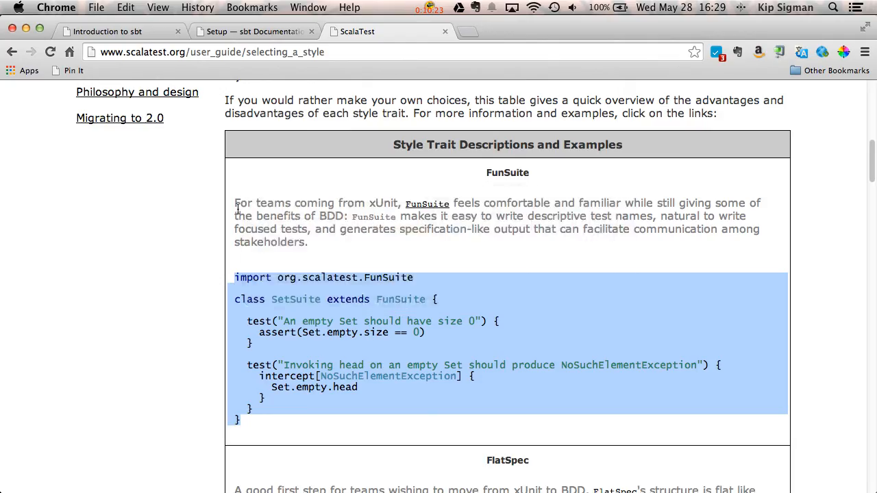
- From the sbt docs contents, search 'community plugins' and open the Community Plugins page
{"action": "left_click", "coordinate": [254, 32]}
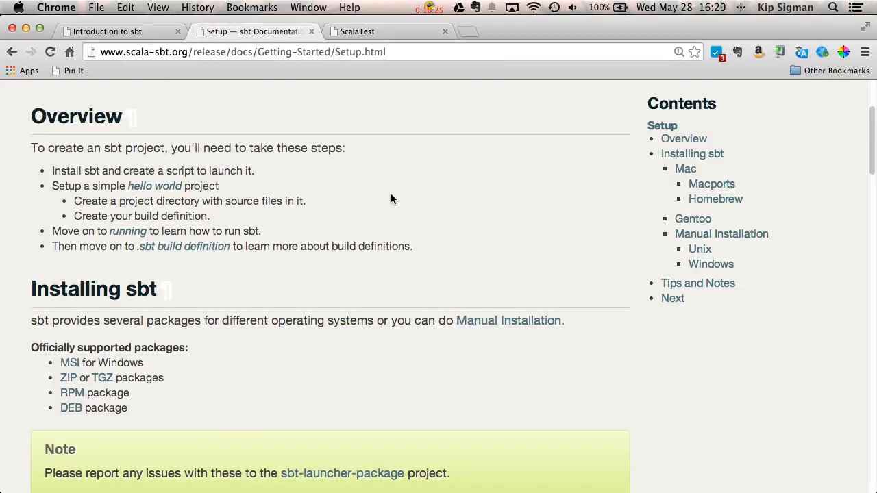
{"action": "left_click", "coordinate": [588, 98]}
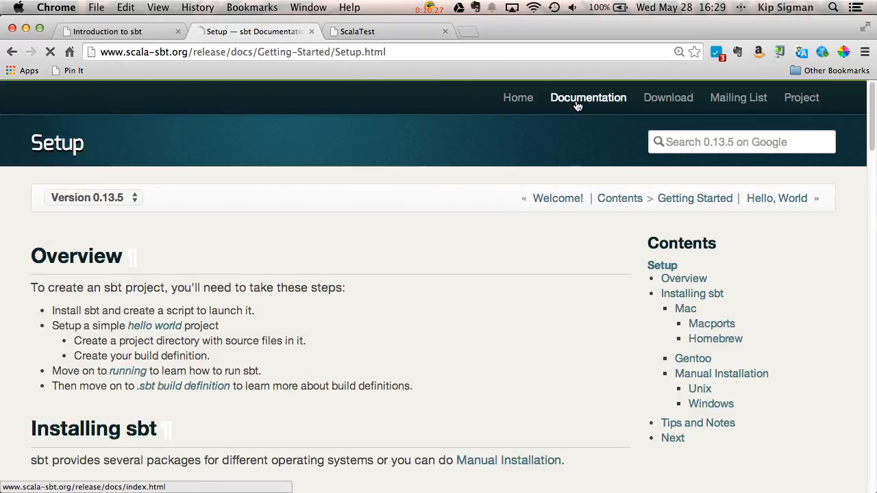
{"action": "left_click", "coordinate": [620, 197]}
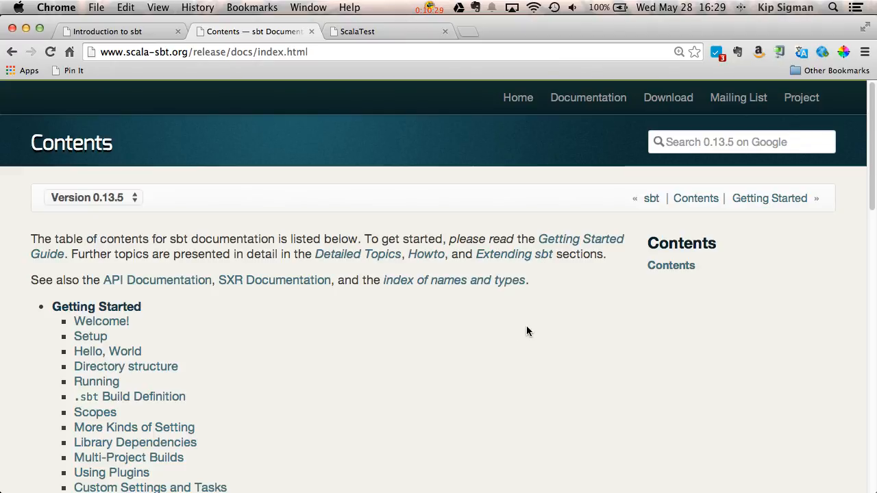
{"action": "type", "text": "community pl"}
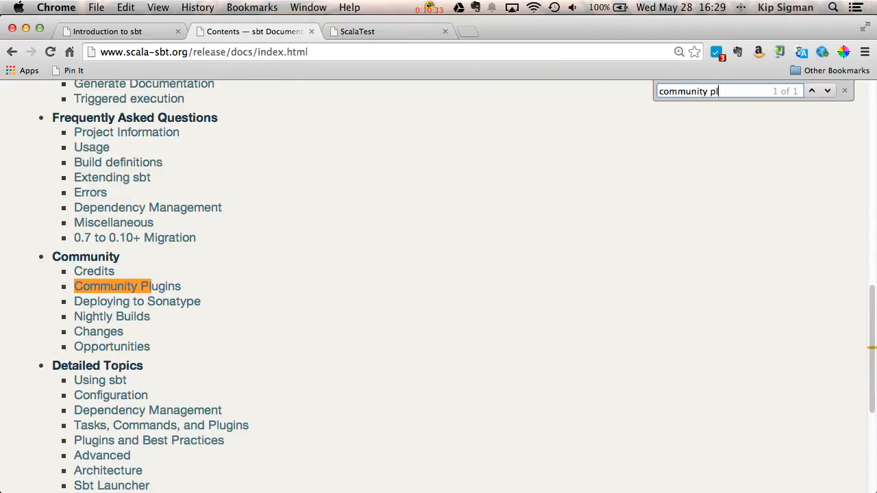
{"action": "type", "text": "ugins"}
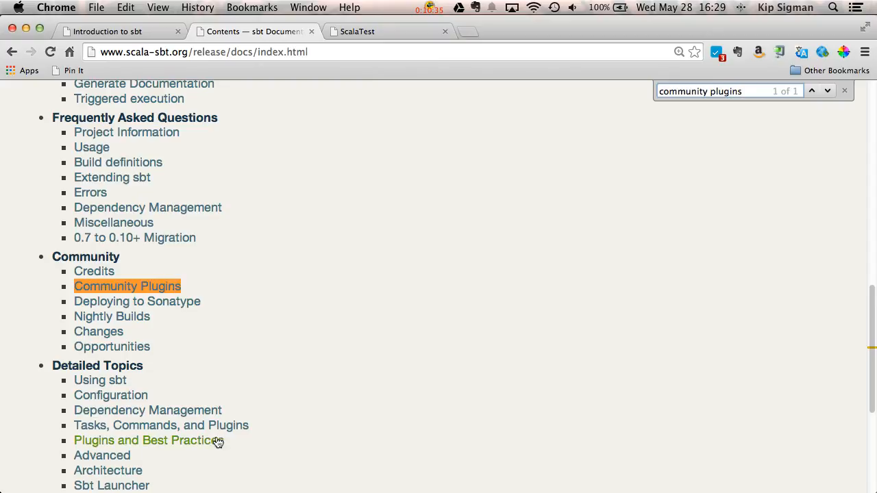
{"action": "left_click", "coordinate": [128, 287]}
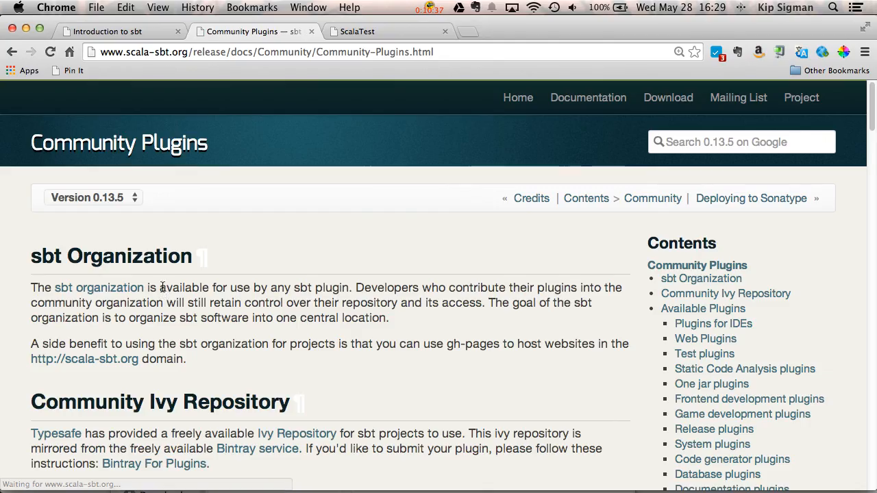
- Scroll to Plugins for IDEs and open the sbteclipse GitHub repository
{"action": "scroll", "scroll_direction": "down", "scroll_amount": 3}
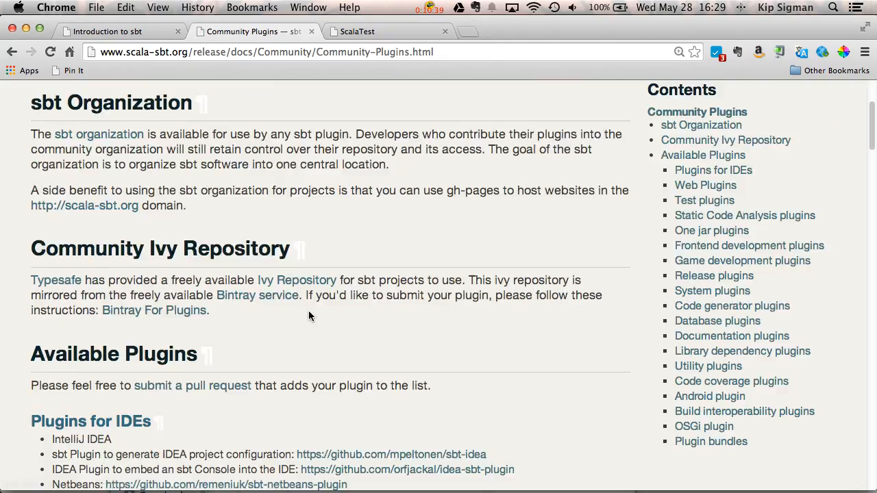
{"action": "scroll", "scroll_direction": "down", "scroll_amount": 3}
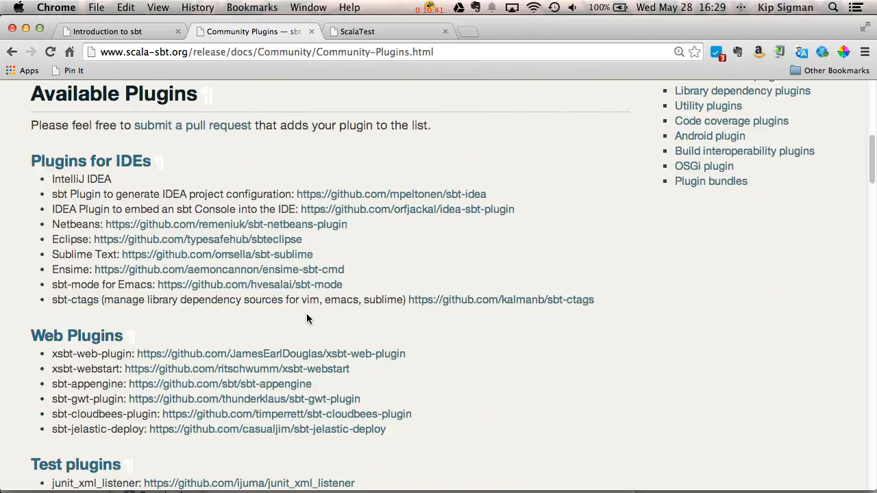
{"action": "mouse_move", "coordinate": [247, 312]}
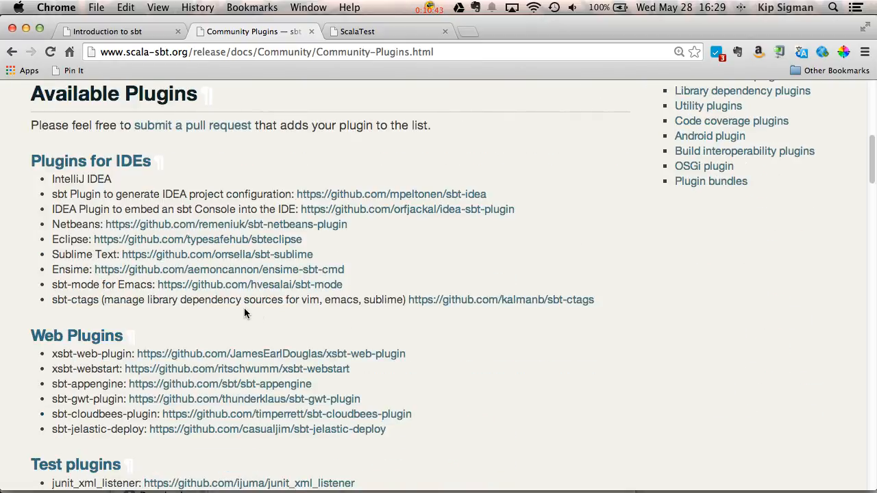
{"action": "mouse_move", "coordinate": [117, 162]}
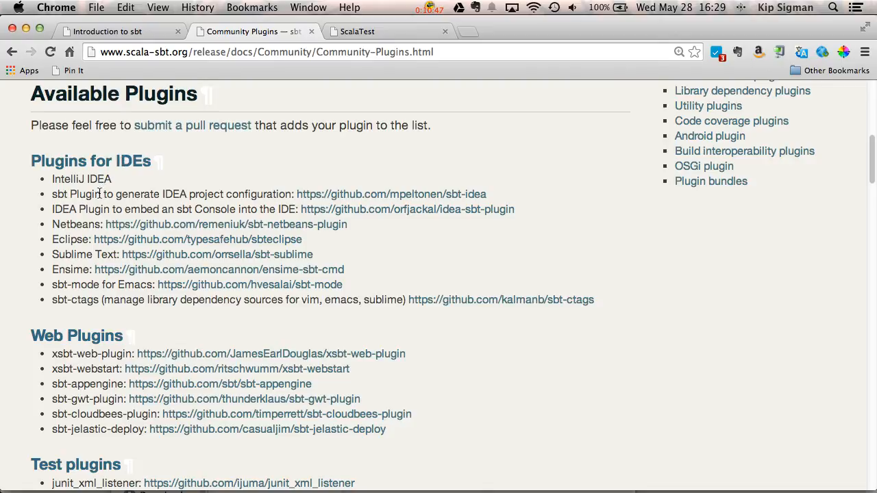
{"action": "mouse_move", "coordinate": [144, 239]}
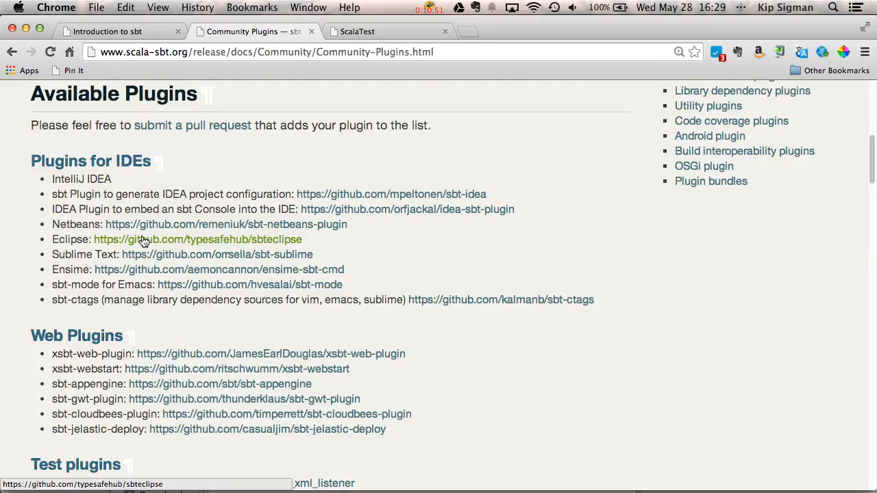
{"action": "mouse_move", "coordinate": [159, 241]}
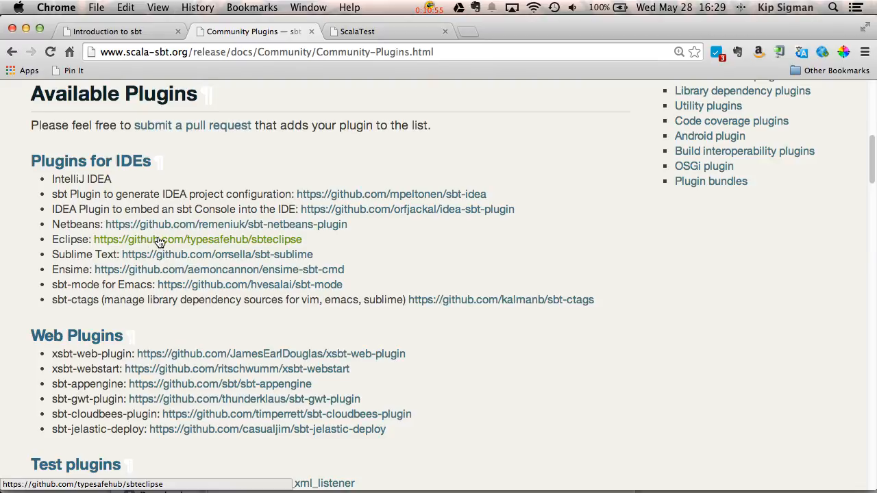
{"action": "left_click", "coordinate": [198, 238]}
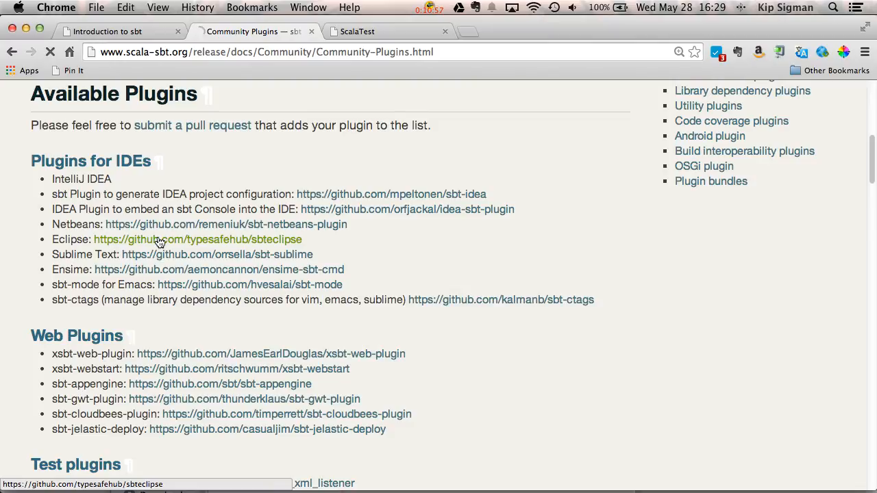
{"action": "left_click", "coordinate": [197, 239]}
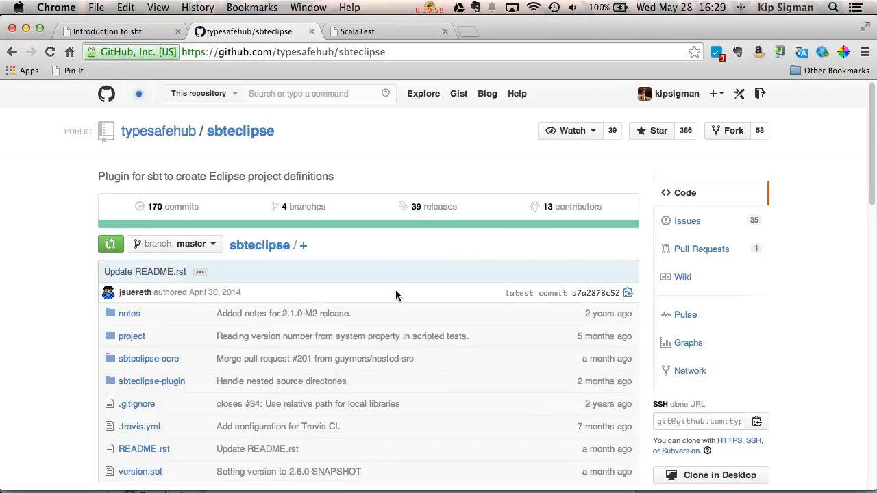
- Scroll to the addSbtPlugin line for sbt 0.13 and switch to the plain hello shell
{"action": "scroll", "scroll_direction": "down", "scroll_amount": 3}
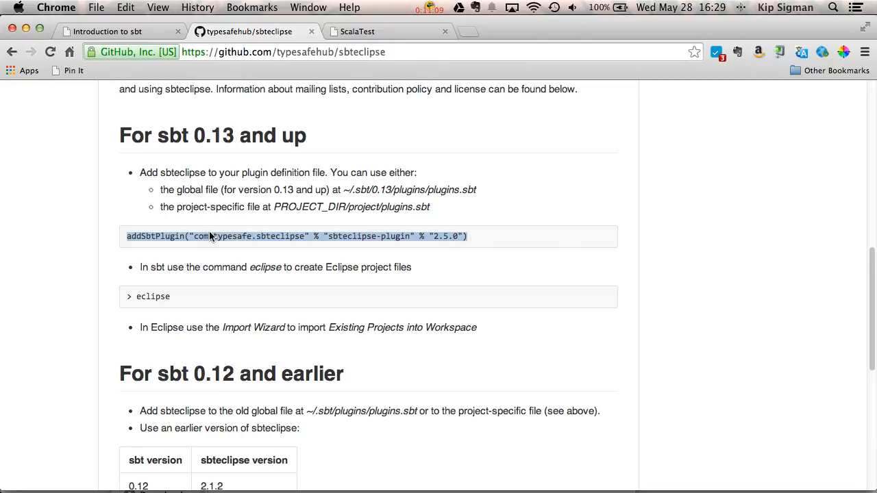
{"action": "mouse_move", "coordinate": [392, 212]}
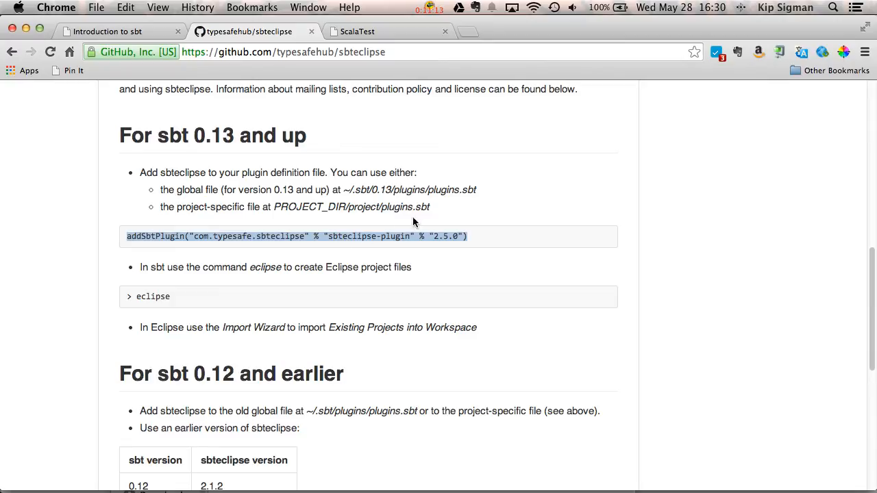
{"action": "mouse_move", "coordinate": [360, 211]}
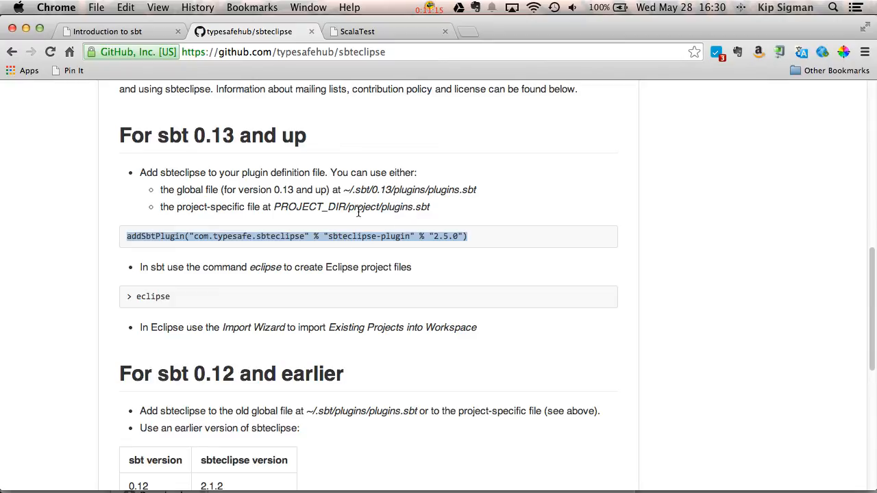
{"action": "mouse_move", "coordinate": [343, 221]}
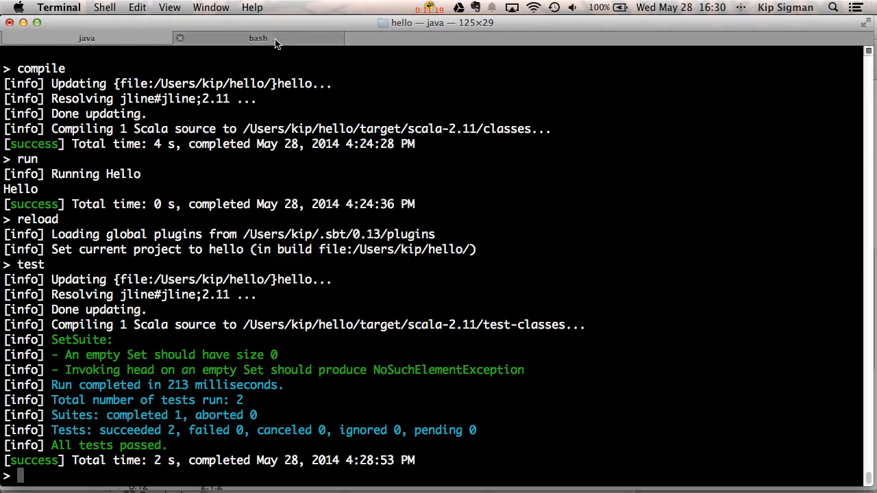
{"action": "left_click", "coordinate": [258, 39]}
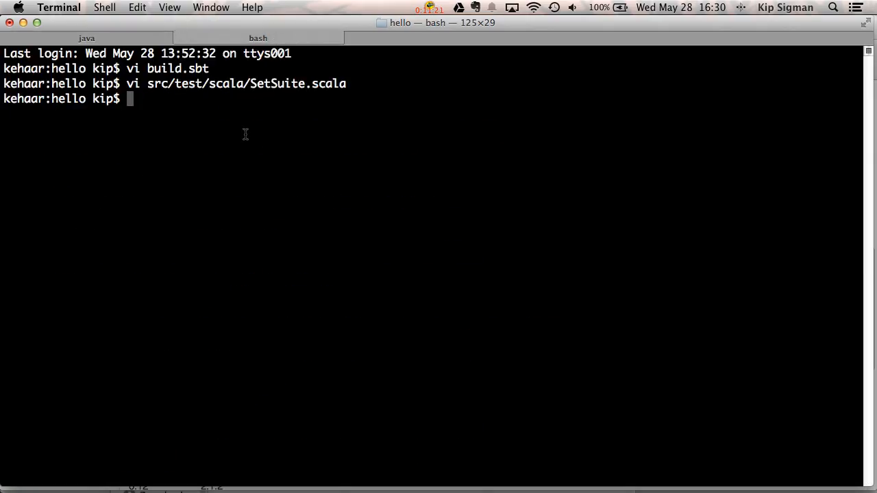
{"action": "mouse_move", "coordinate": [266, 178]}
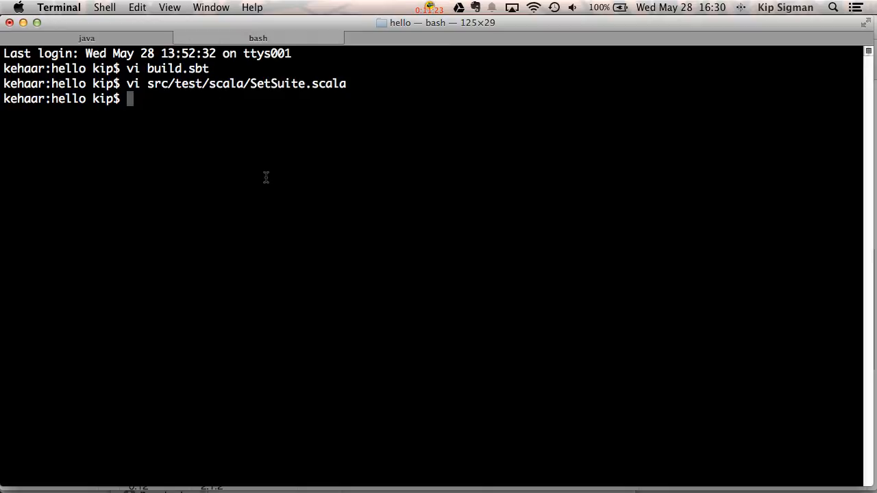
- List project/, then create project/plugins.sbt in vi holding the sbteclipse 2.5.0 addSbtPlugin line
{"action": "type", "text": "ls project/"}
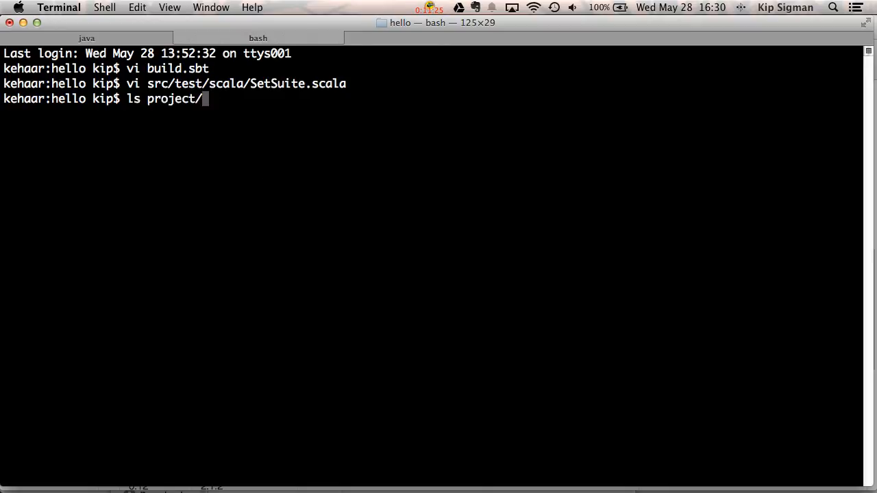
{"action": "key", "text": "Return"}
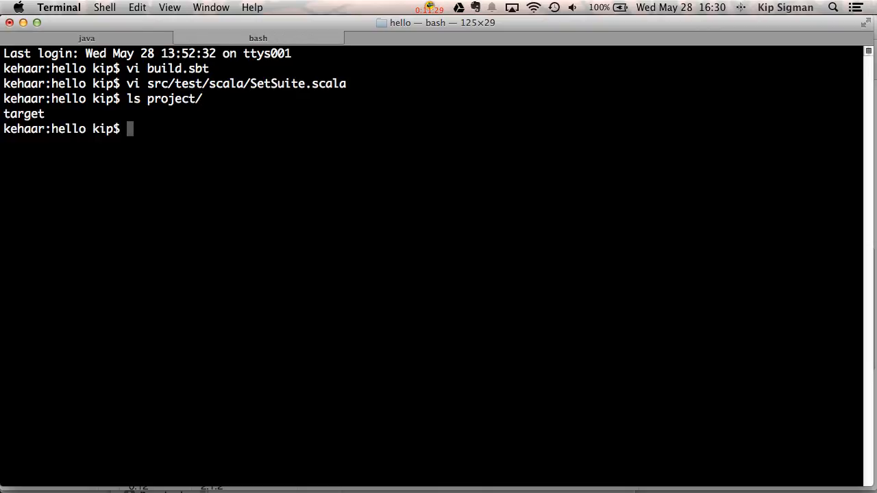
{"action": "type", "text": "vi"}
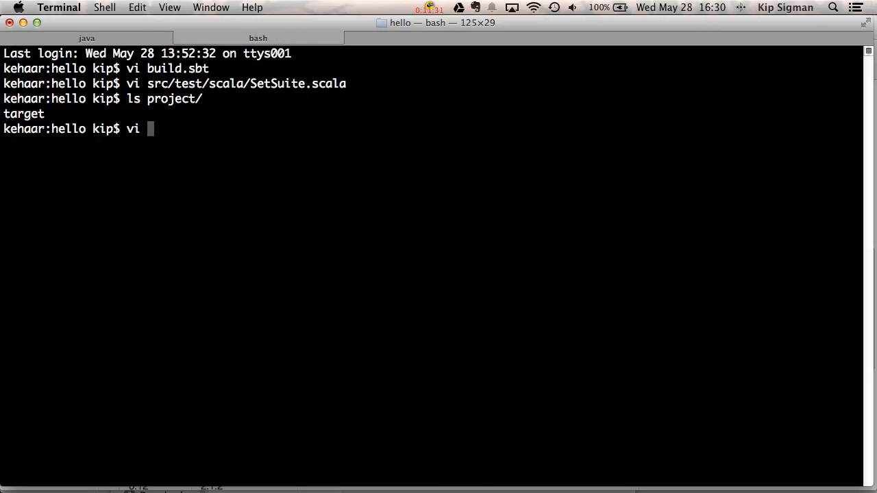
{"action": "type", "text": "project/"}
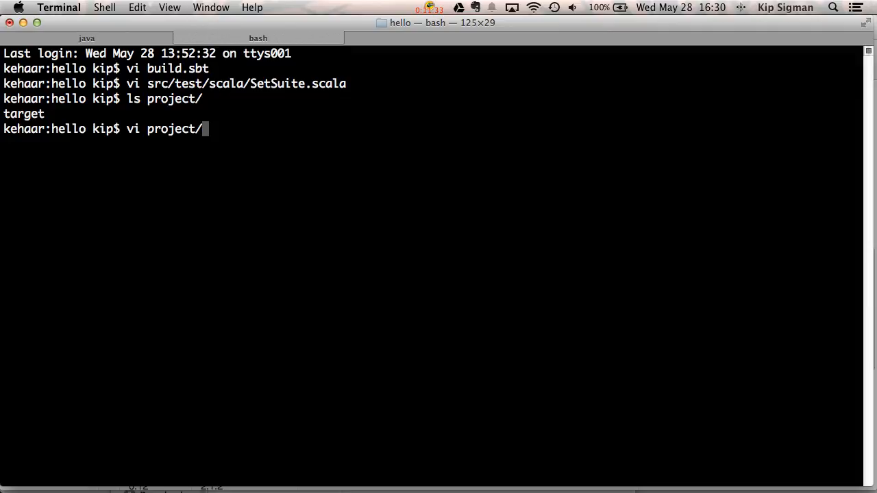
{"action": "type", "text": "plug"}
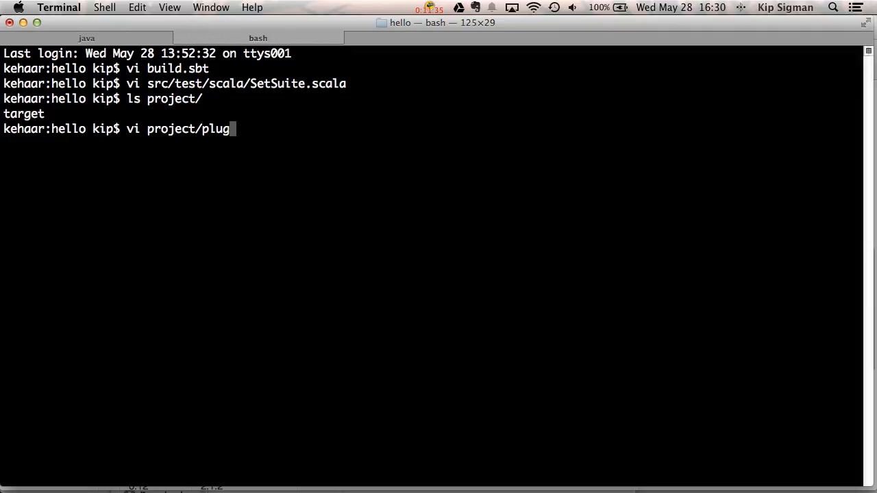
{"action": "type", "text": "ins.sbt"}
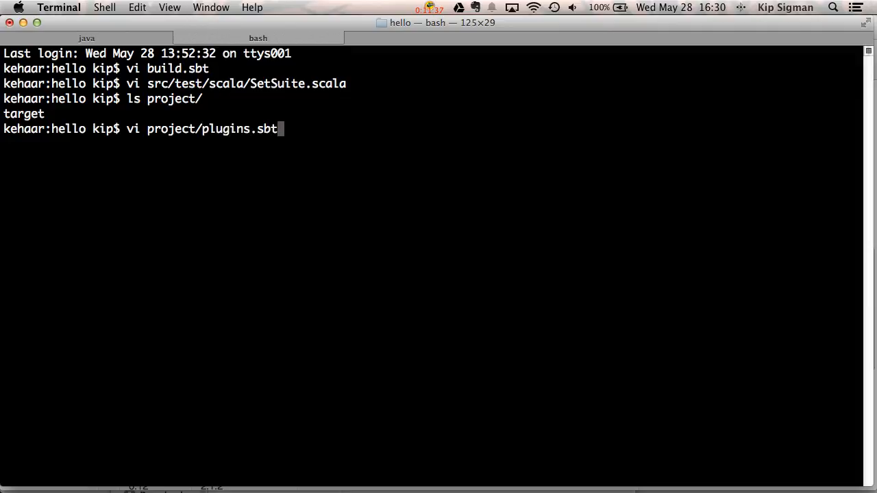
{"action": "key", "text": "Return"}
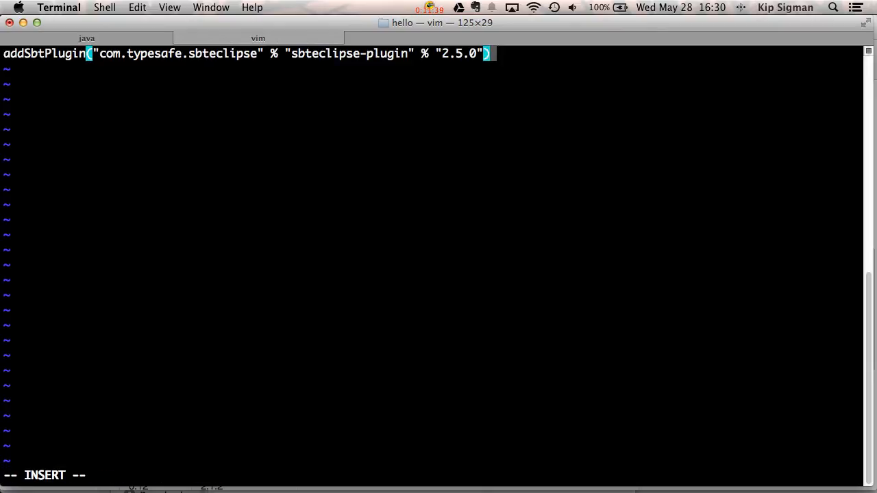
{"action": "key", "text": "Escape"}
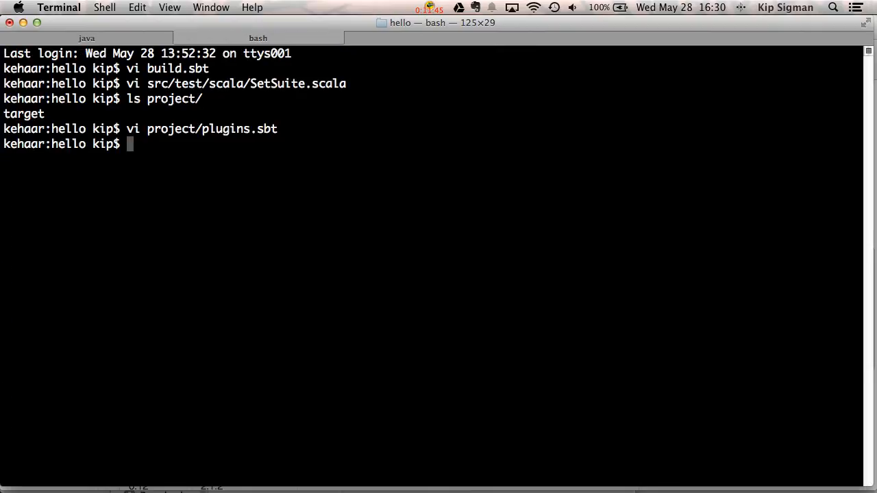
- Run reload in the sbt session so it resolves the new sbteclipse plugin
{"action": "left_click", "coordinate": [86, 39]}
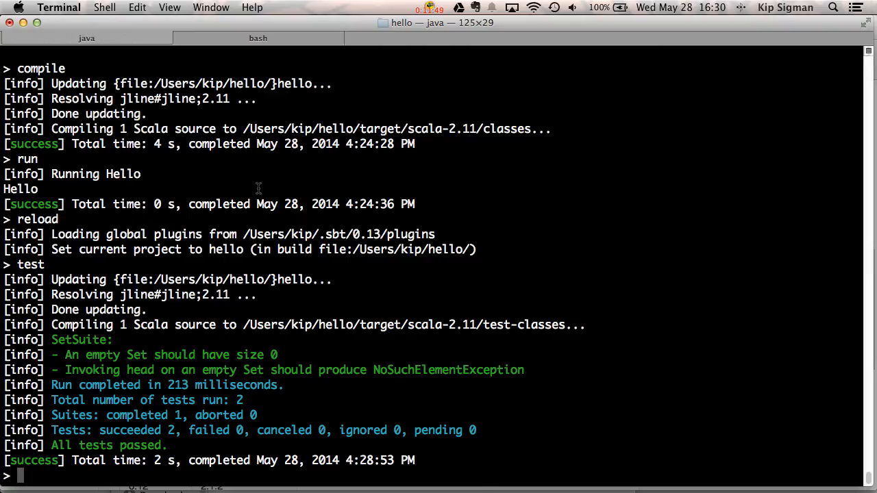
{"action": "type", "text": "reload"}
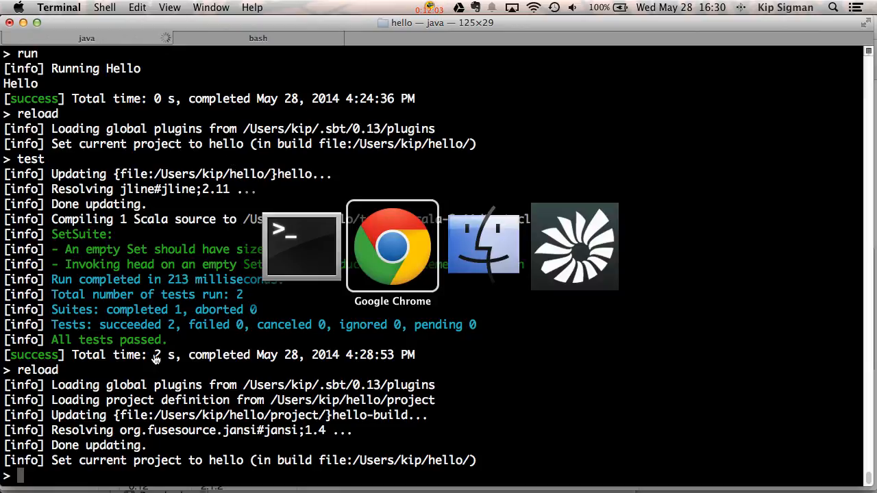
- Bring the sbteclipse README to the front to copy its eclipse command
{"action": "left_click", "coordinate": [392, 247]}
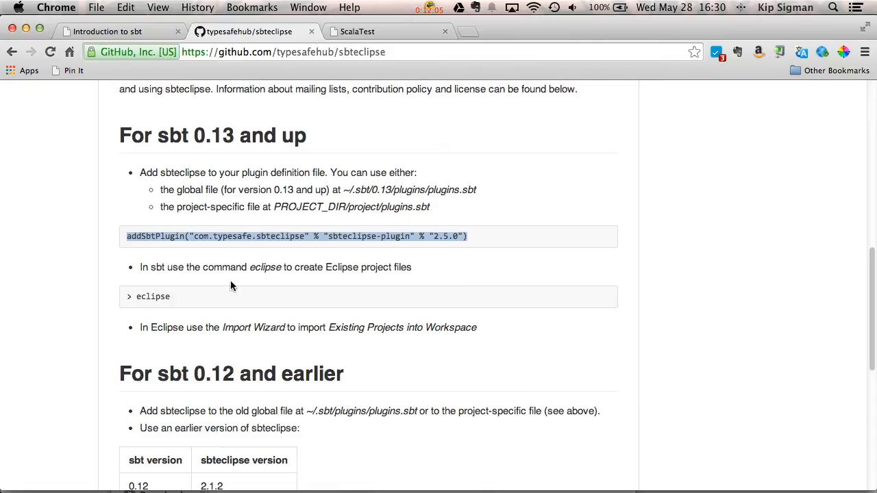
{"action": "mouse_move", "coordinate": [170, 293]}
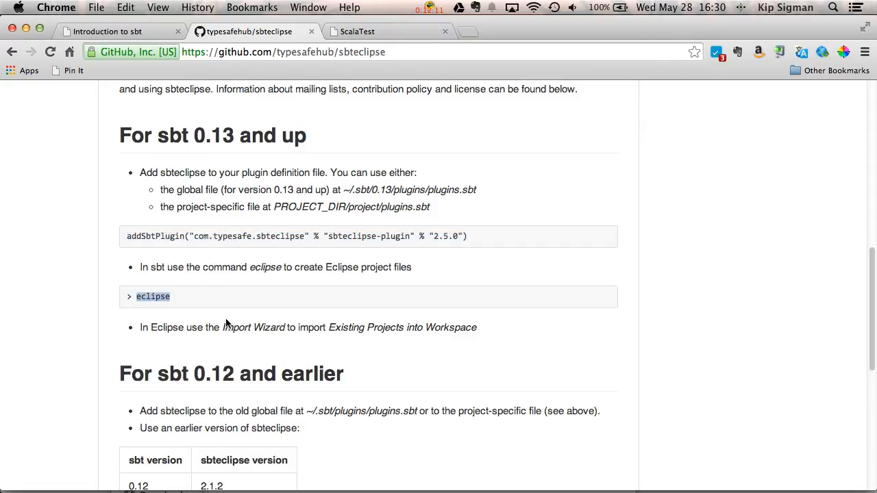
{"action": "mouse_move", "coordinate": [288, 317]}
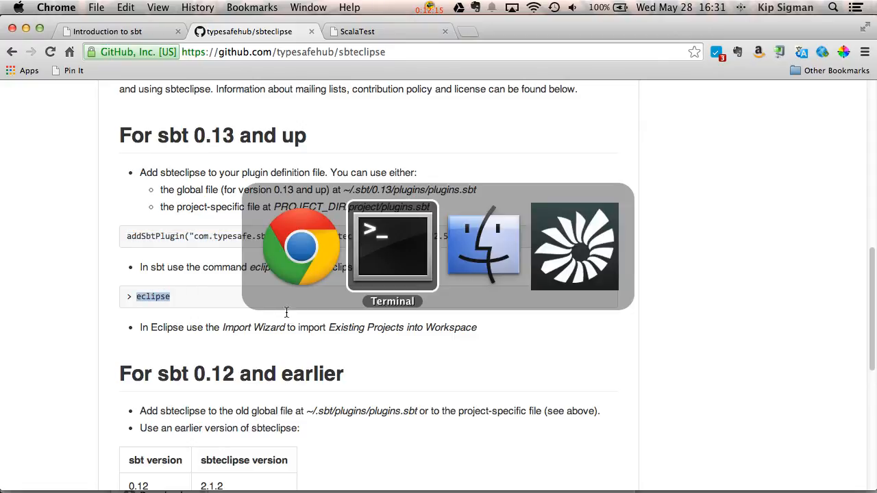
- Run the eclipse command in sbt to generate Eclipse project files for hello
{"action": "left_click", "coordinate": [392, 247]}
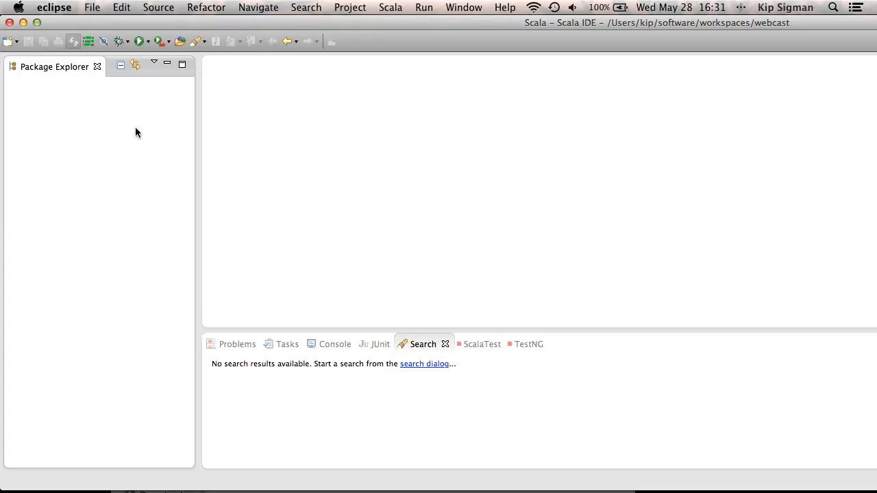
- Import the existing hello project into the Scala IDE workspace using its folder as root
{"action": "left_click", "coordinate": [91, 8]}
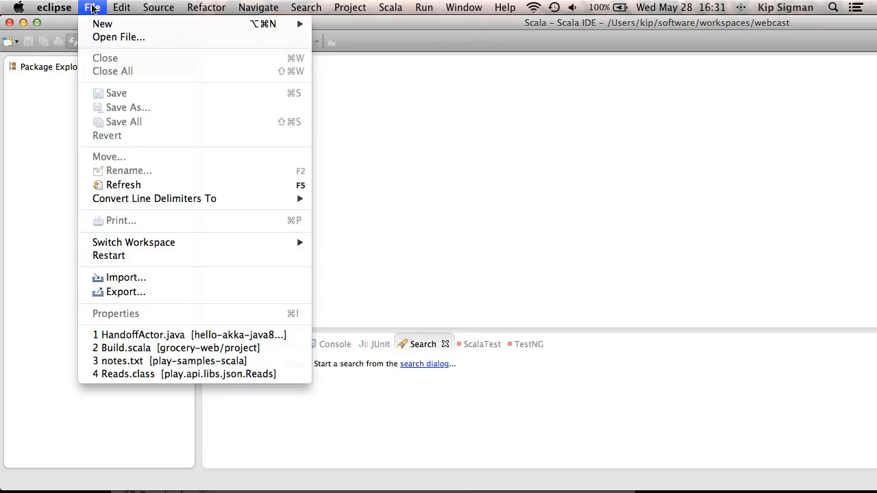
{"action": "left_click", "coordinate": [126, 277]}
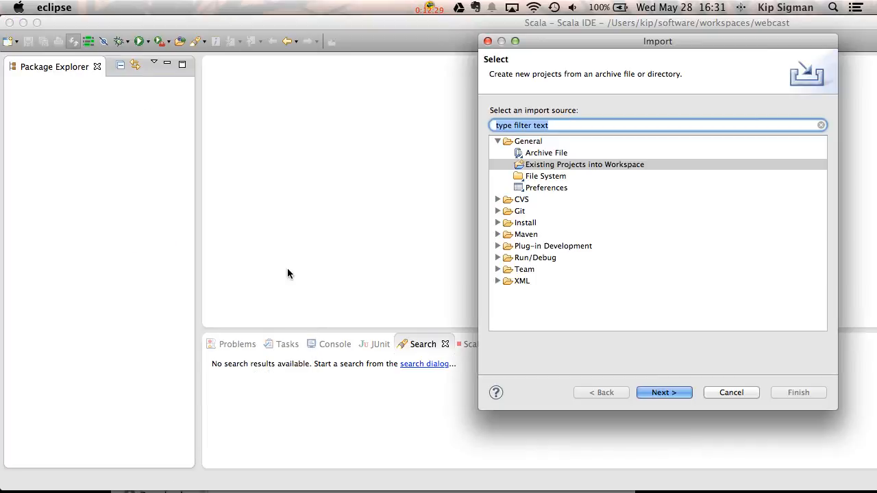
{"action": "left_click", "coordinate": [584, 165]}
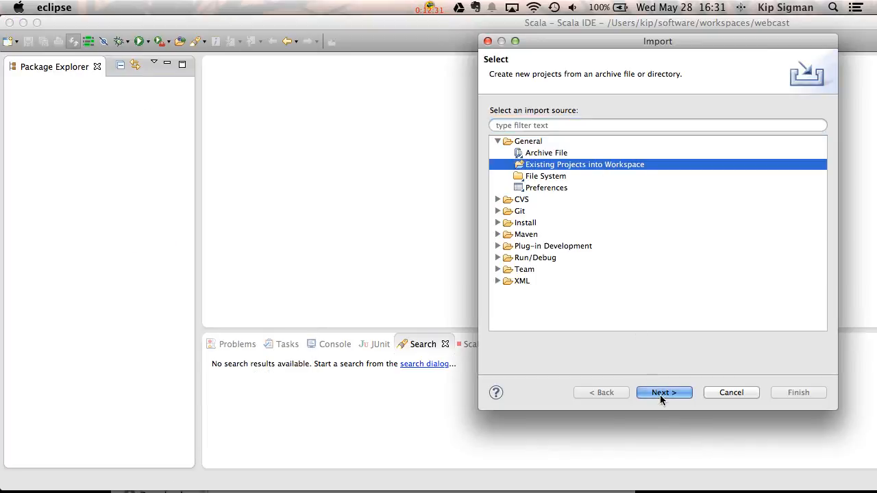
{"action": "left_click", "coordinate": [663, 392]}
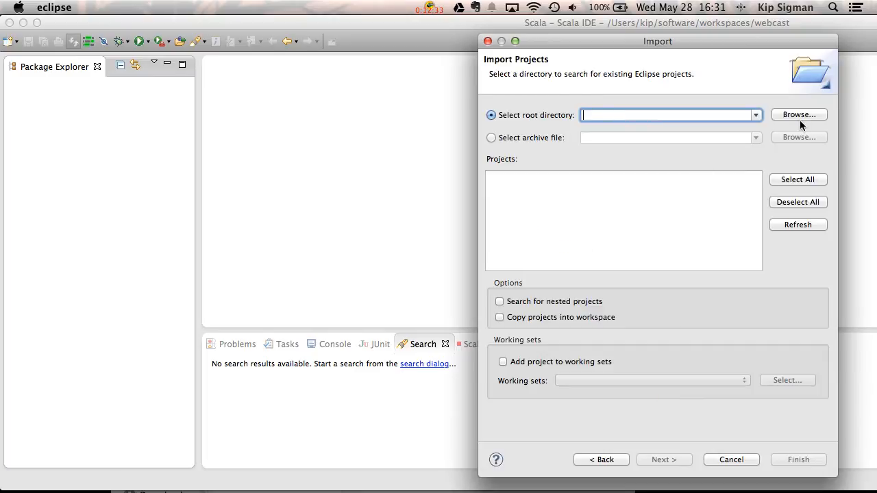
{"action": "left_click", "coordinate": [799, 115]}
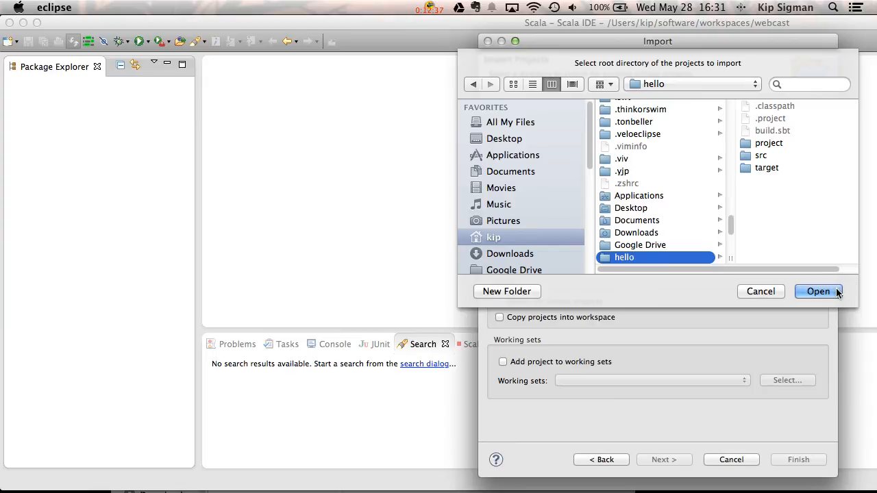
{"action": "left_click", "coordinate": [818, 291]}
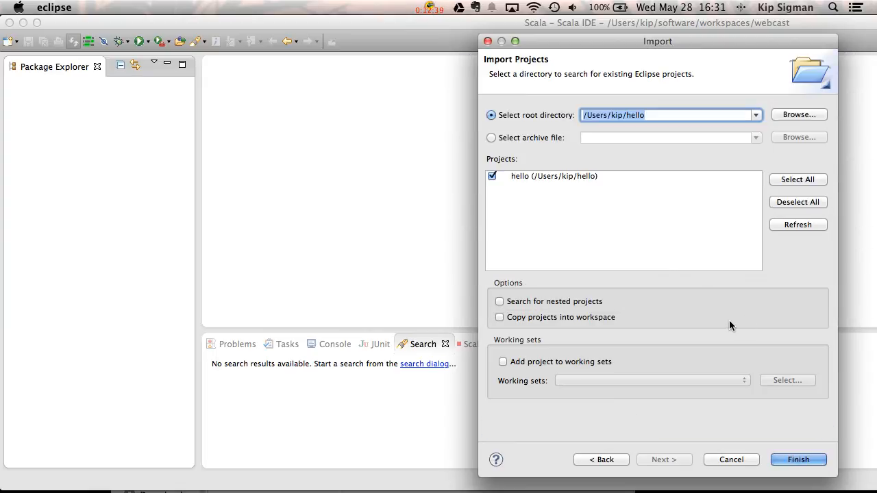
{"action": "left_click", "coordinate": [798, 460]}
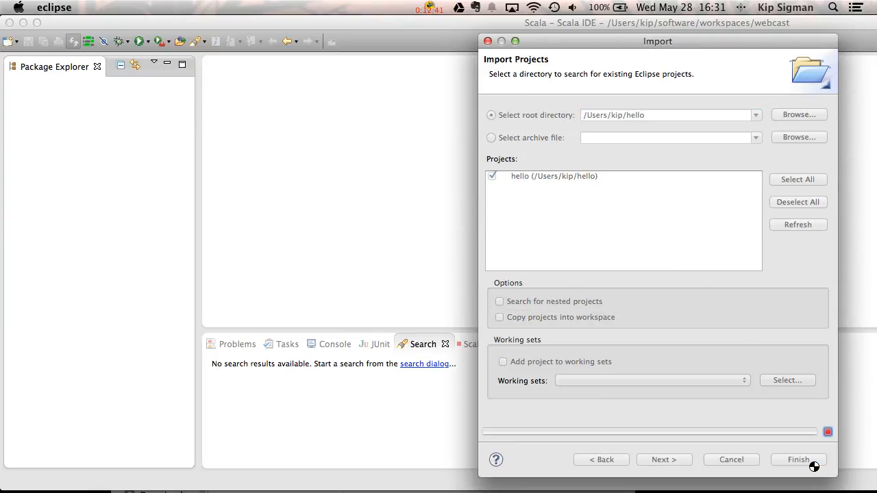
- Expand the hello project to show Hello.scala under src/main/scala and the referenced scalatest jar
{"action": "left_click", "coordinate": [797, 459]}
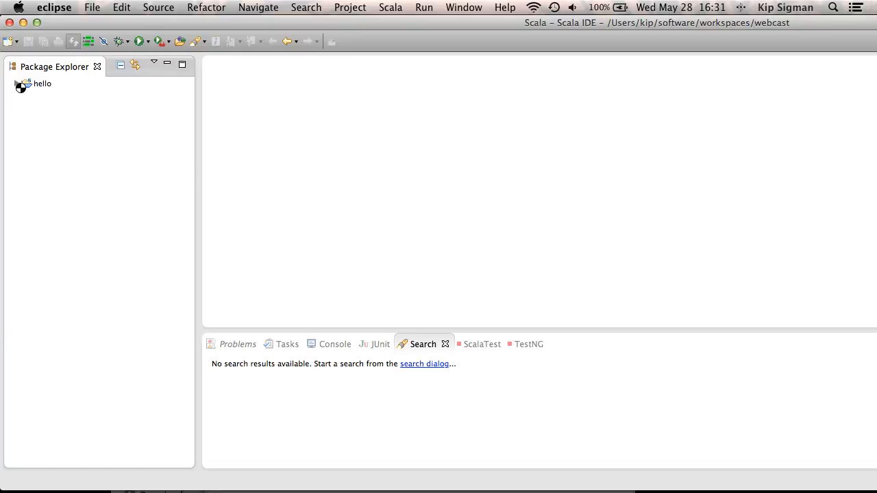
{"action": "left_click", "coordinate": [16, 83]}
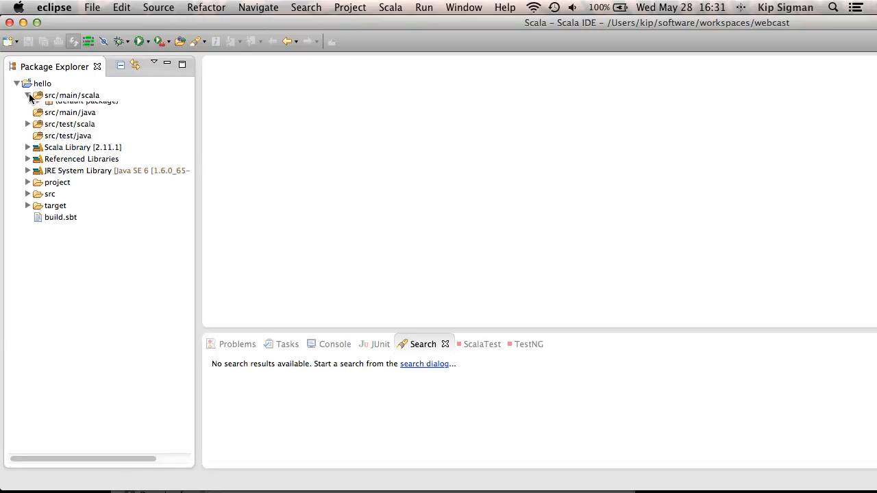
{"action": "left_click", "coordinate": [38, 101]}
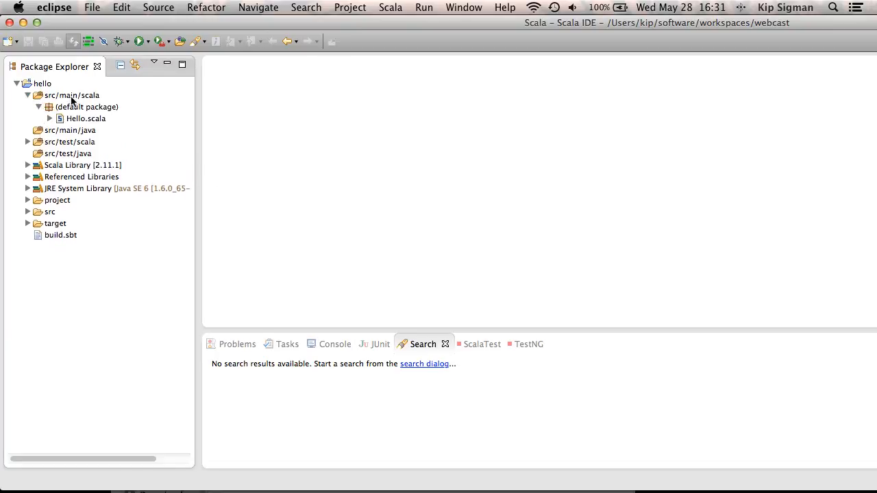
{"action": "left_click", "coordinate": [71, 96]}
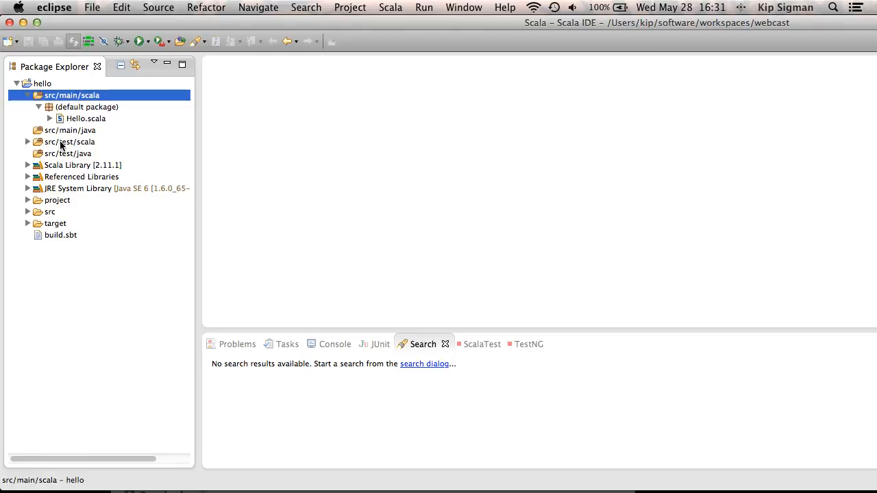
{"action": "left_click", "coordinate": [69, 141]}
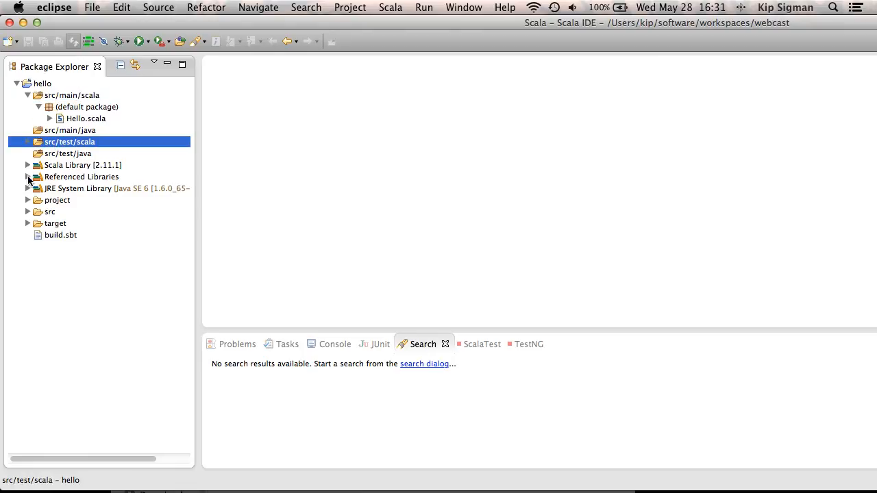
{"action": "left_click", "coordinate": [28, 177]}
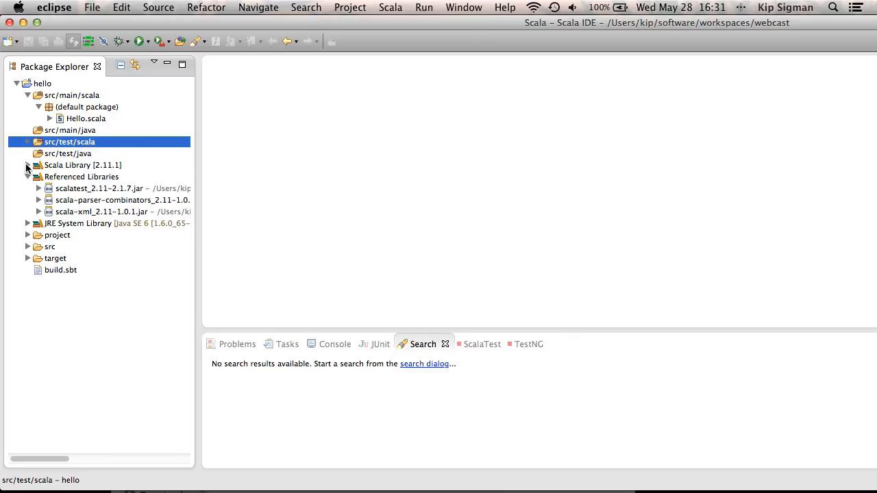
{"action": "left_click", "coordinate": [28, 165]}
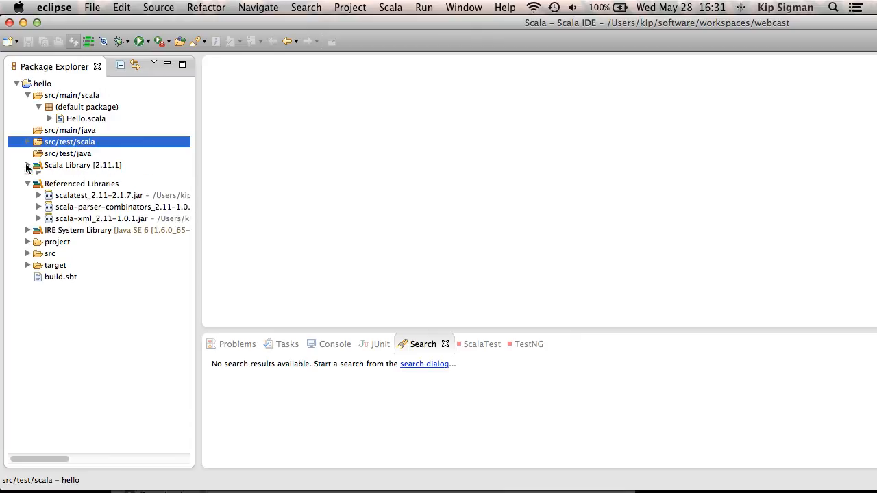
{"action": "left_click", "coordinate": [27, 165]}
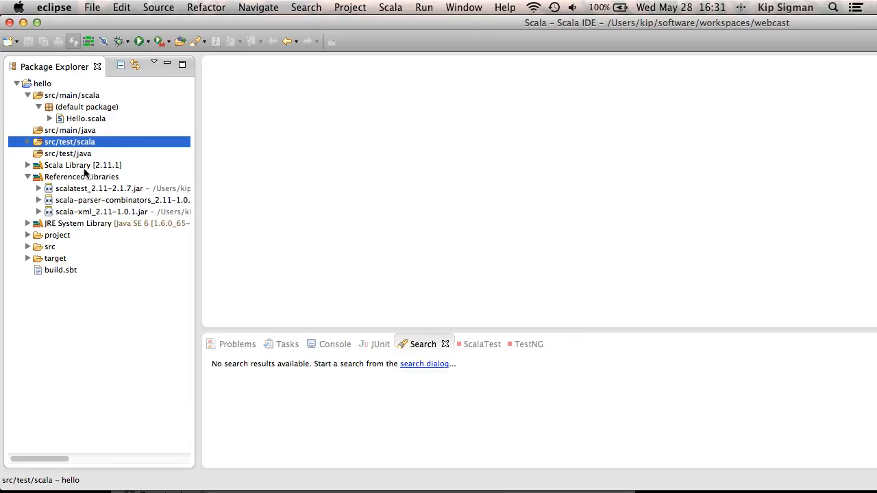
{"action": "left_click", "coordinate": [86, 107]}
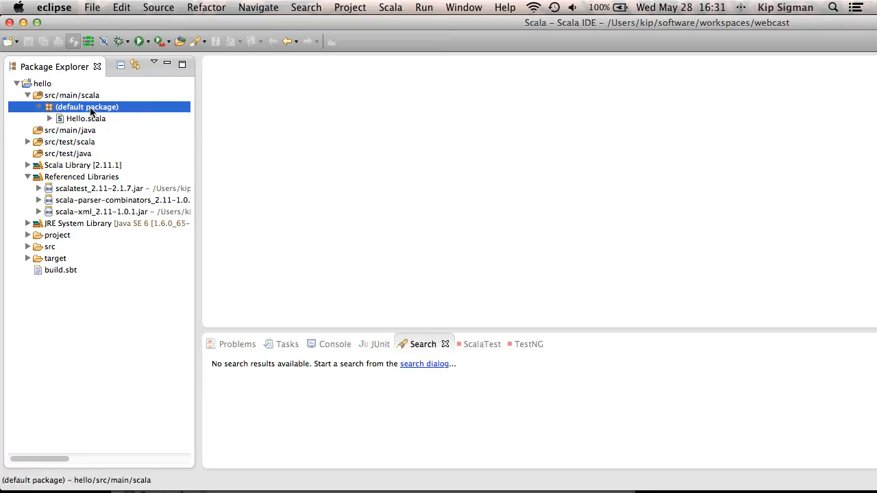
- Start the Scala Class wizard from the default package via New > Other, filtering 'scala class'
{"action": "right_click", "coordinate": [86, 107]}
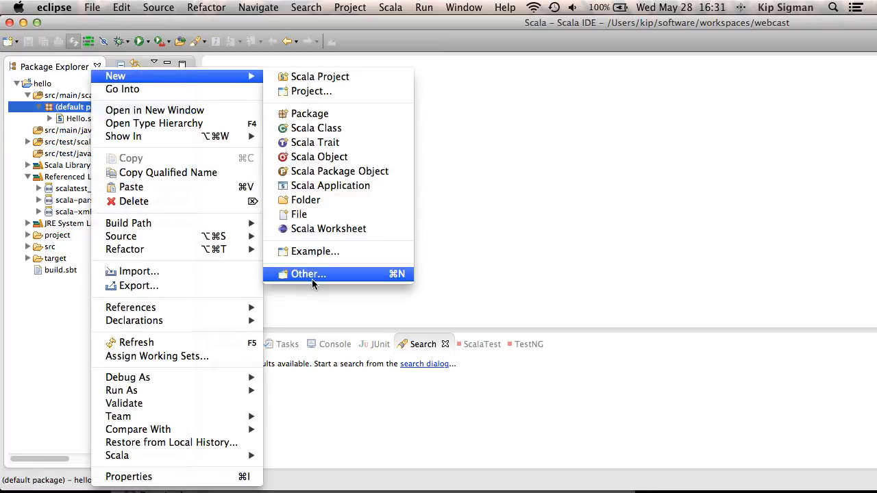
{"action": "left_click", "coordinate": [309, 274]}
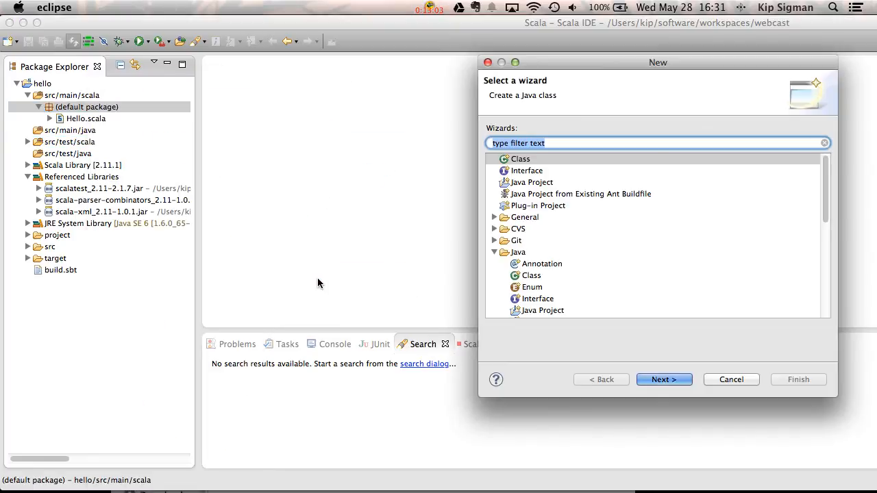
{"action": "type", "text": "scala"}
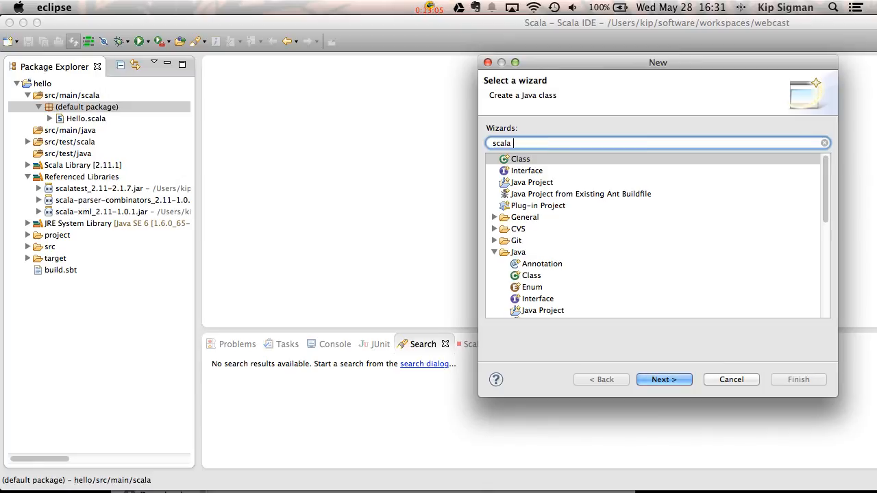
{"action": "type", "text": "class"}
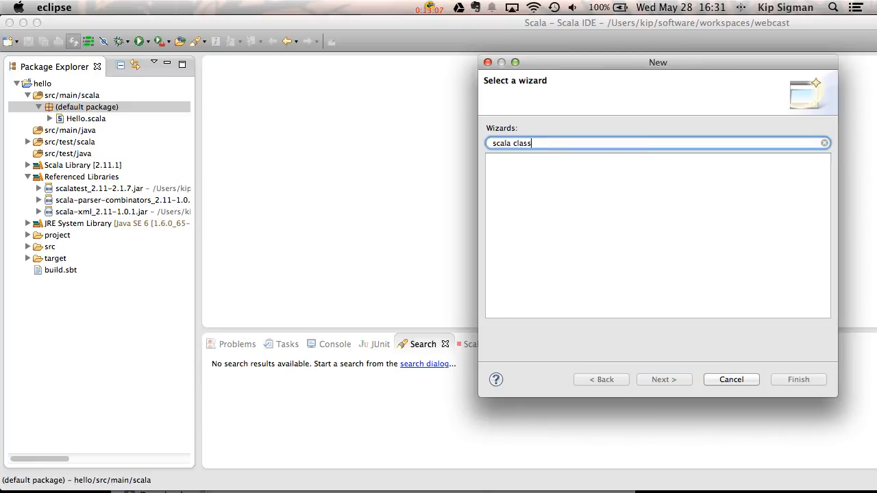
{"action": "left_click", "coordinate": [542, 170]}
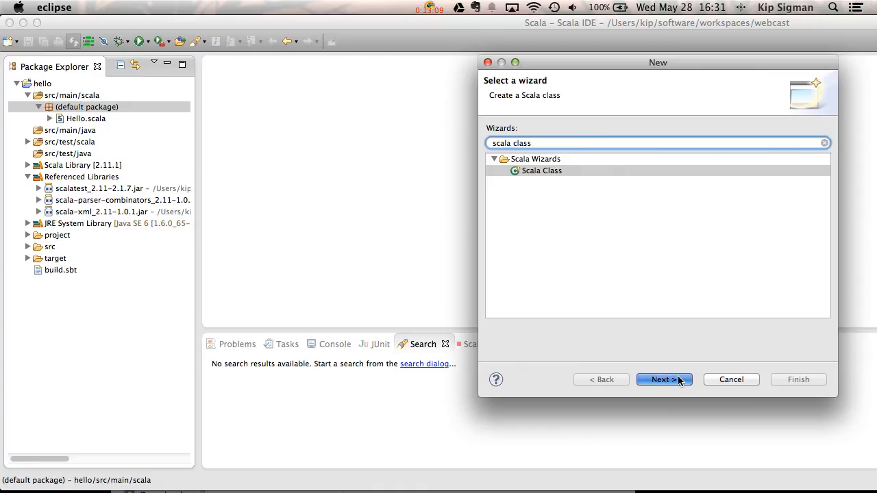
{"action": "left_click", "coordinate": [663, 379]}
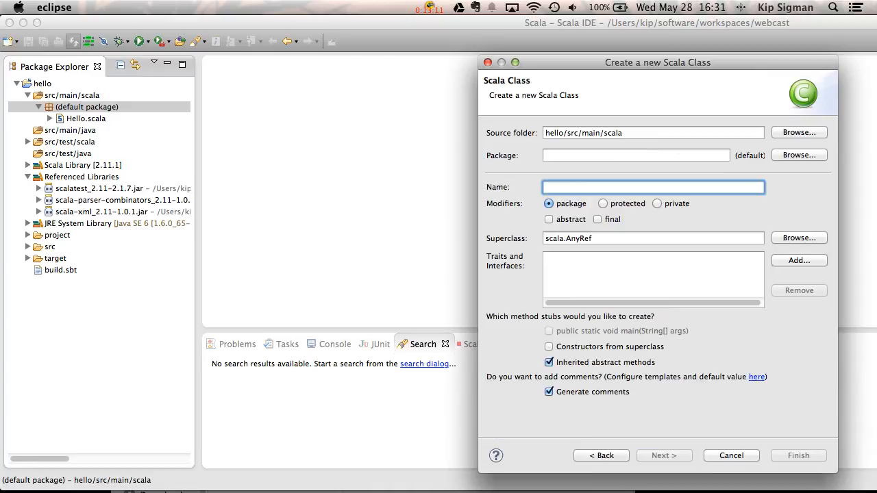
- Name the class User and declare it as class User(val name: String)
{"action": "type", "text": "User"}
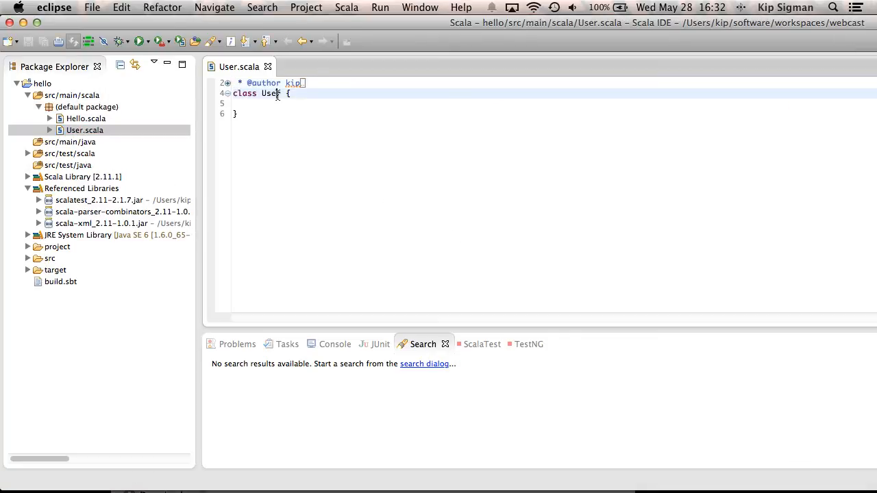
{"action": "type", "text": "()"}
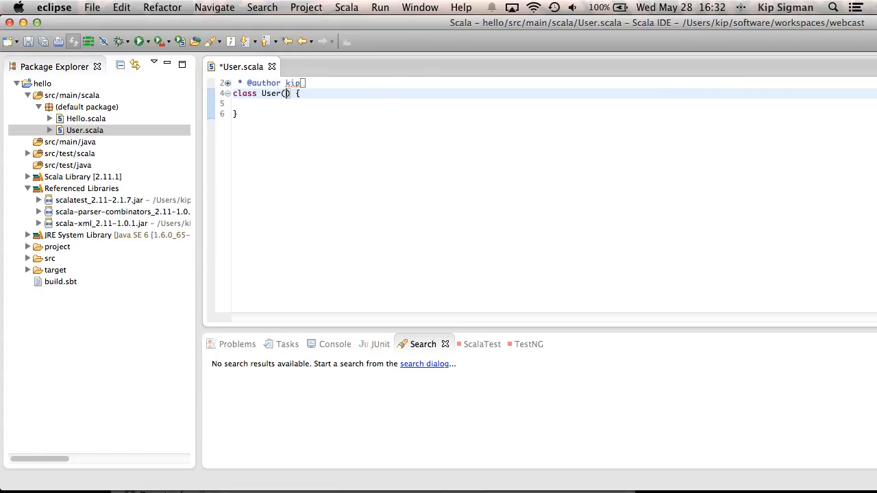
{"action": "type", "text": "val"}
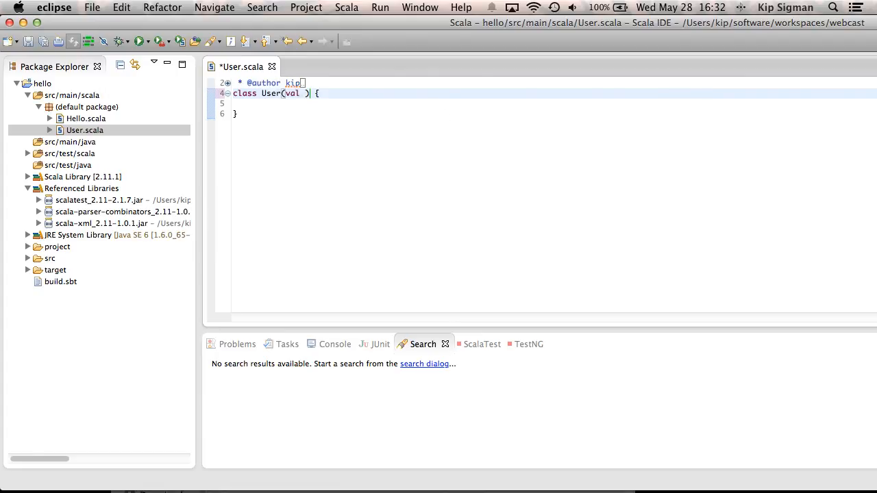
{"action": "type", "text": "name: String"}
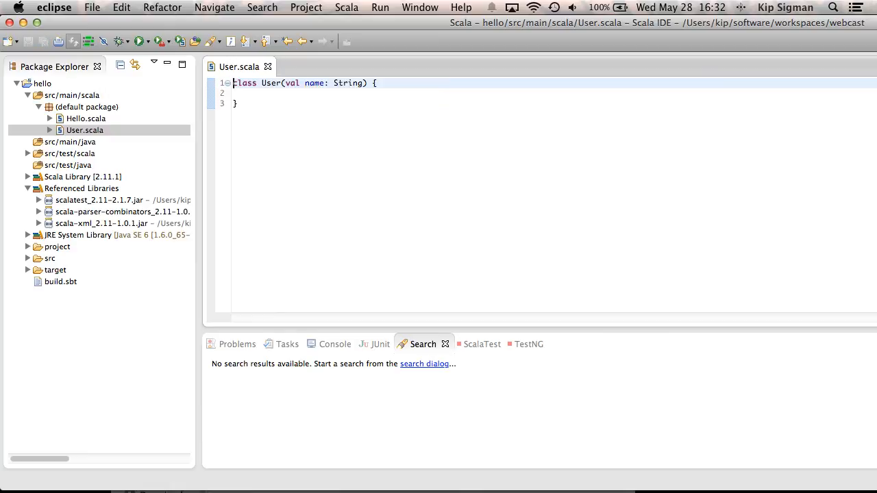
{"action": "mouse_move", "coordinate": [316, 172]}
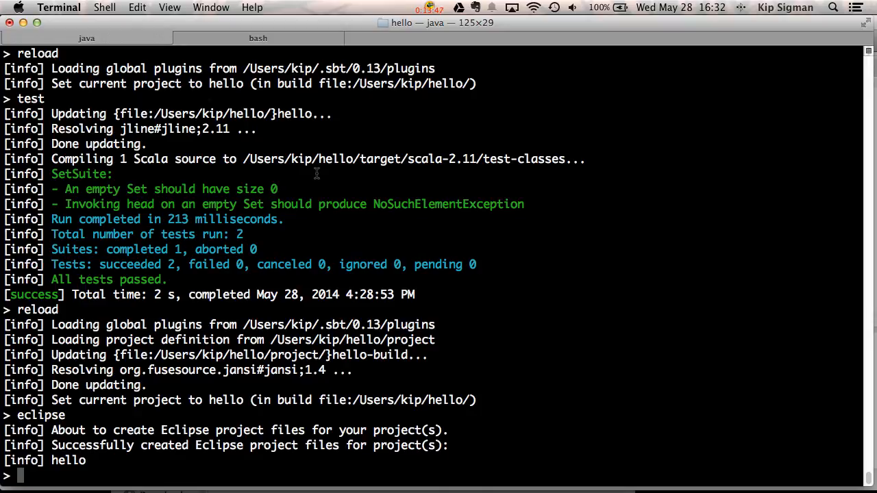
- Start the sbt Scala console and evaluate val kip = new User("kip")
{"action": "type", "text": "console"}
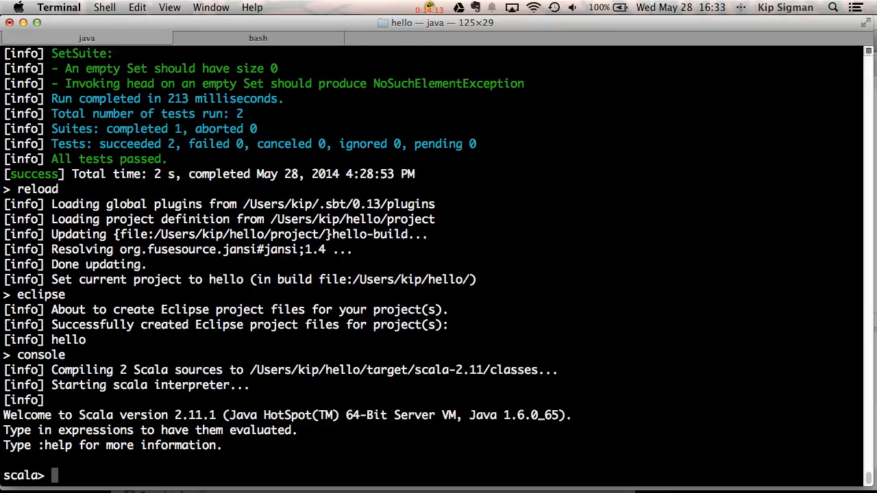
{"action": "type", "text": "val kip"}
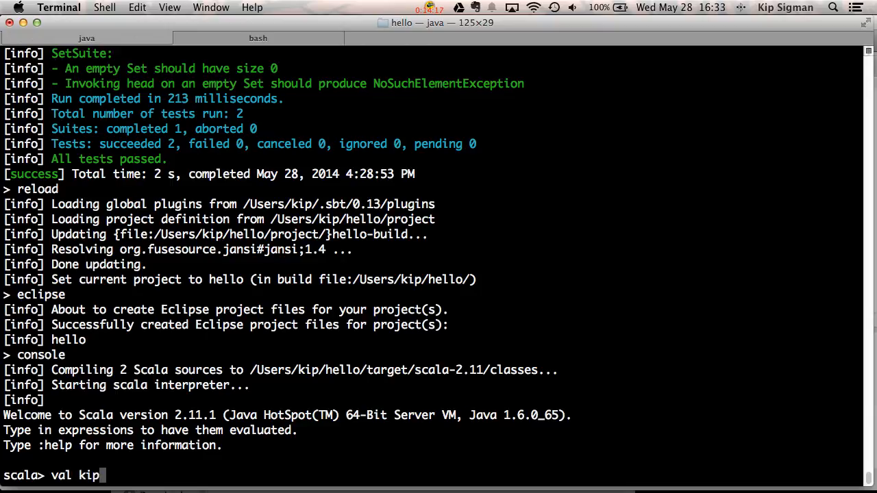
{"action": "type", "text": "= new U"}
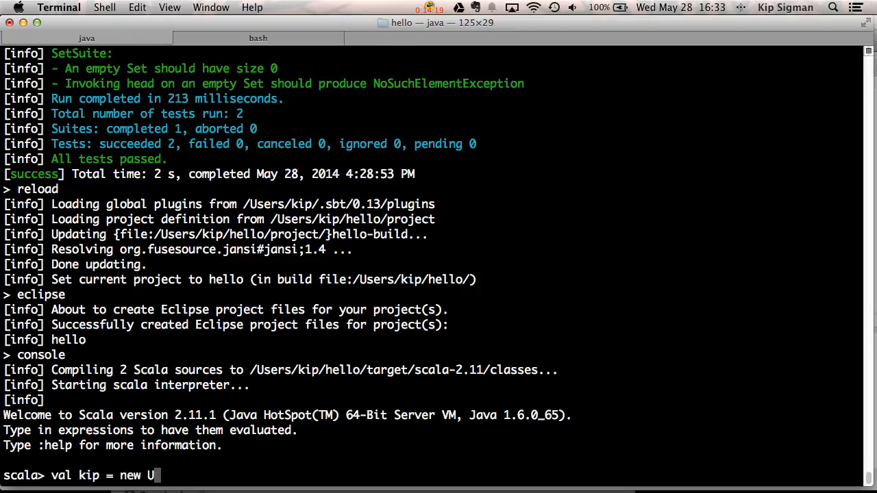
{"action": "type", "text": "ser(\"k"}
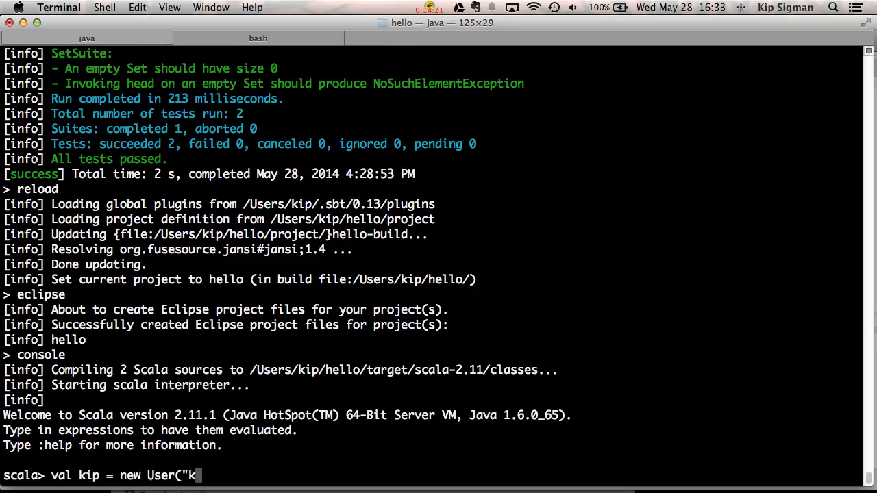
{"action": "type", "text": "ip\")"}
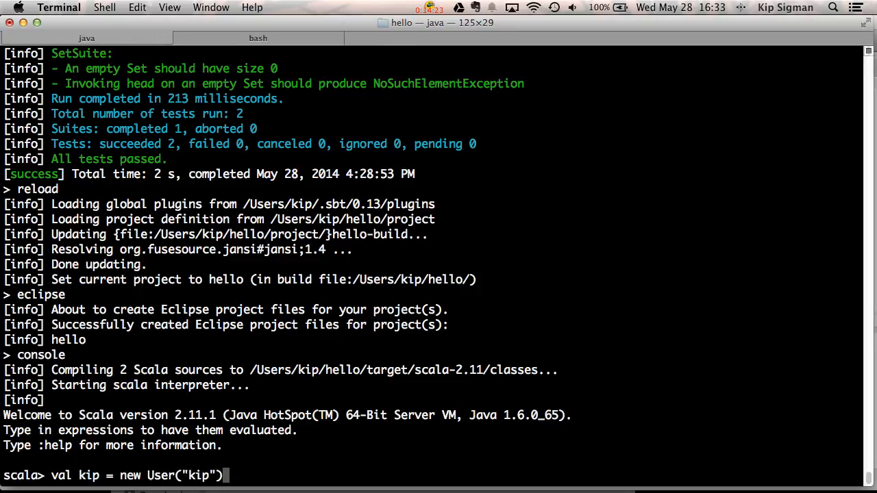
{"action": "key", "text": "Return"}
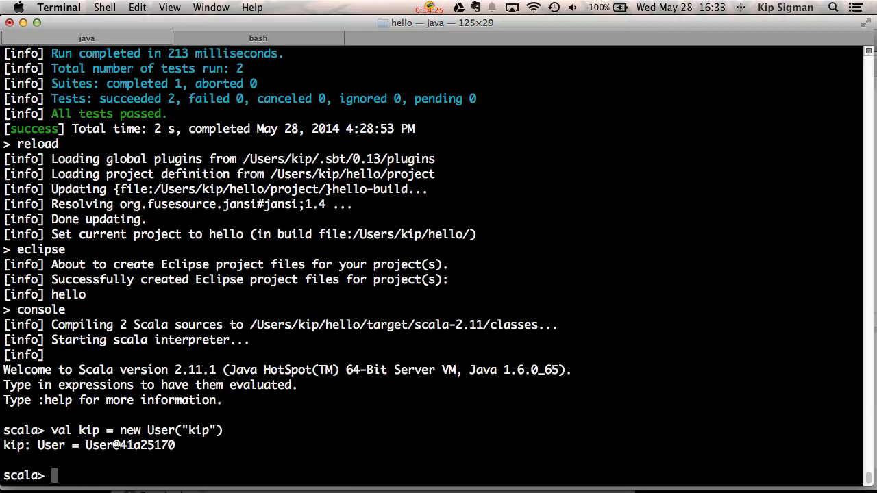
- Evaluate kip.name to confirm it returns kip, then quit the REPL with :q
{"action": "type", "text": "ki"}
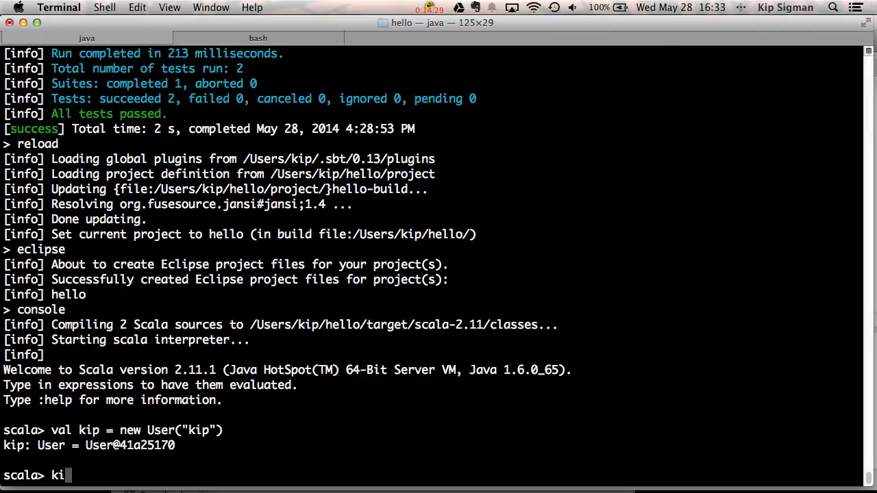
{"action": "type", "text": "p.name"}
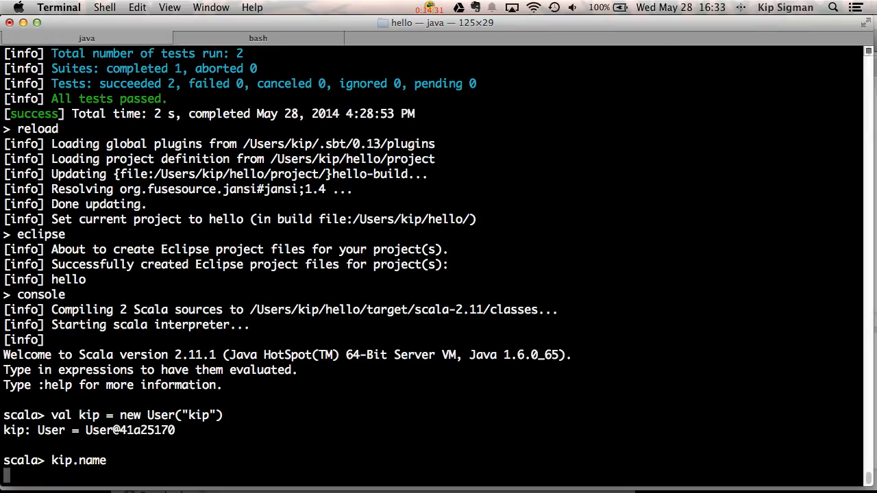
{"action": "key", "text": "Return"}
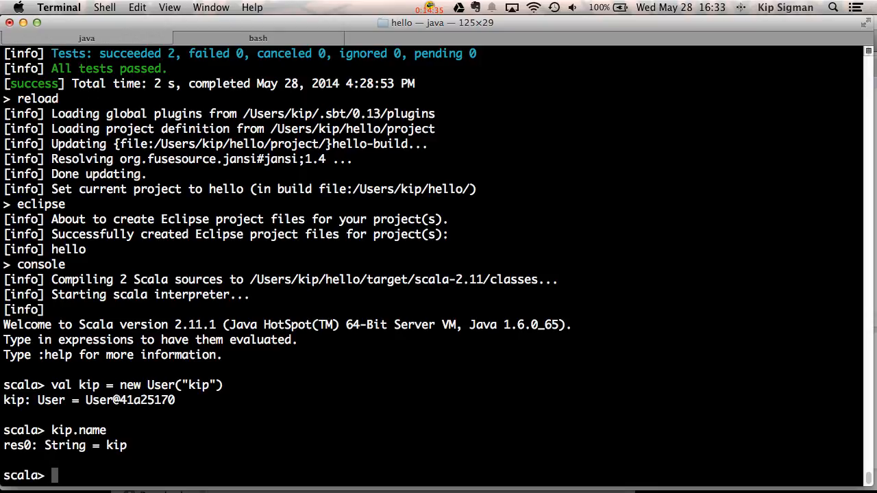
{"action": "type", "text": ":q"}
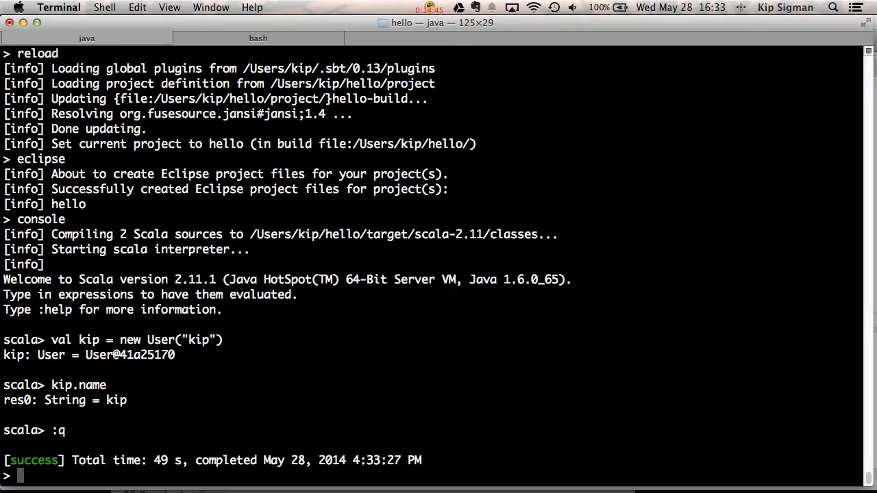
- Run compile, then ~ compile to recompile automatically whenever sources change
{"action": "type", "text": "compi"}
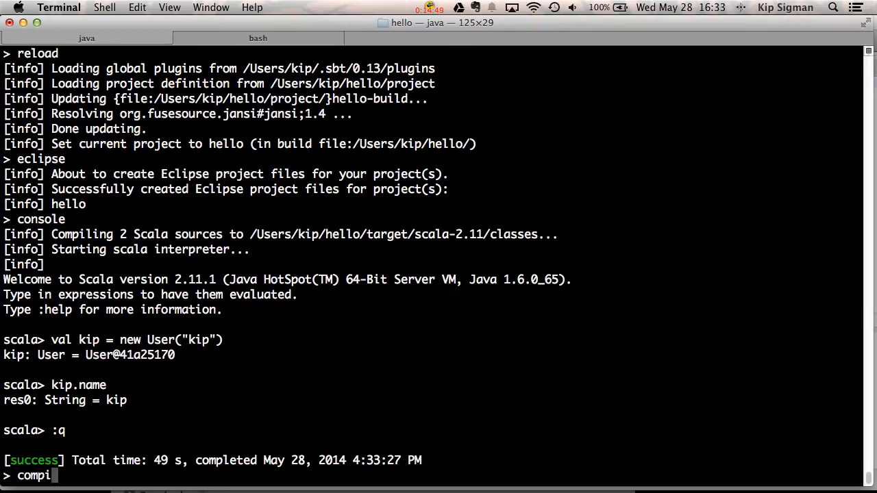
{"action": "key", "text": "Return"}
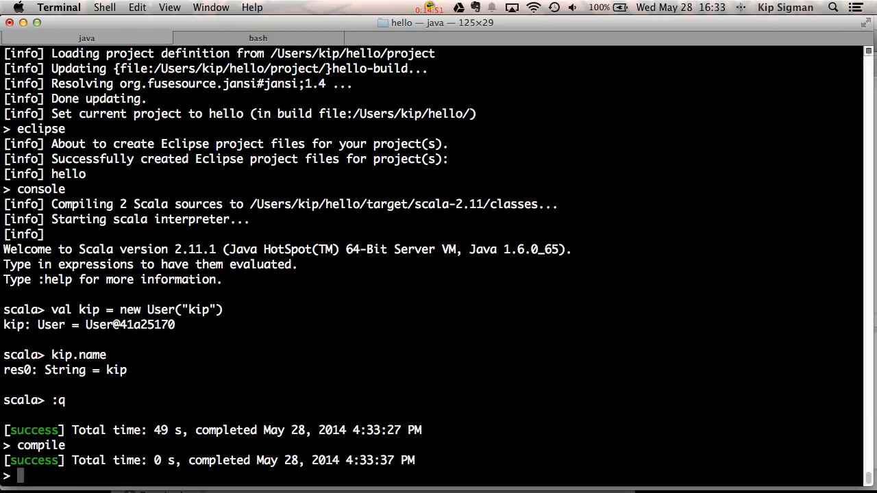
{"action": "type", "text": "~ compi"}
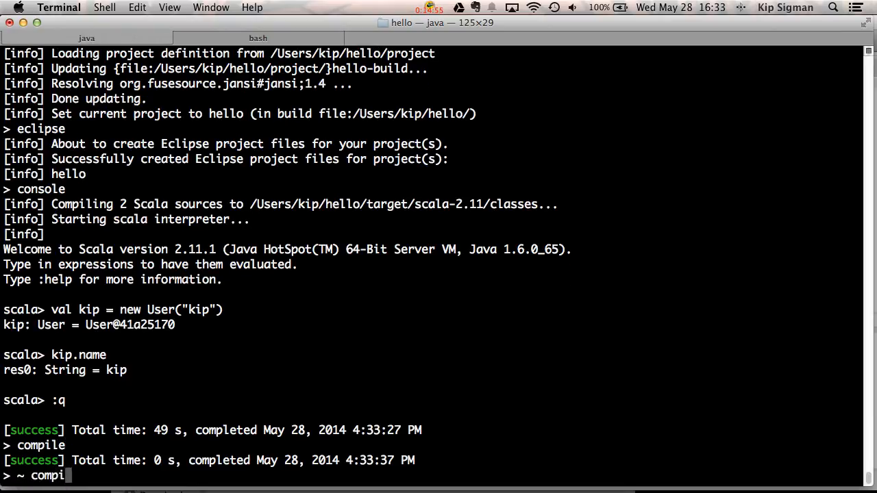
{"action": "key", "text": "Return"}
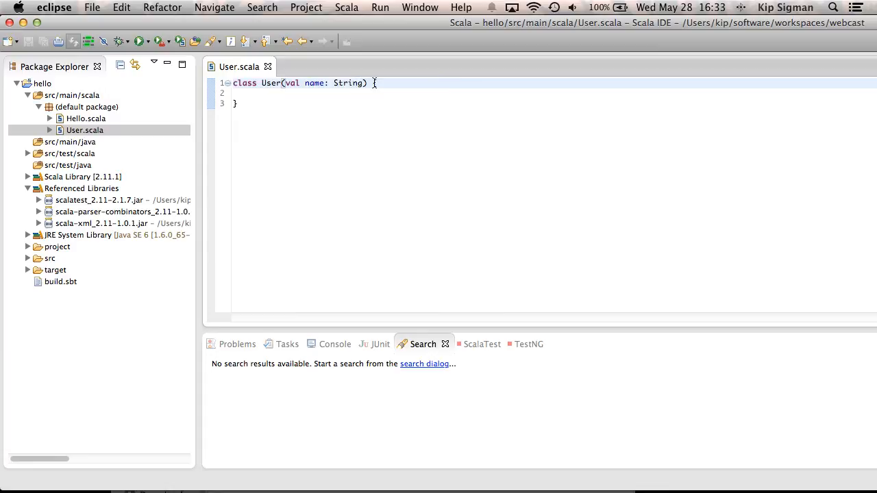
- Extend User's constructor to (val name: String, val email: String)
{"action": "type", "text": ", val email"}
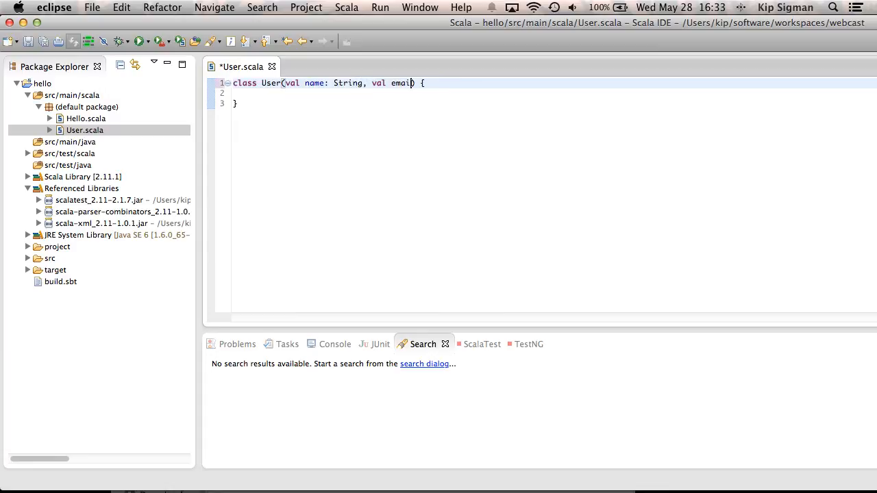
{"action": "type", "text": ": String)"}
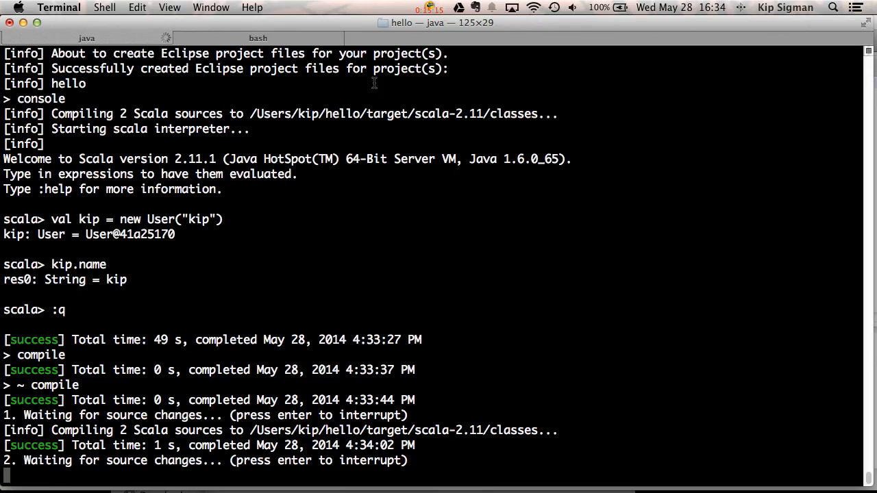
{"action": "mouse_move", "coordinate": [259, 370]}
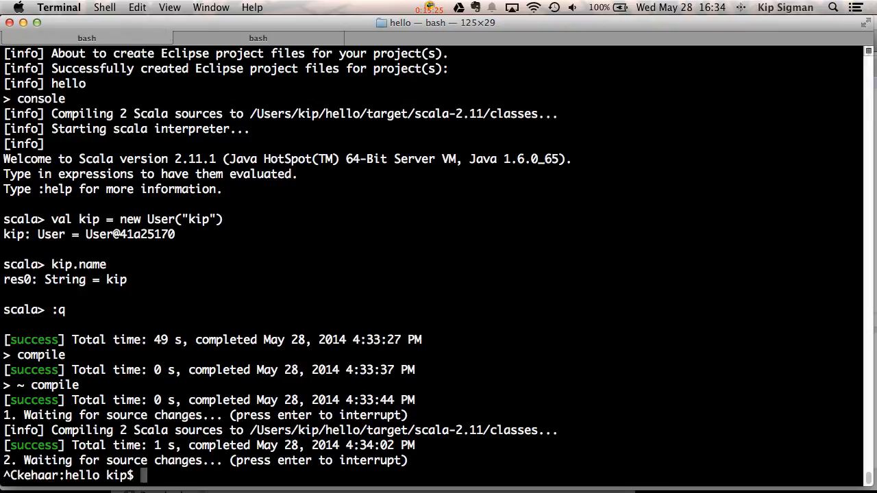
- After interrupting ~compile and exiting sbt, clear the bash screen
{"action": "type", "text": "clear"}
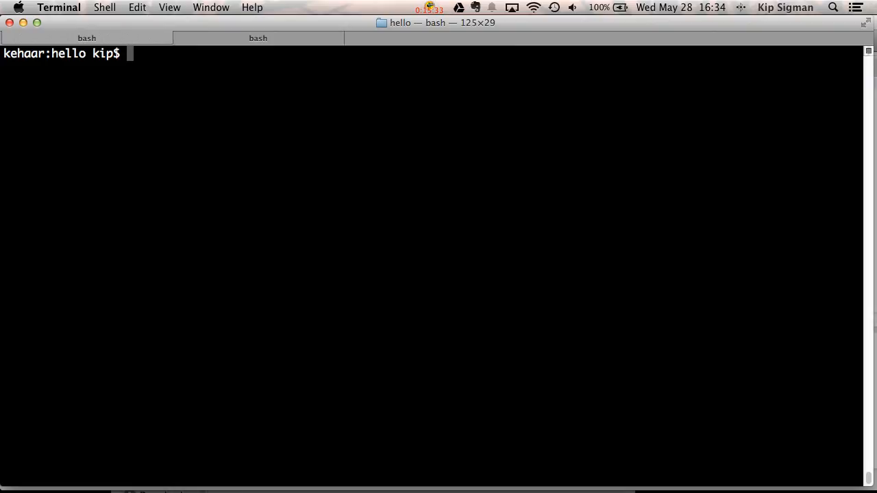
- Run sbt clean test from bash, with both SetSuite tests passing
{"action": "type", "text": "sb"}
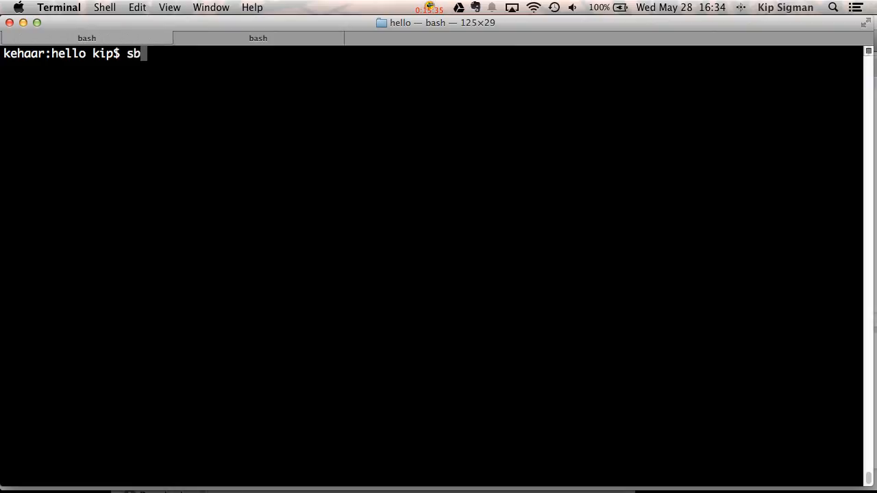
{"action": "type", "text": "t"}
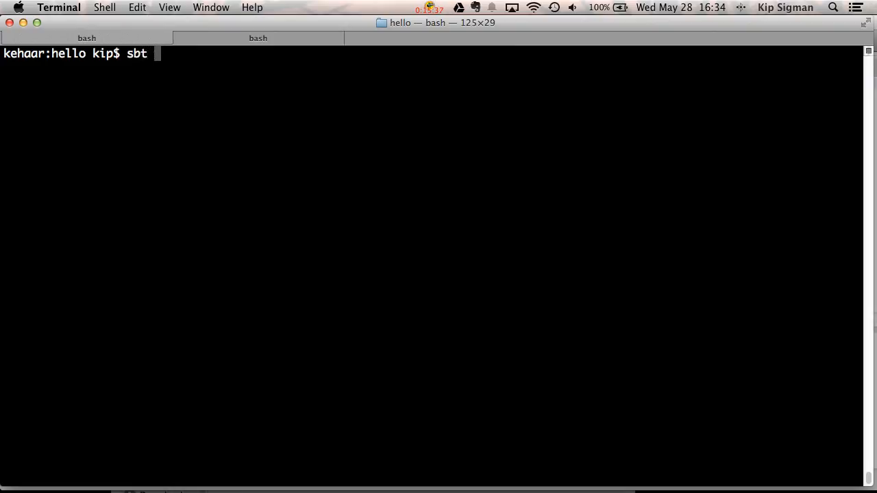
{"action": "type", "text": "clean"}
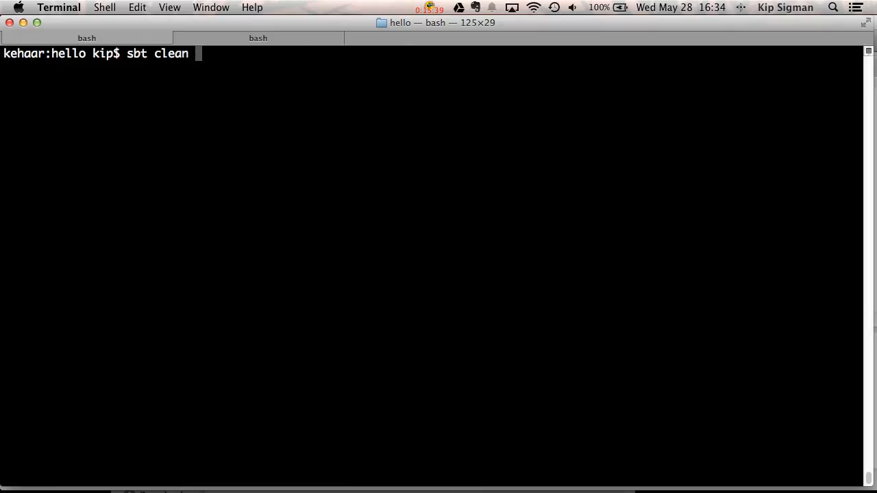
{"action": "type", "text": "test"}
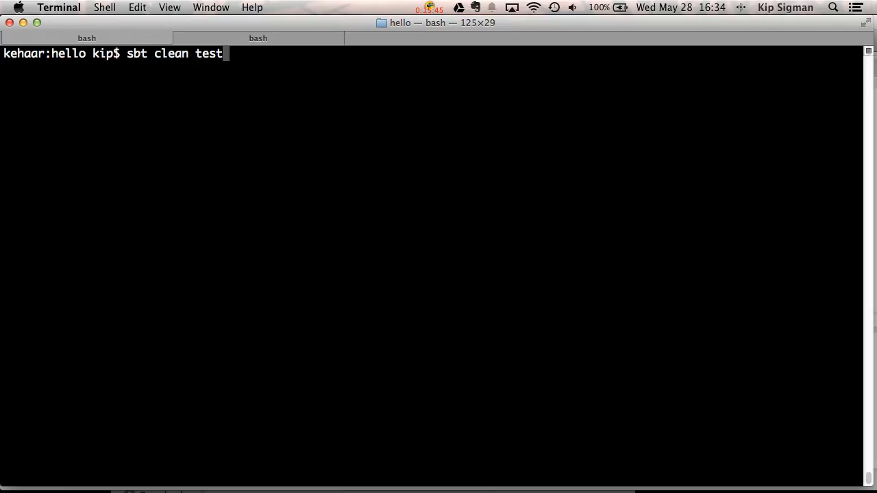
{"action": "key", "text": "Return"}
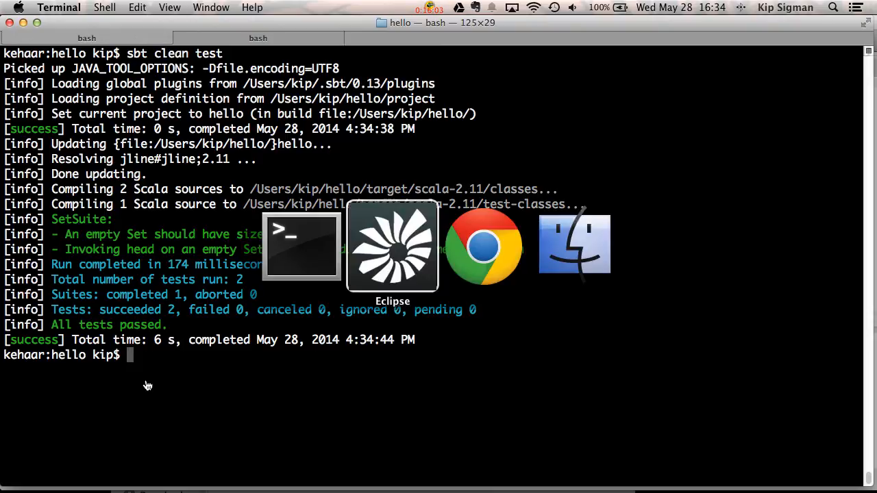
- Switch to Chrome, show the 'Introduction to sbt' Learn More slide, then the sbt documentation site
{"action": "left_click", "coordinate": [482, 246]}
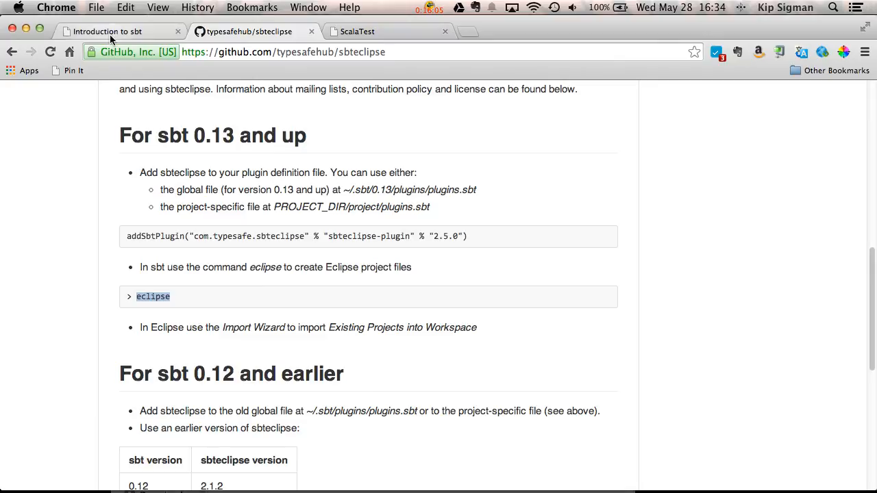
{"action": "left_click", "coordinate": [107, 31]}
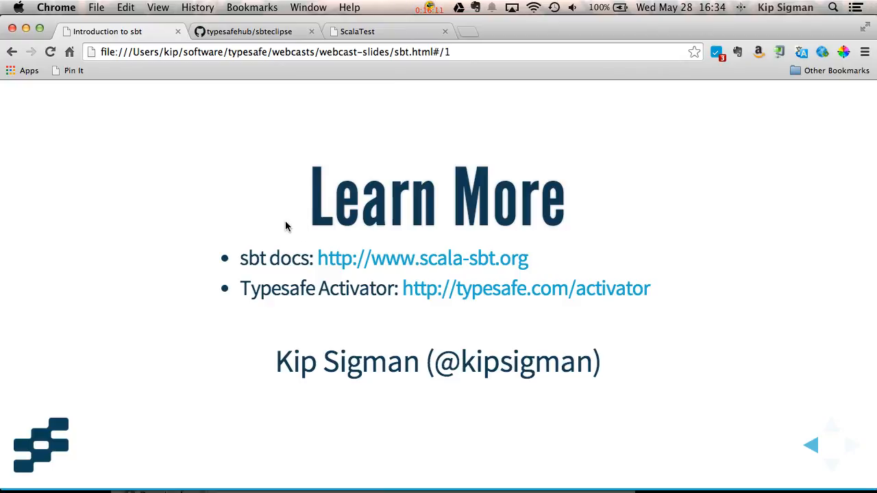
{"action": "left_click", "coordinate": [246, 30]}
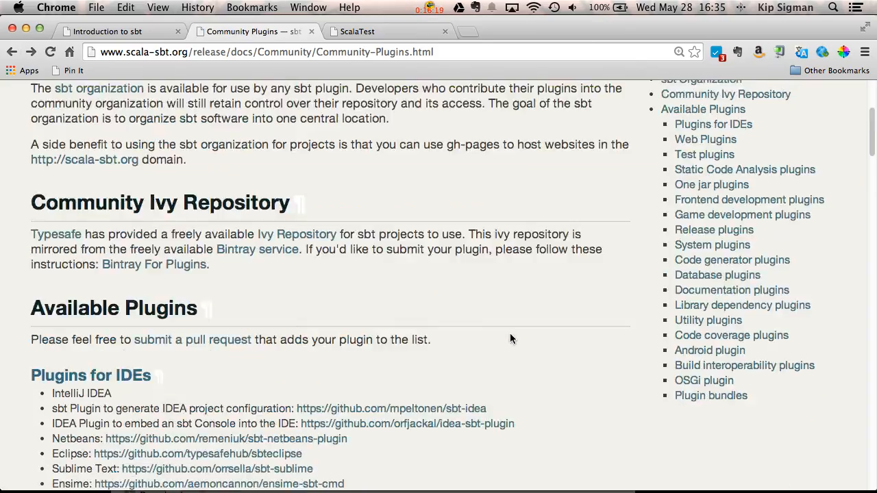
- Navigate from scala-sbt.org to the Contents page and its Getting Started guide index
{"action": "scroll", "scroll_direction": "up", "scroll_amount": 3}
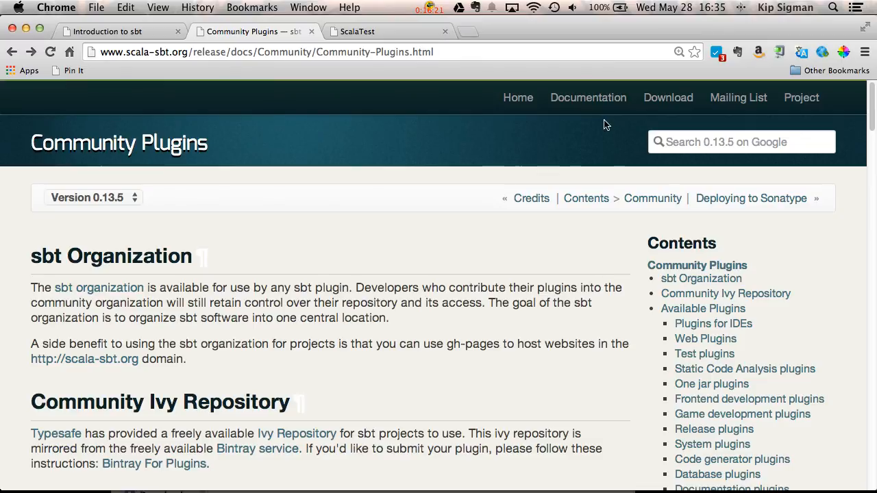
{"action": "left_click", "coordinate": [587, 197]}
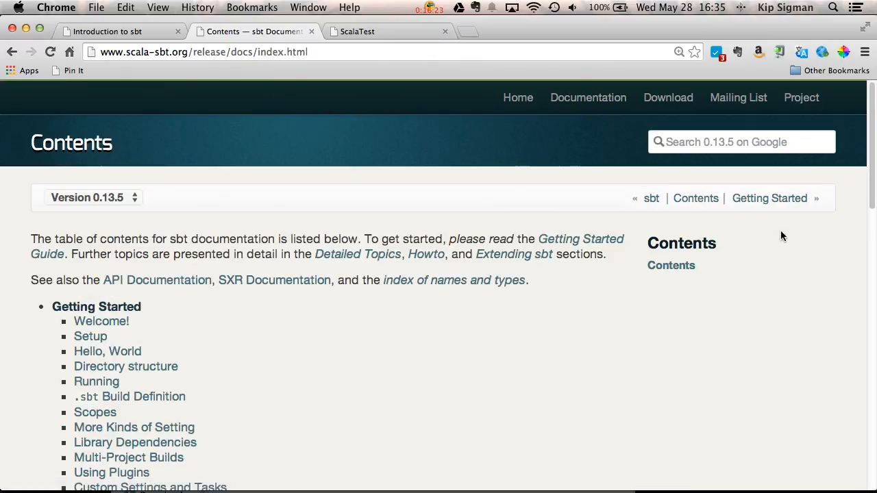
{"action": "mouse_move", "coordinate": [770, 197]}
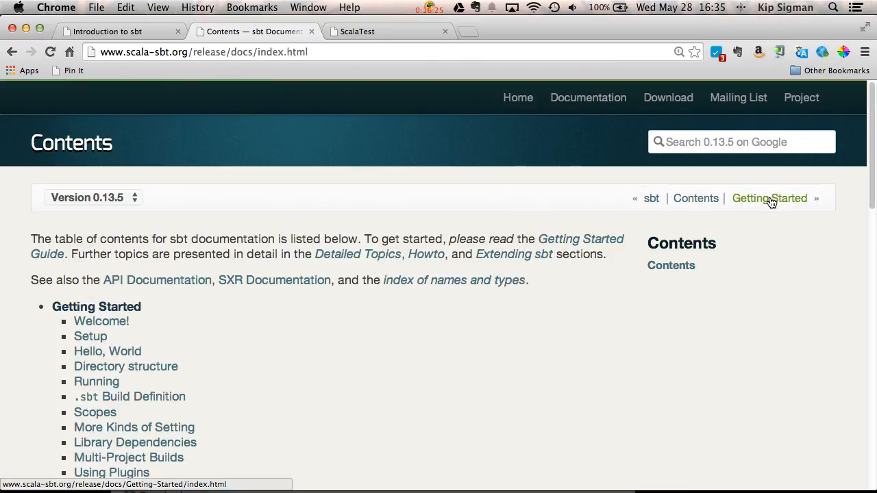
{"action": "left_click", "coordinate": [770, 197]}
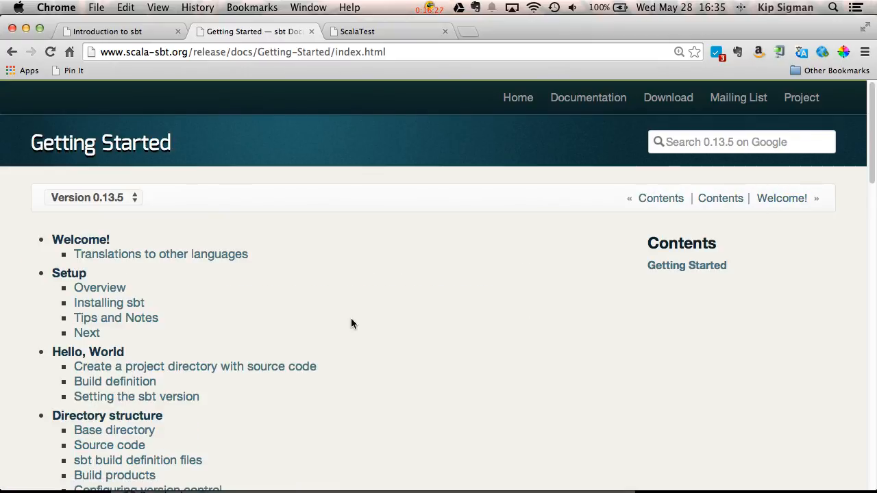
- Scroll through the Getting Started topic list and return to its top
{"action": "scroll", "scroll_direction": "down", "scroll_amount": 3}
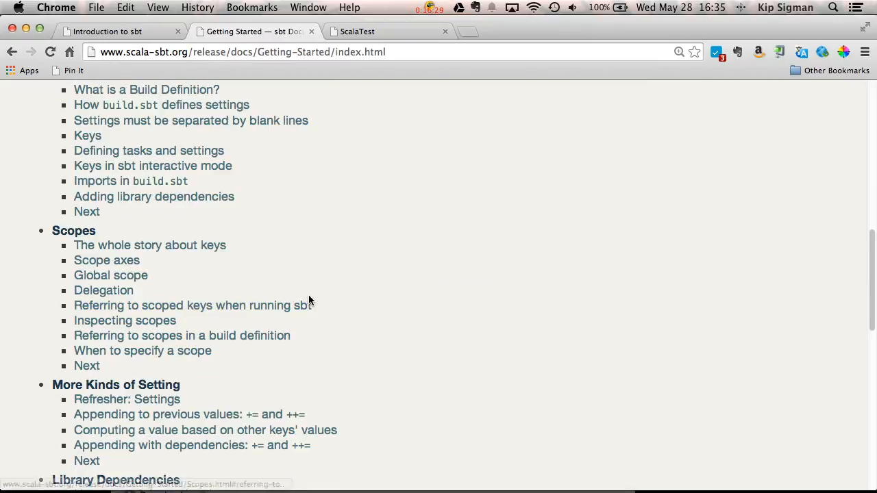
{"action": "scroll", "scroll_direction": "up", "scroll_amount": 3}
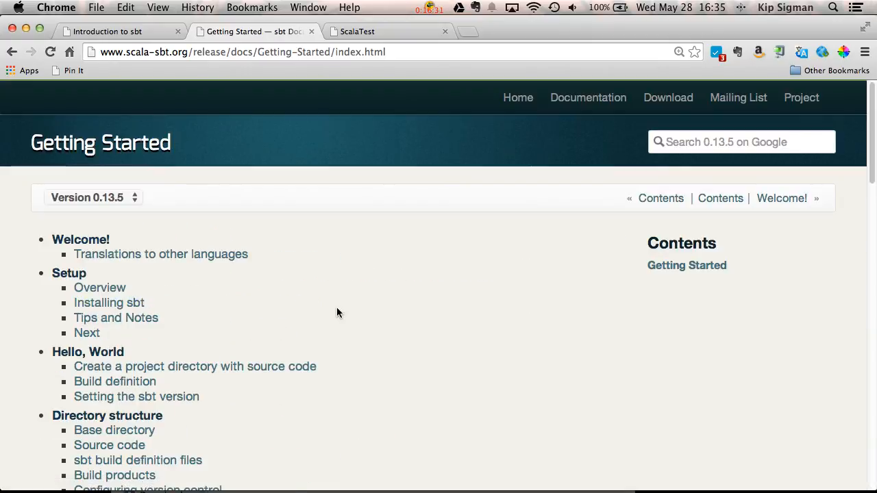
{"action": "mouse_move", "coordinate": [326, 340]}
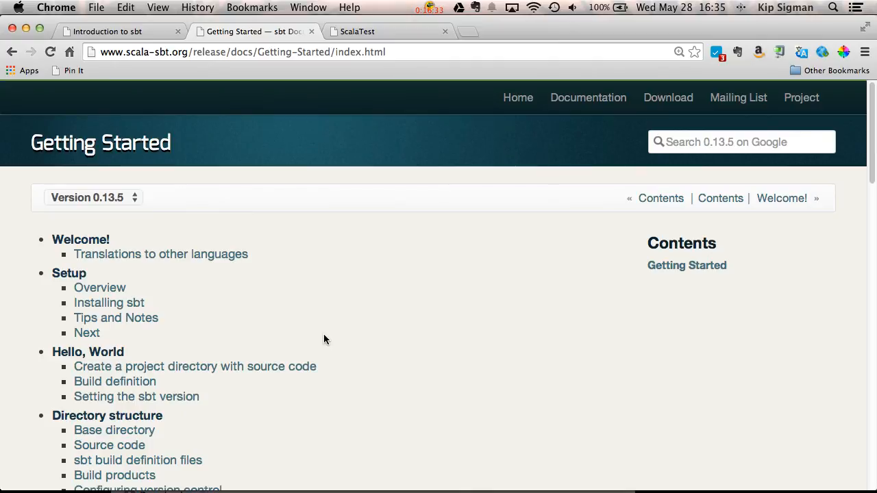
{"action": "mouse_move", "coordinate": [299, 290]}
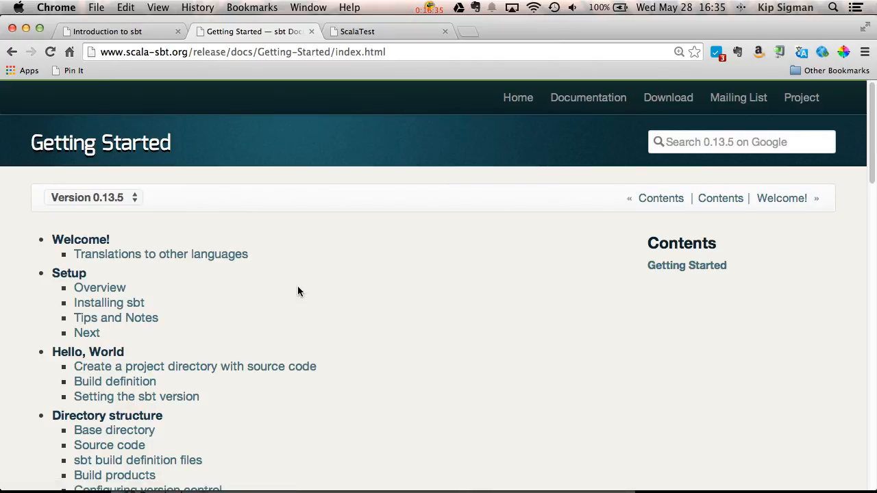
{"action": "scroll", "scroll_direction": "down", "scroll_amount": 3}
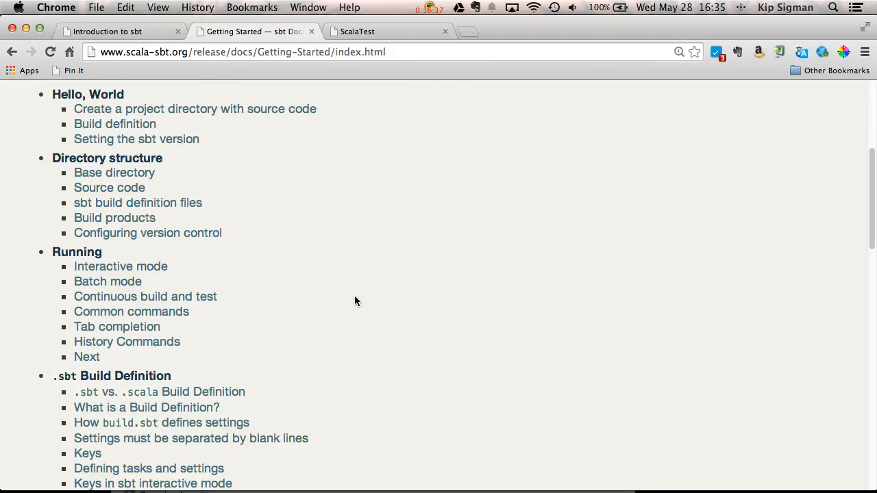
{"action": "scroll", "scroll_direction": "down", "scroll_amount": 3}
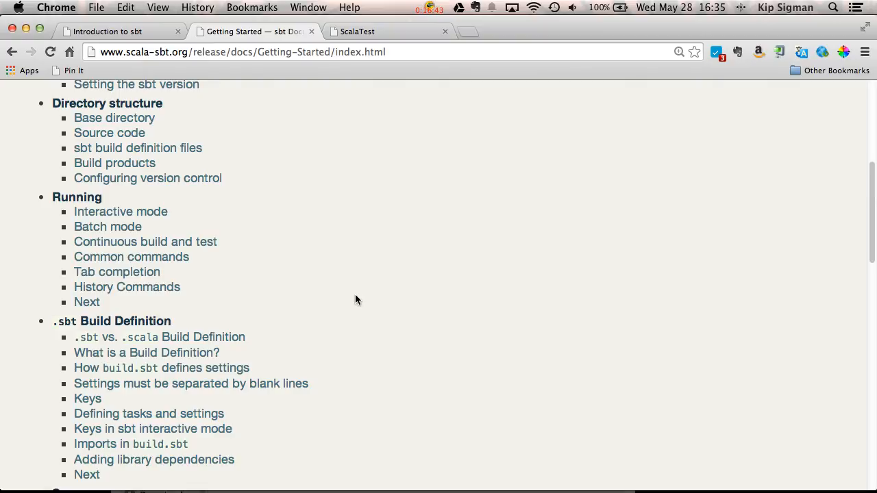
{"action": "scroll", "scroll_direction": "down", "scroll_amount": 3}
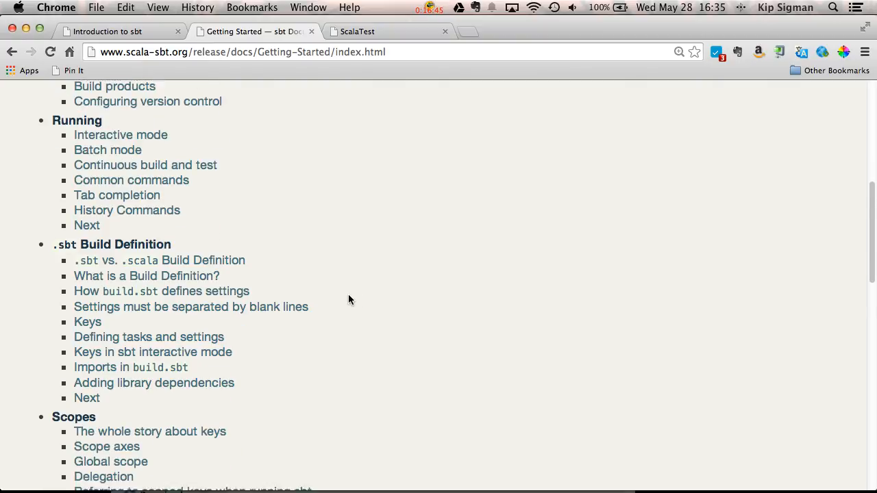
{"action": "scroll", "scroll_direction": "down", "scroll_amount": 3}
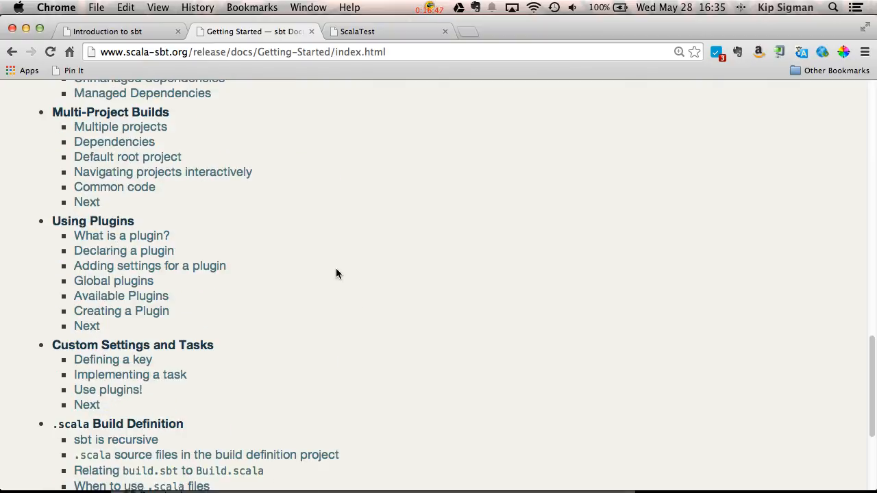
{"action": "scroll", "scroll_direction": "up", "scroll_amount": 3}
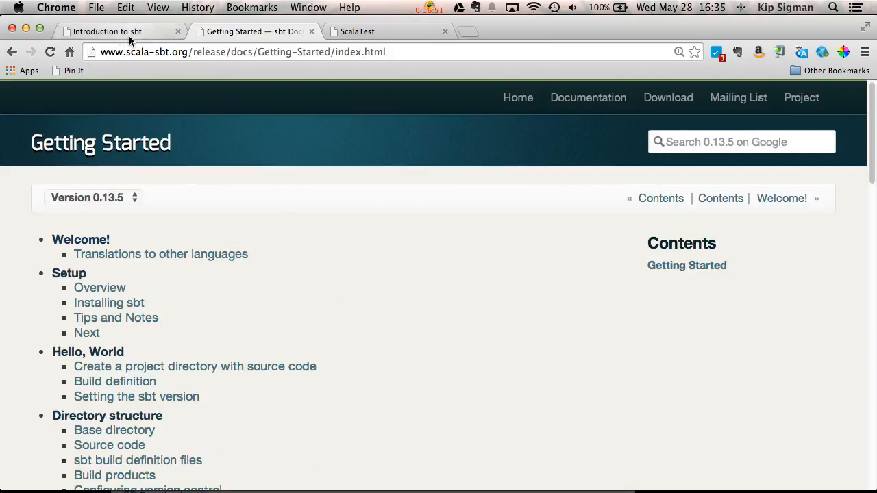
- Go back to the 'Introduction to sbt' tab showing the Learn More slide
{"action": "left_click", "coordinate": [107, 30]}
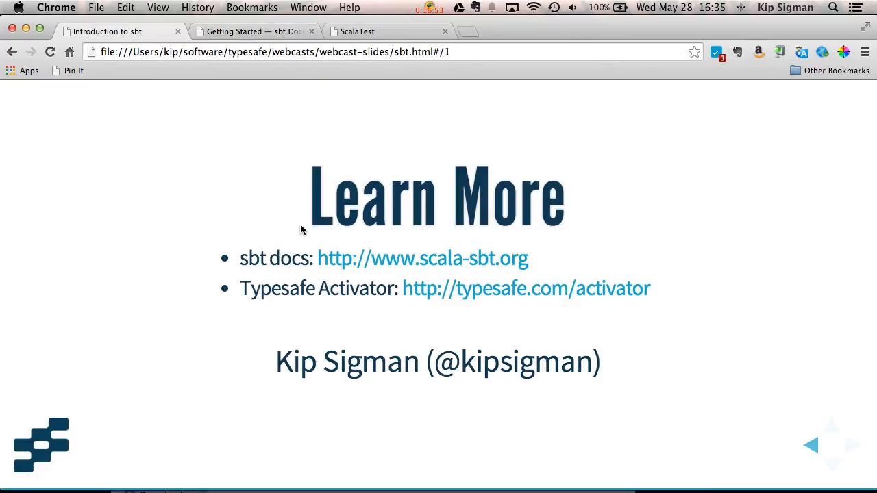
{"action": "mouse_move", "coordinate": [417, 302]}
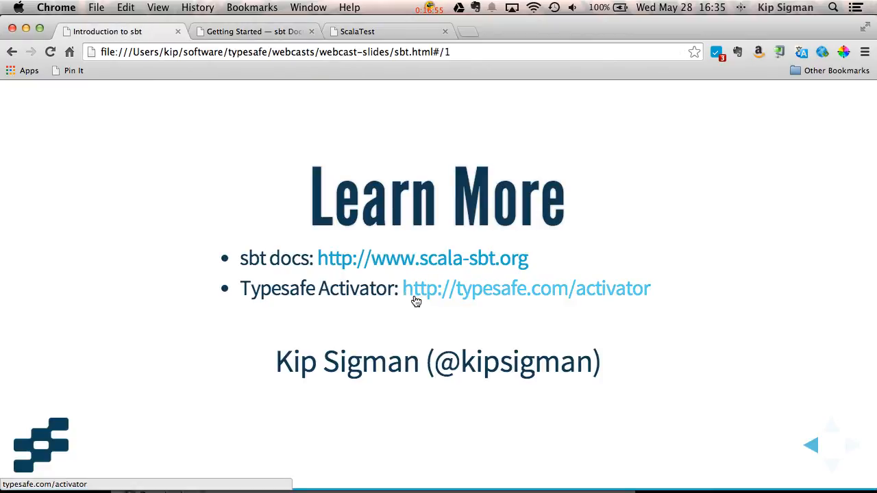